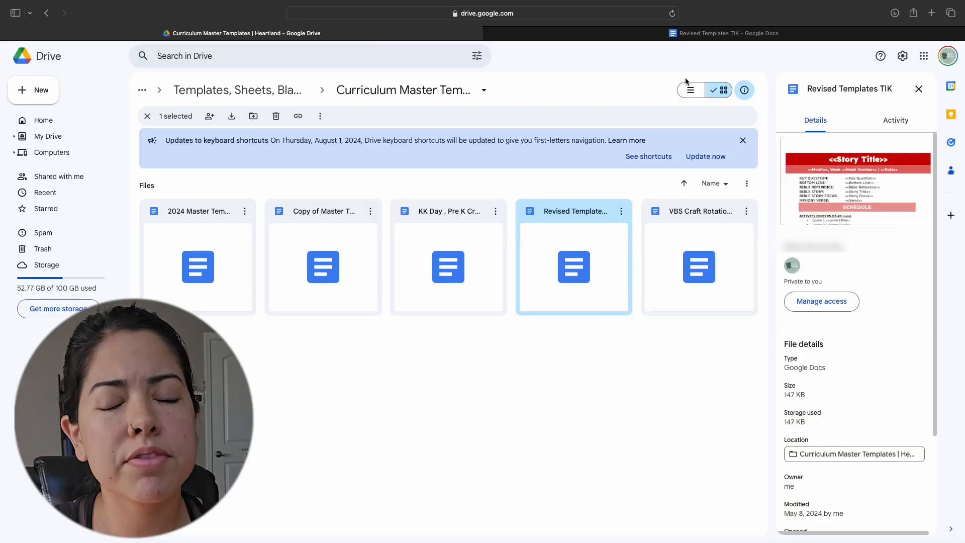
# Show the Google apps launcher and scroll to Docs, Sheets and Slides
pyautogui.click(947, 56)
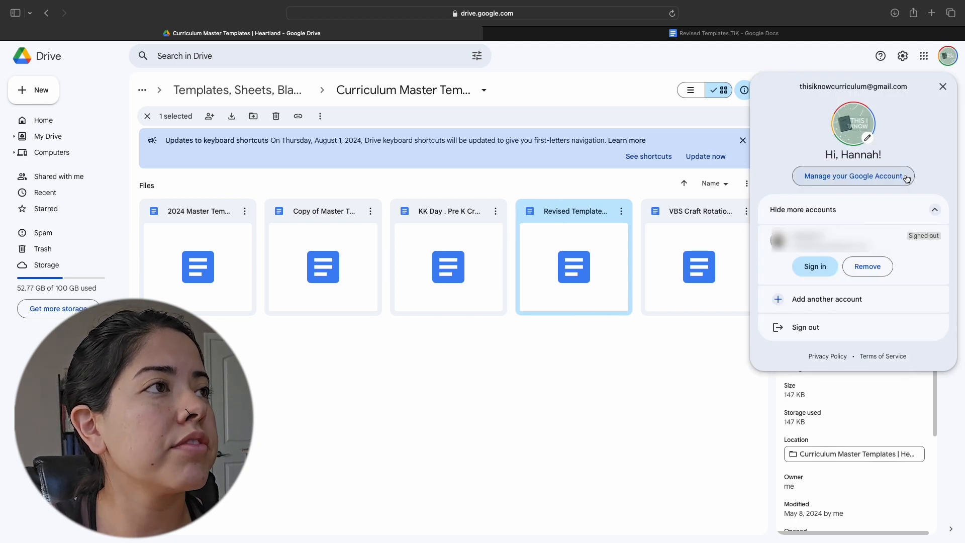
pyautogui.moveTo(922, 56)
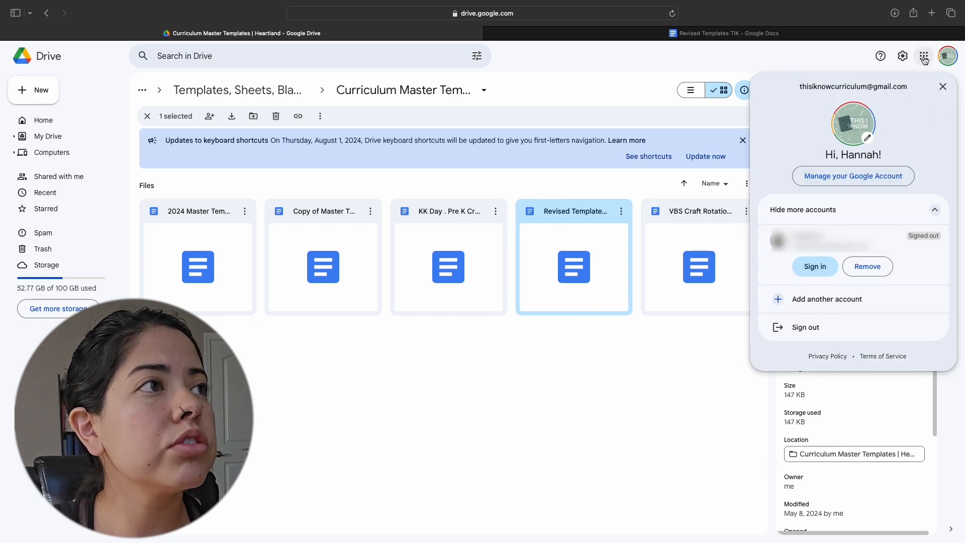
pyautogui.click(923, 55)
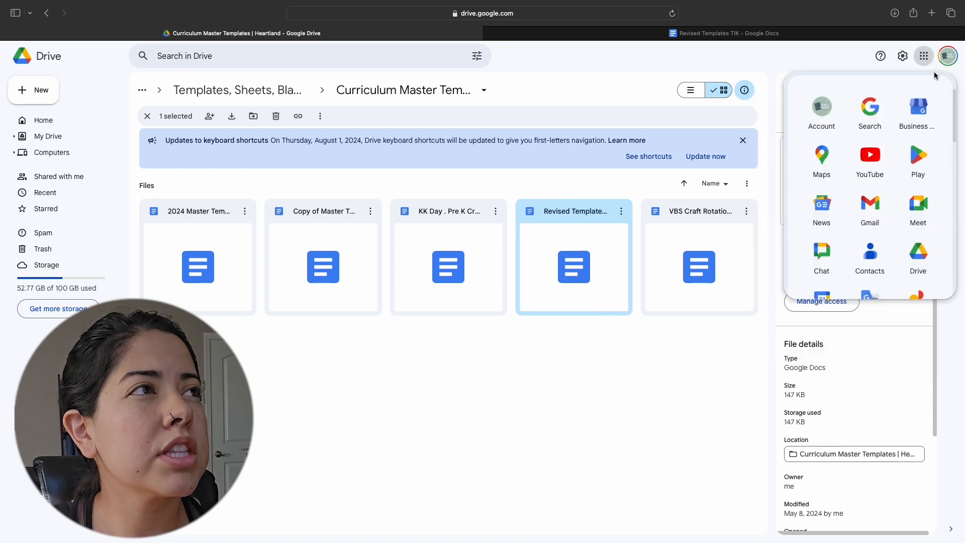
pyautogui.moveTo(904, 44)
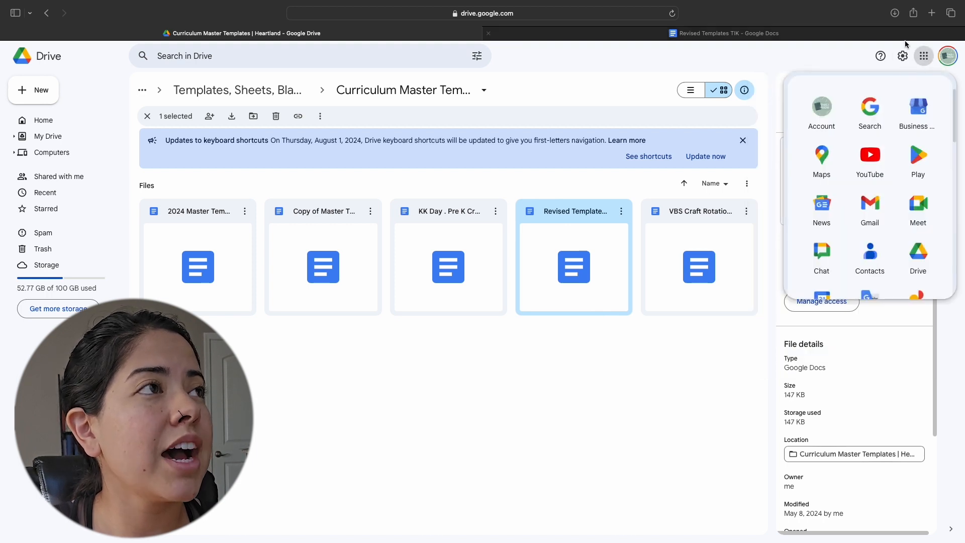
pyautogui.moveTo(923, 56)
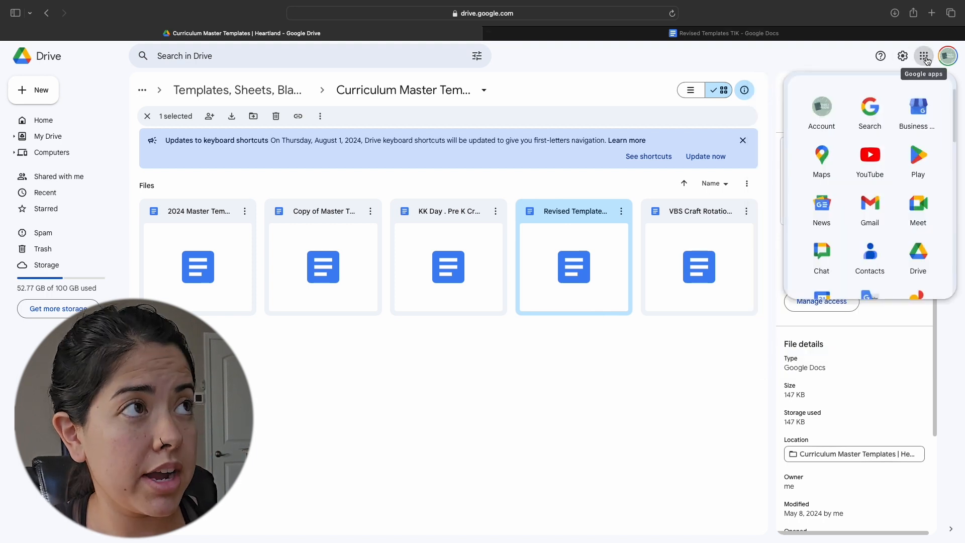
pyautogui.moveTo(869, 206)
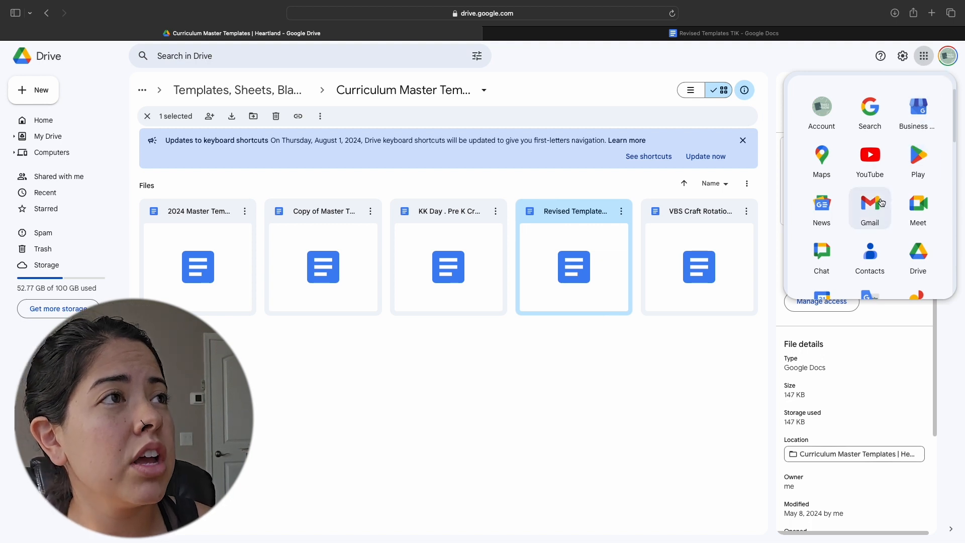
pyautogui.scroll(-3)
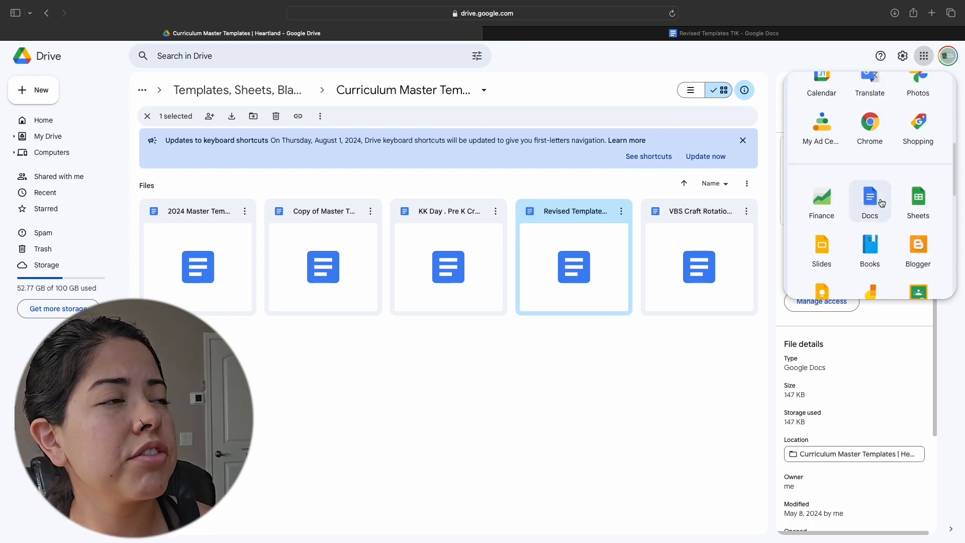
pyautogui.scroll(-3)
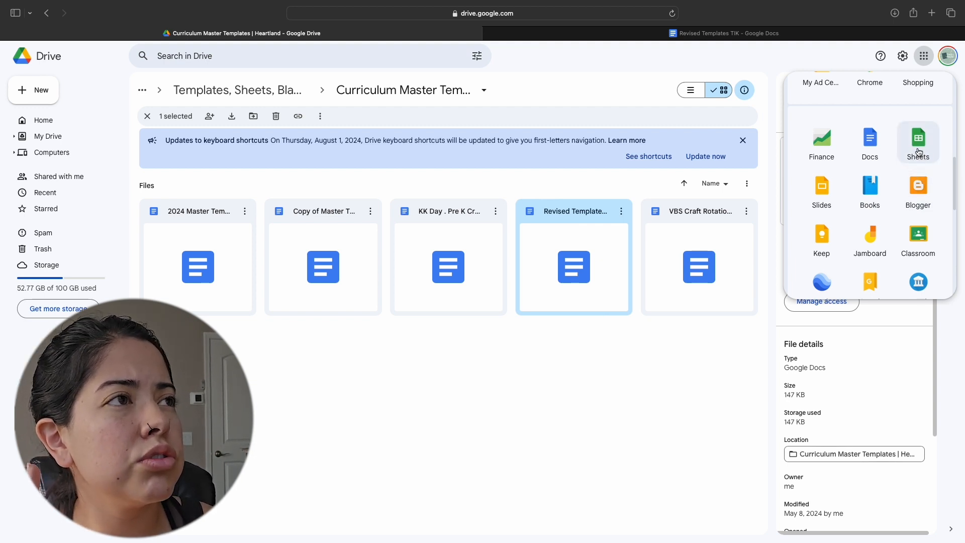
pyautogui.moveTo(869, 139)
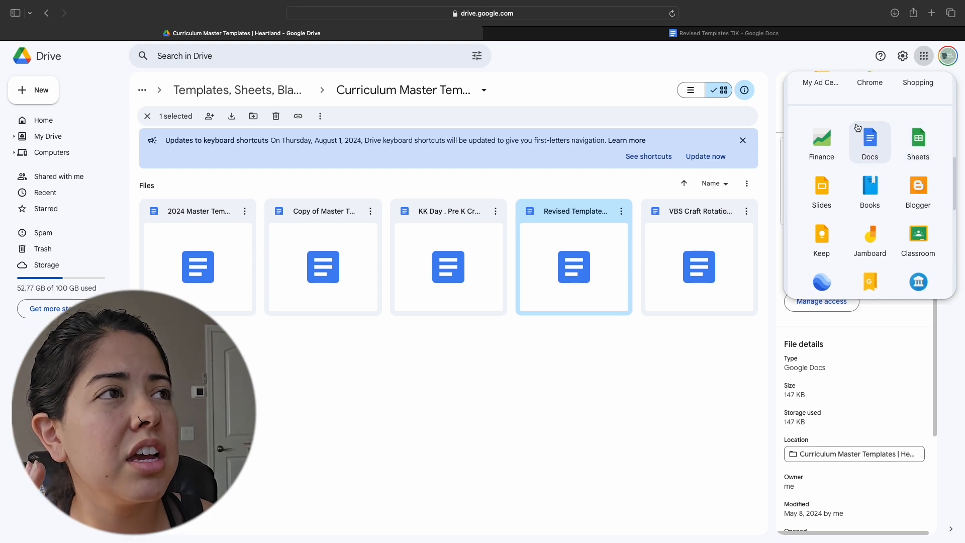
pyautogui.moveTo(871, 153)
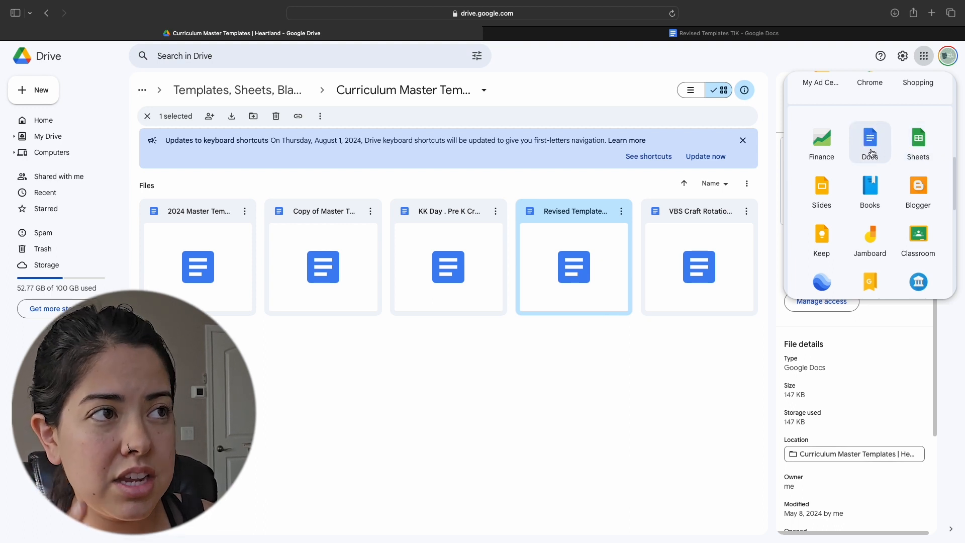
pyautogui.moveTo(721, 344)
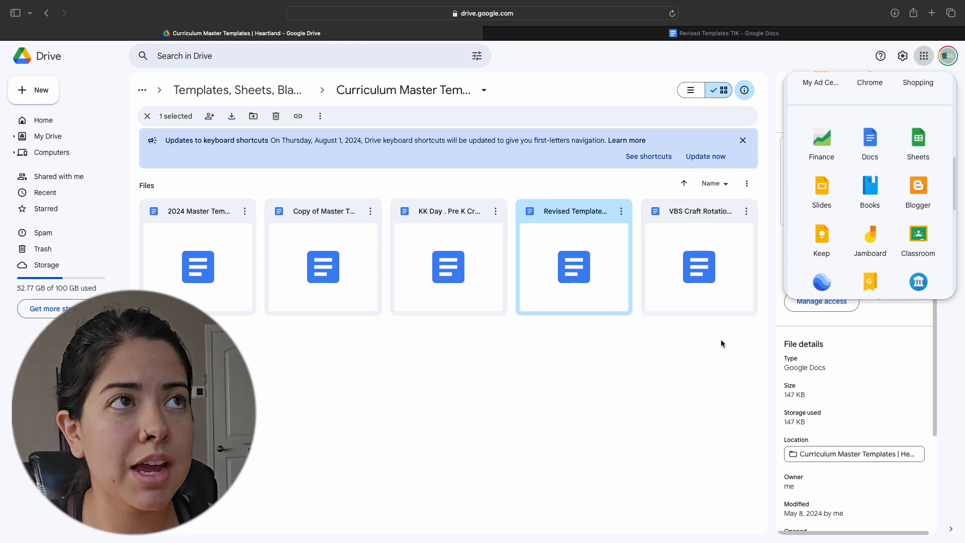
pyautogui.moveTo(766, 302)
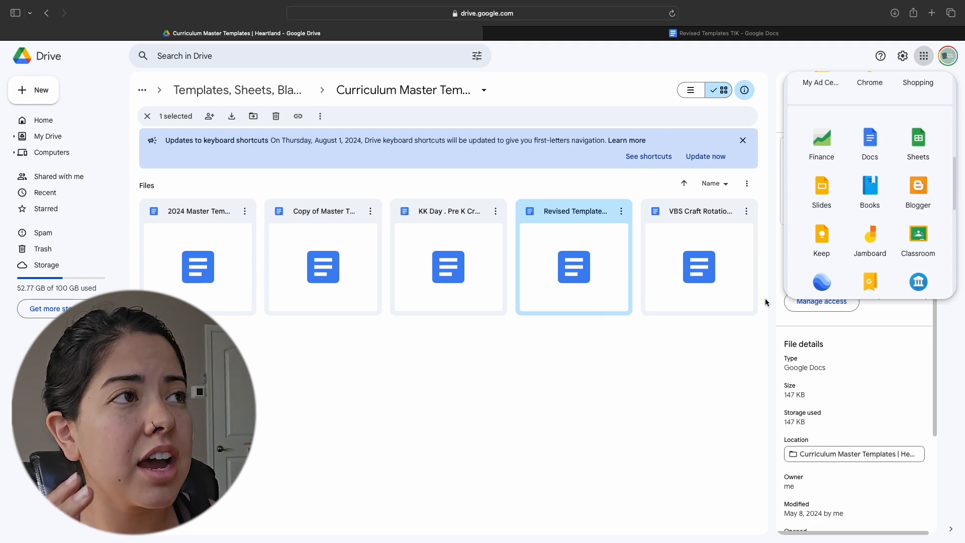
pyautogui.moveTo(713, 364)
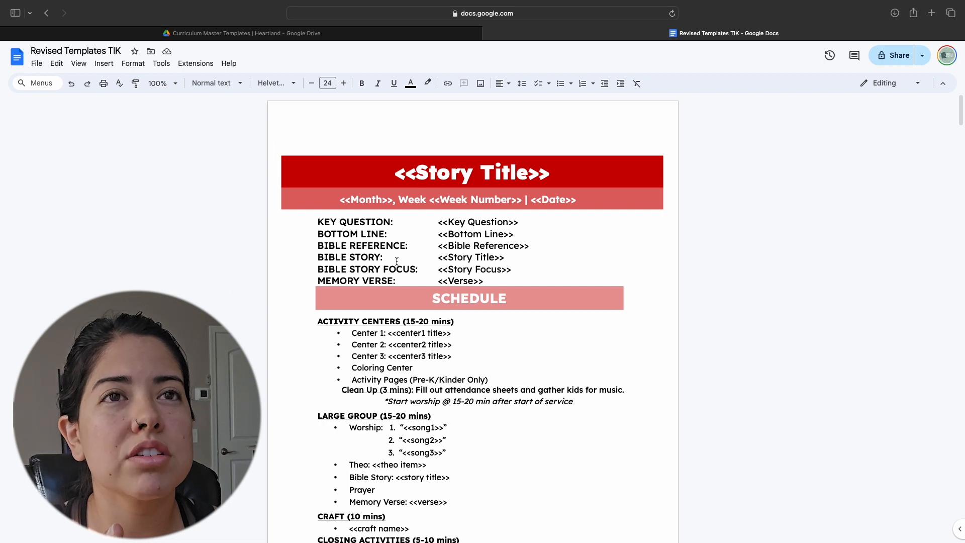
pyautogui.scroll(-3)
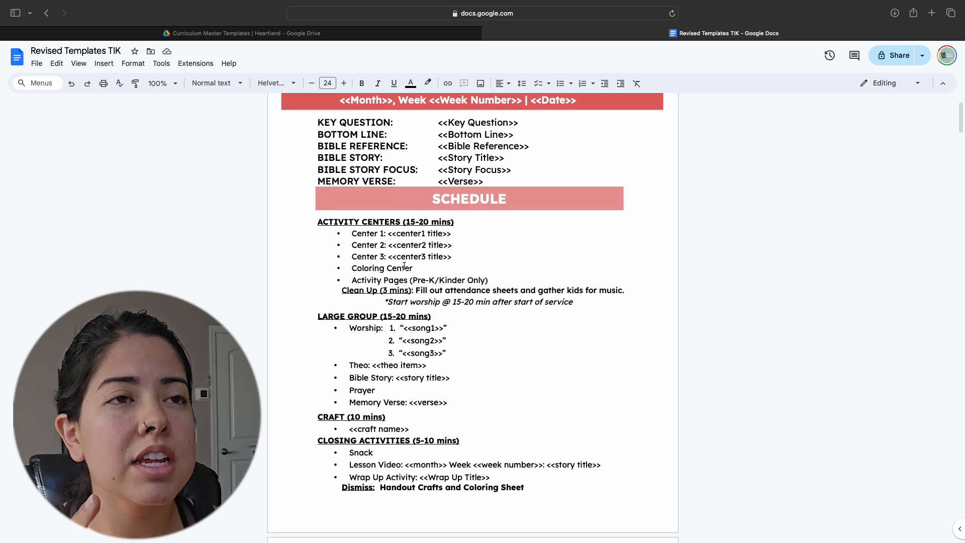
pyautogui.scroll(-3)
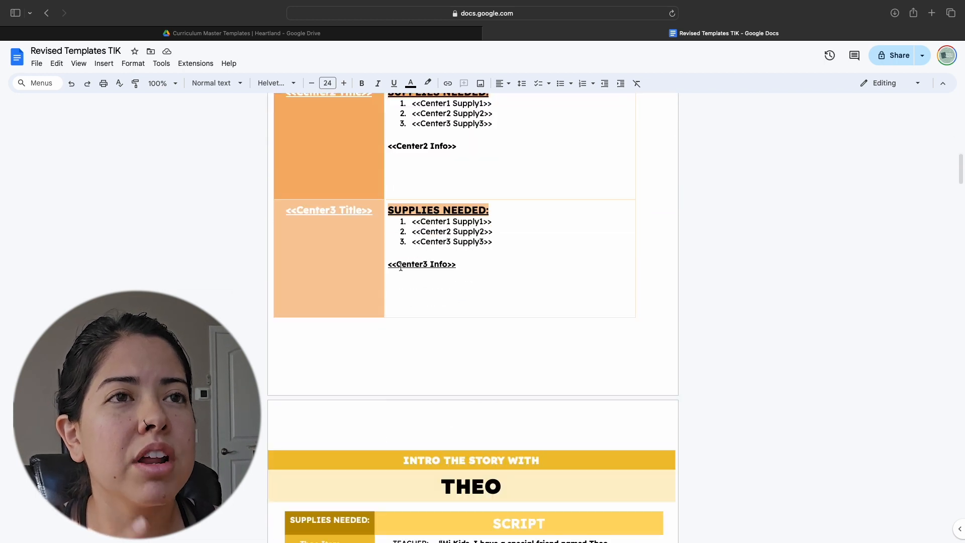
pyautogui.scroll(-3)
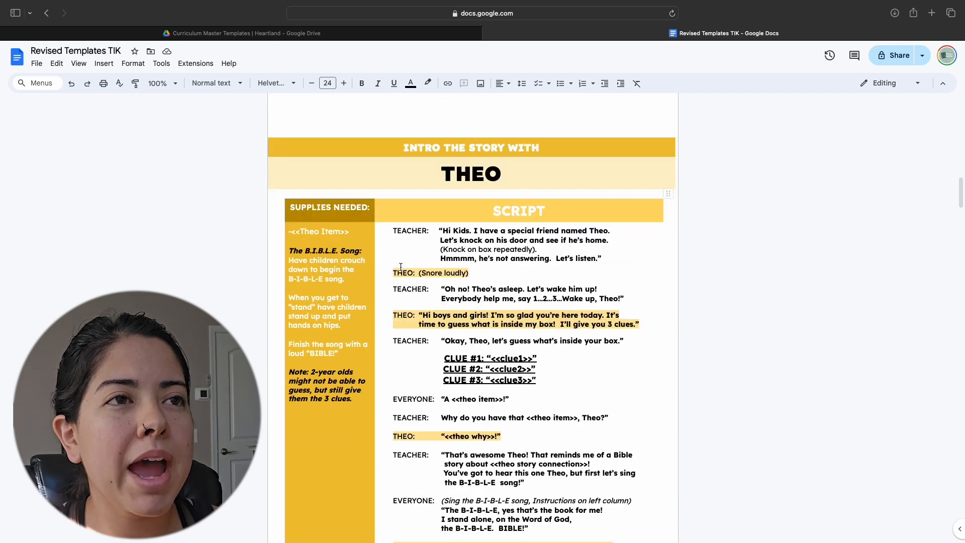
pyautogui.scroll(-3)
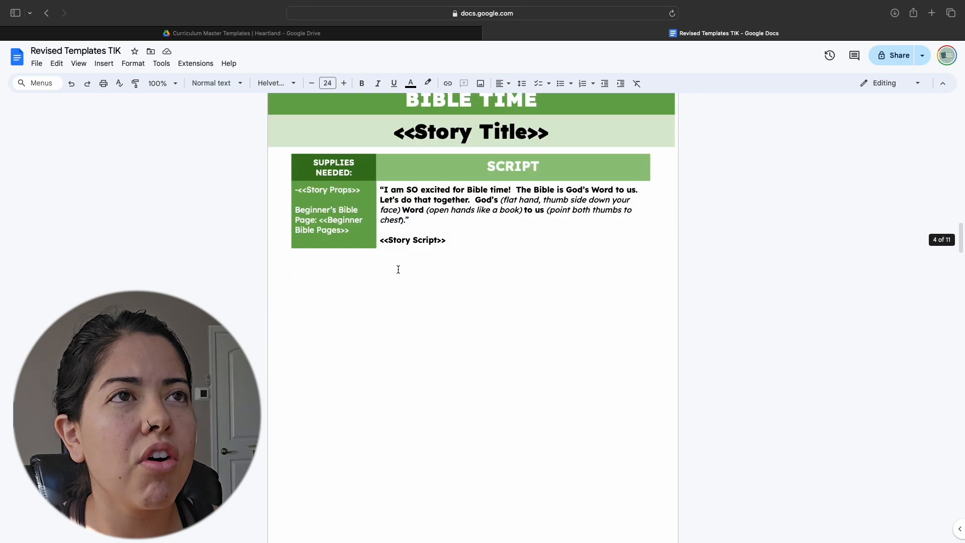
pyautogui.scroll(-3)
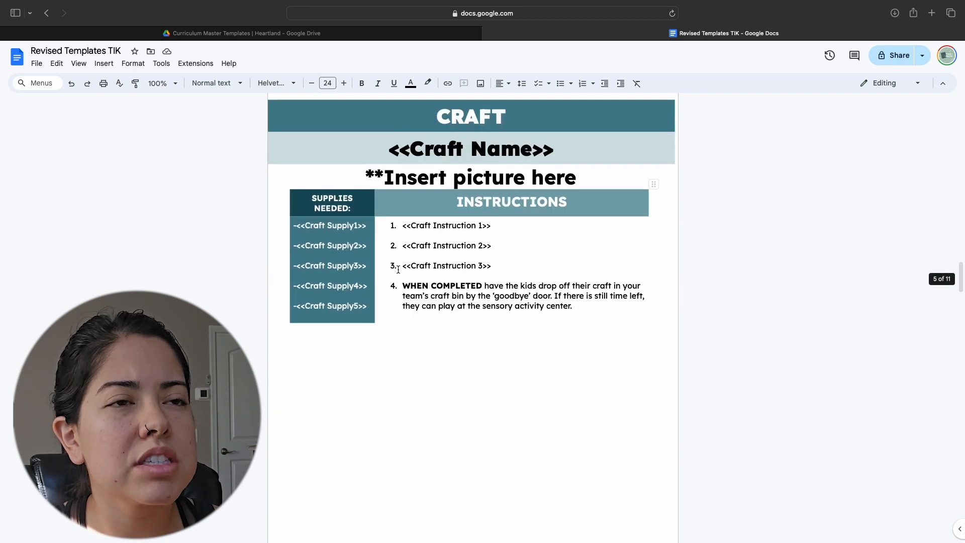
pyautogui.scroll(-3)
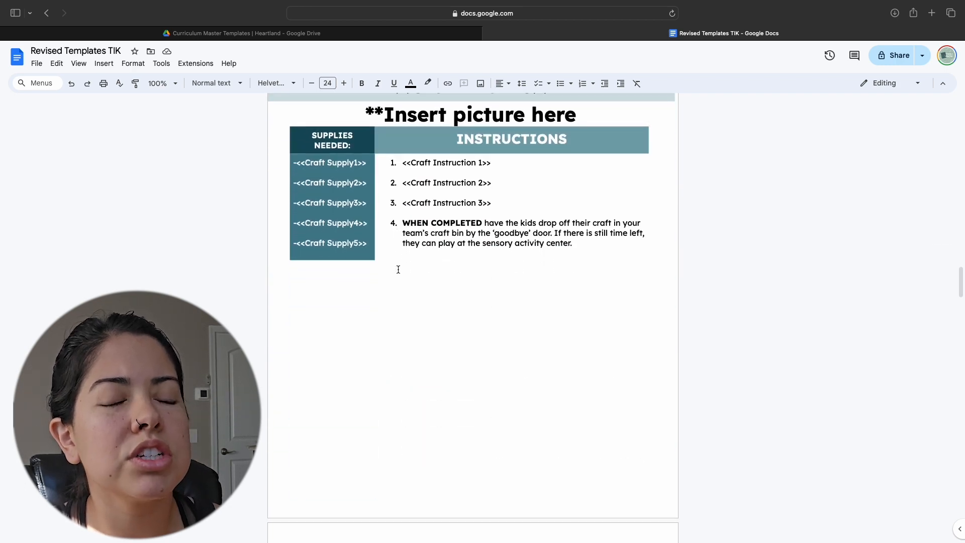
pyautogui.scroll(-3)
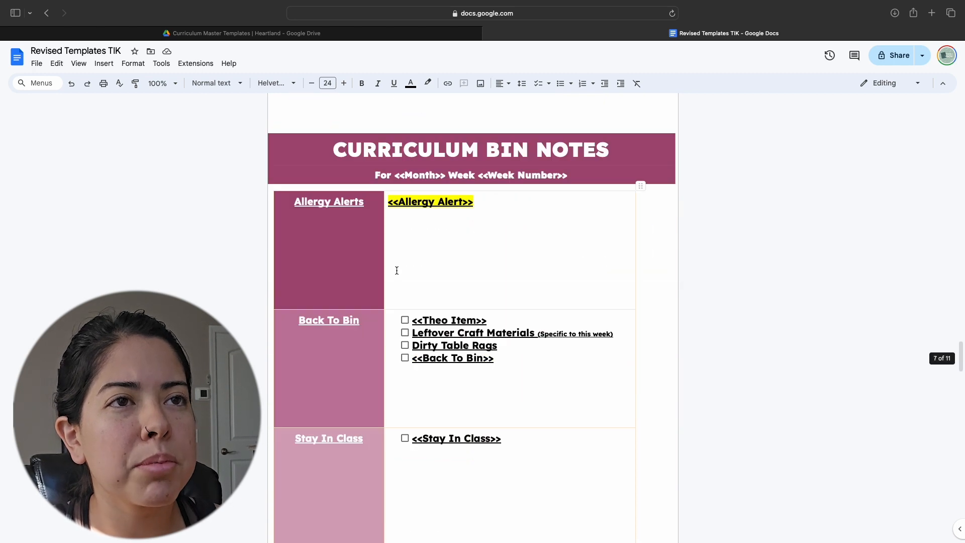
pyautogui.scroll(3)
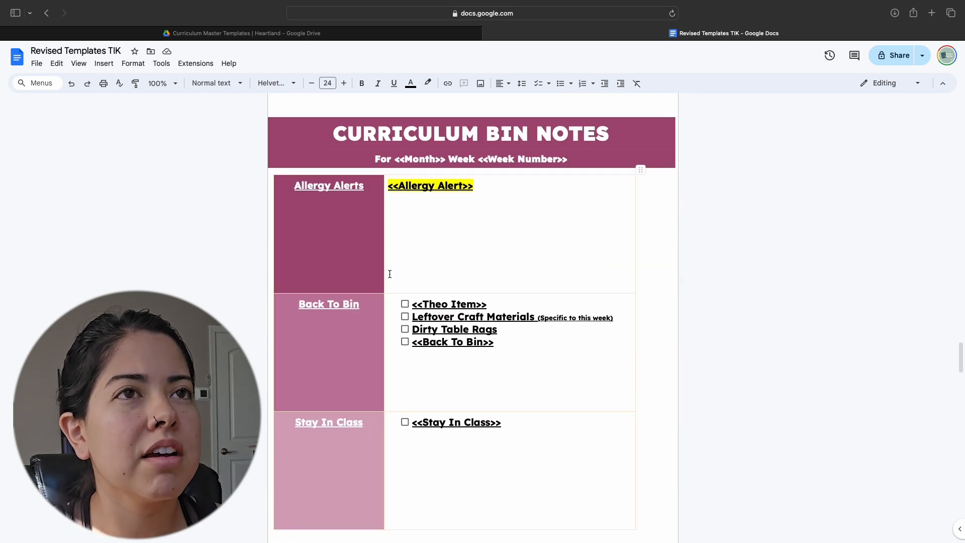
pyautogui.scroll(-3)
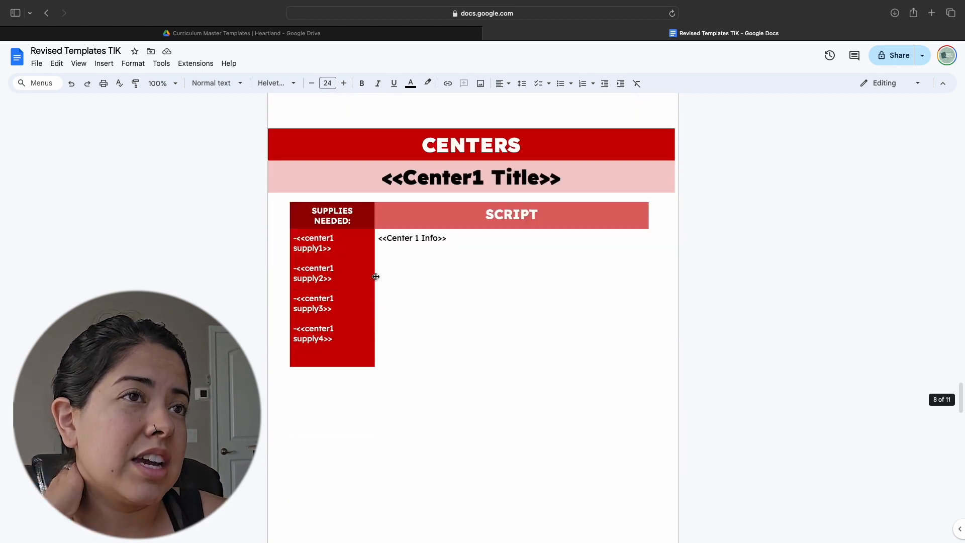
pyautogui.scroll(-3)
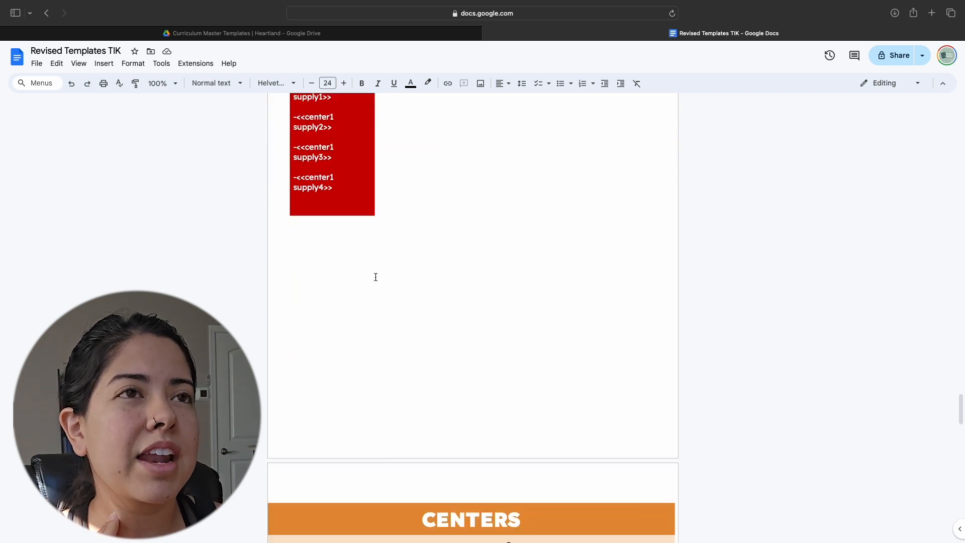
pyautogui.scroll(-3)
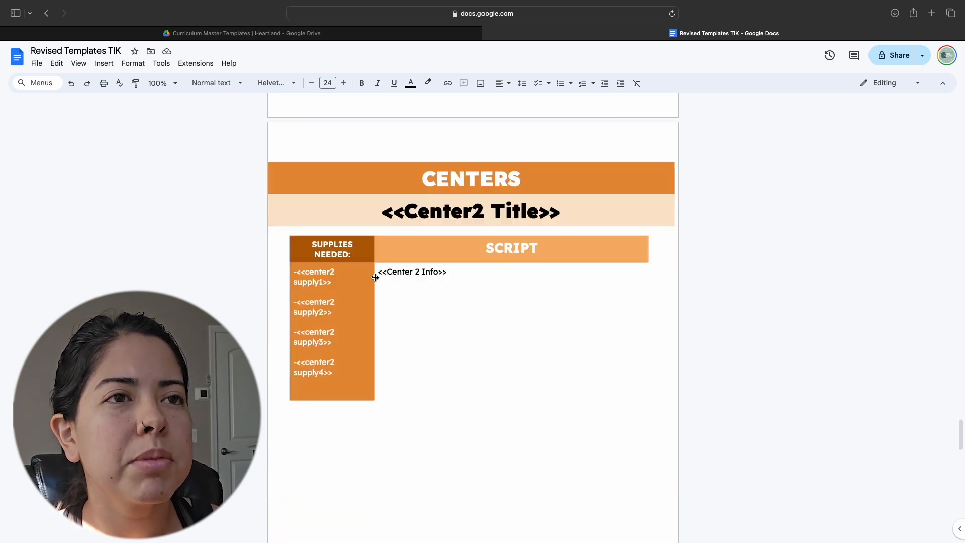
pyautogui.scroll(-3)
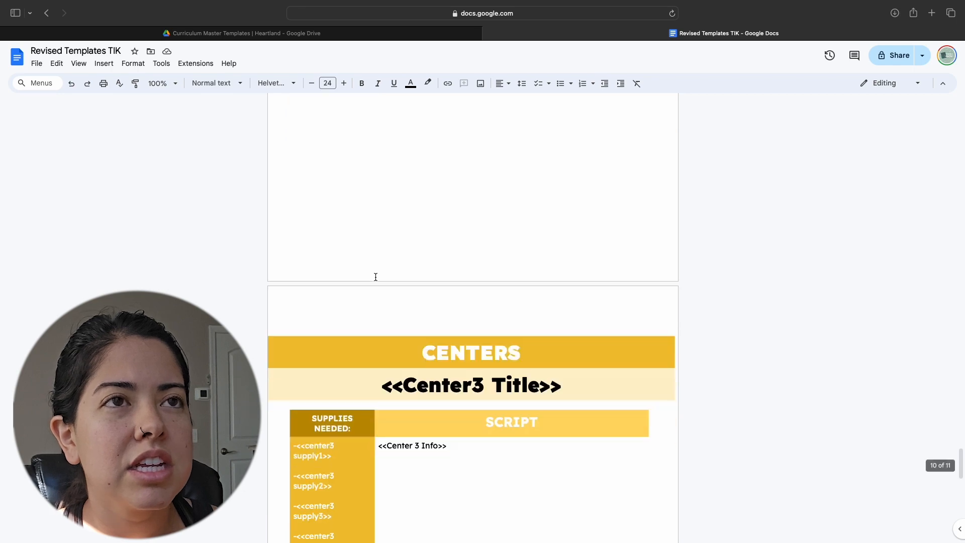
pyautogui.scroll(-3)
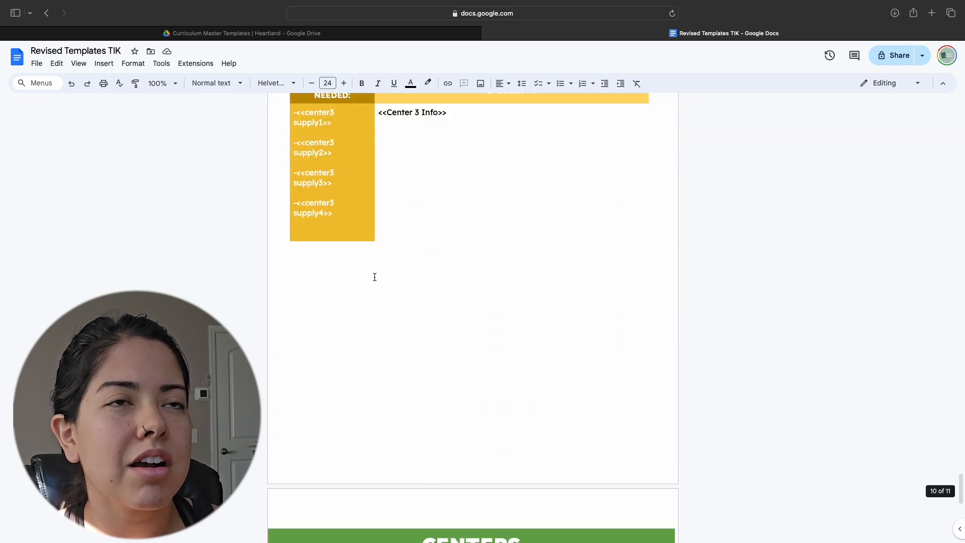
pyautogui.scroll(3)
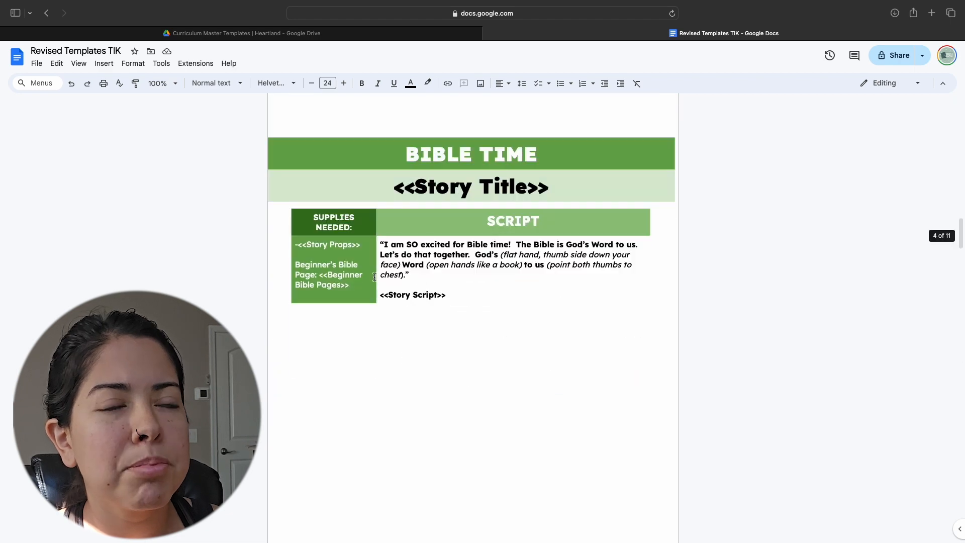
pyautogui.scroll(3)
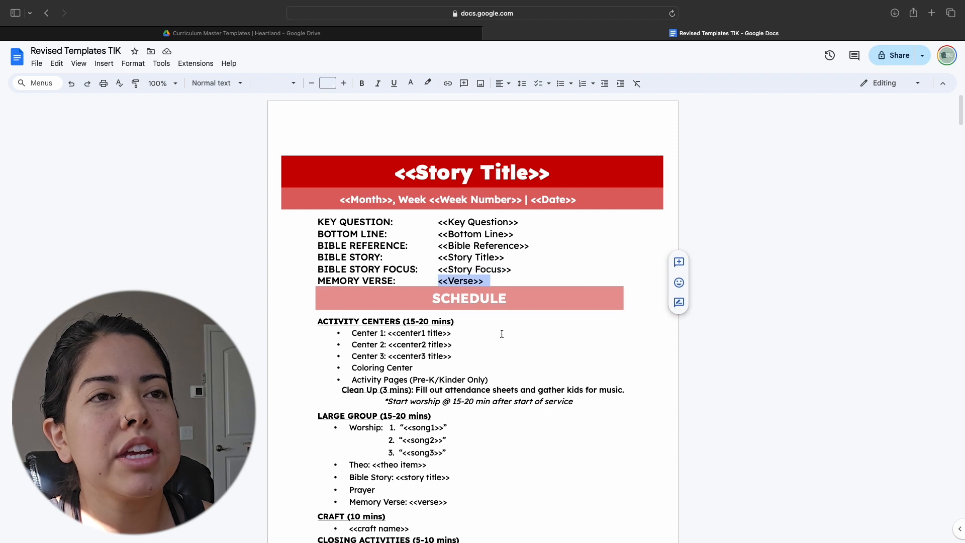
# Select the <<Story Title>> placeholder, then return to the Curriculum Master Templates folder tab
pyautogui.click(332, 199)
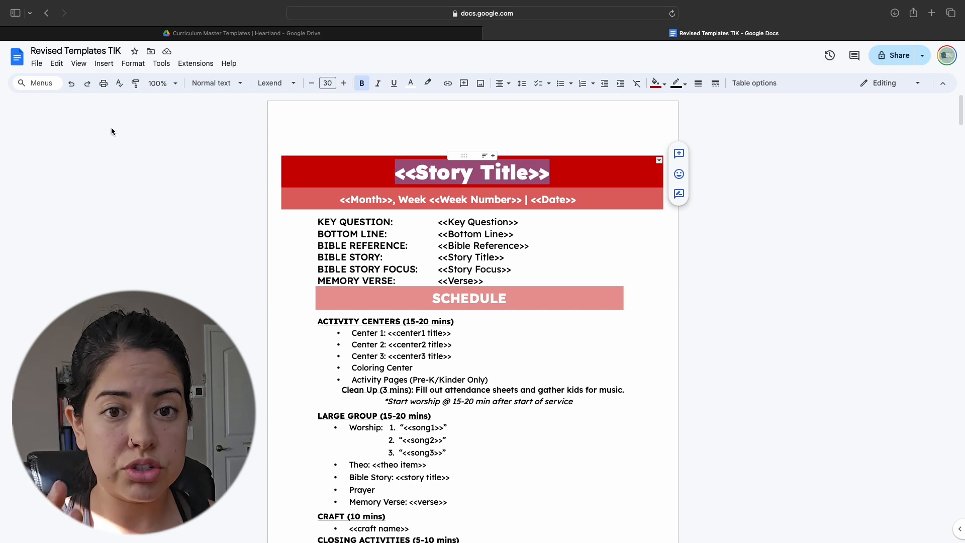
pyautogui.click(241, 33)
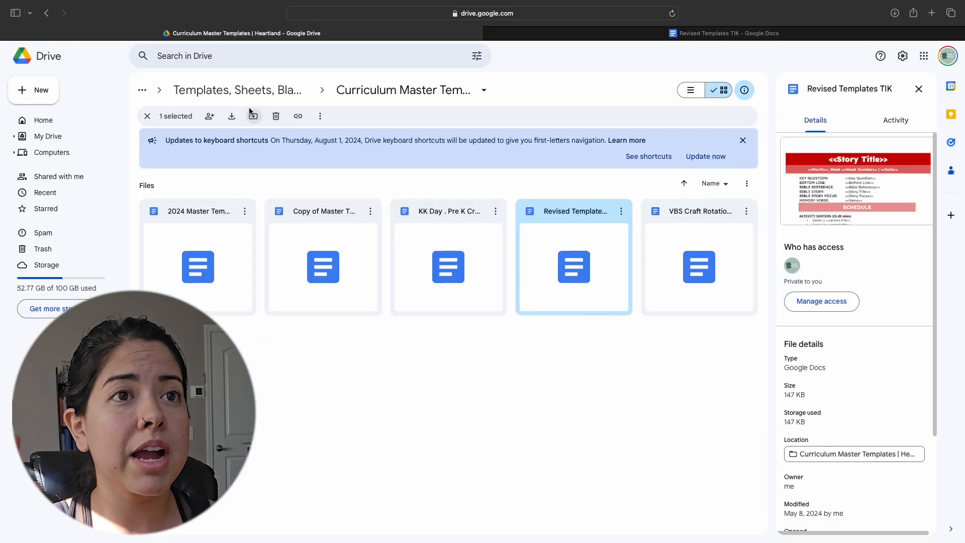
# Go up to the Templates, Sheets, Blanks folder and show the Google apps launcher
pyautogui.click(237, 89)
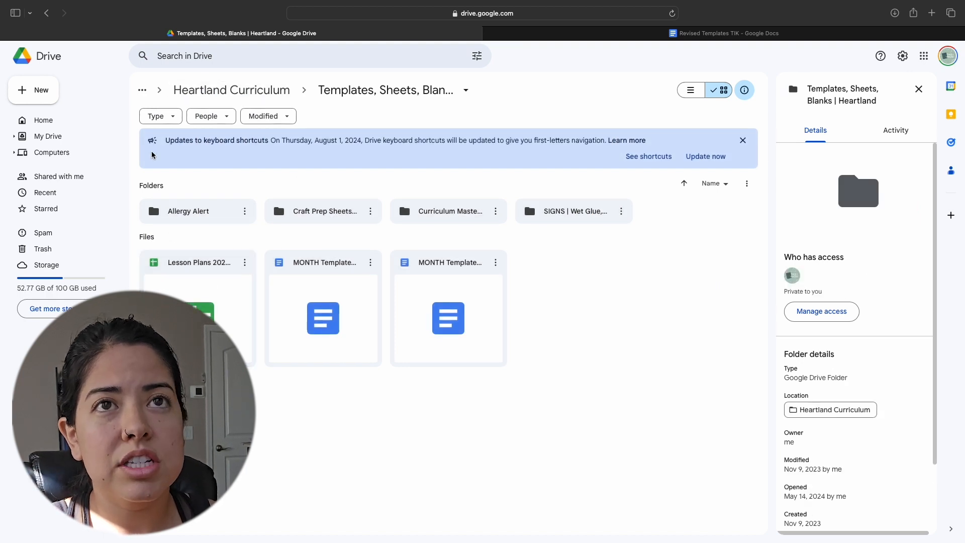
pyautogui.click(922, 56)
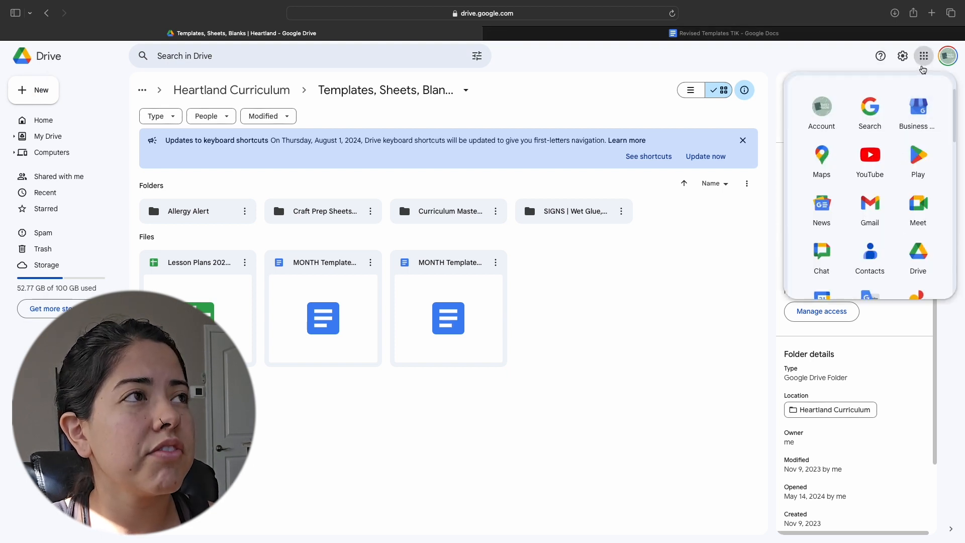
pyautogui.moveTo(634, 300)
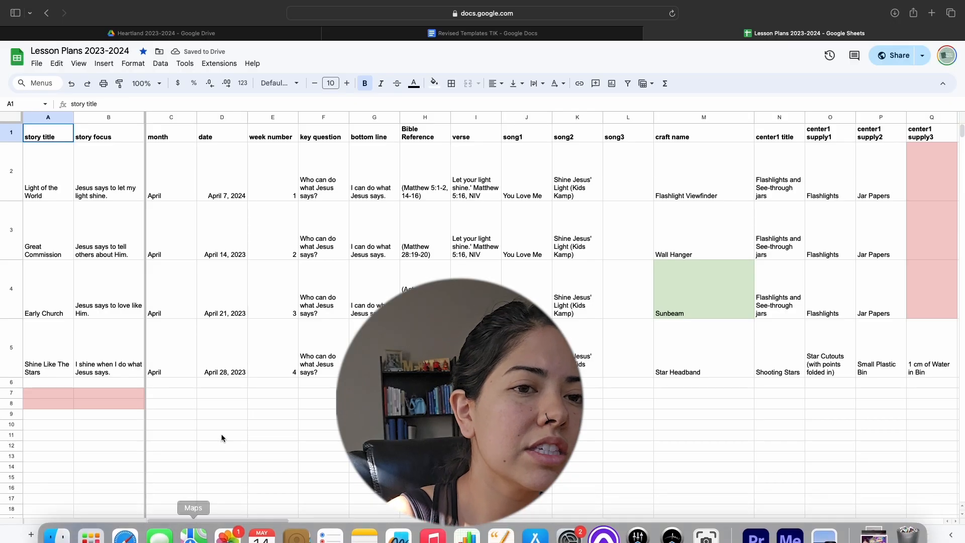
# Switch to the June sheet and point out the month, Bible Reference, bottom line and verse headings and the Feast of Booths row
pyautogui.click(157, 533)
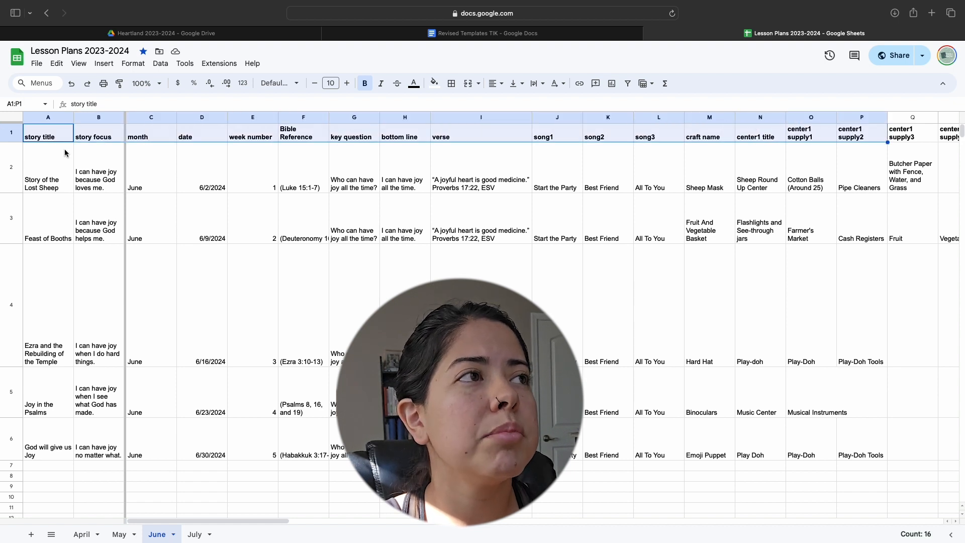
pyautogui.click(151, 133)
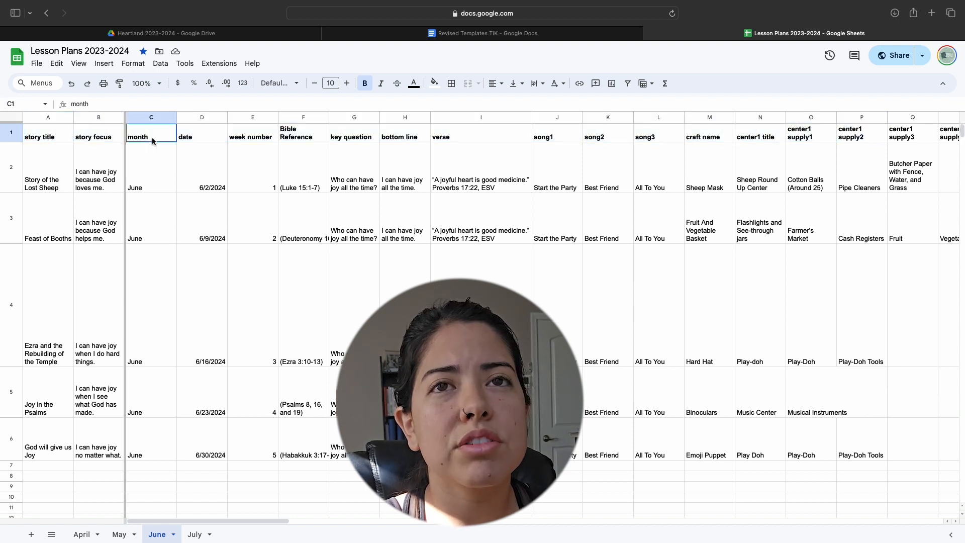
pyautogui.click(302, 133)
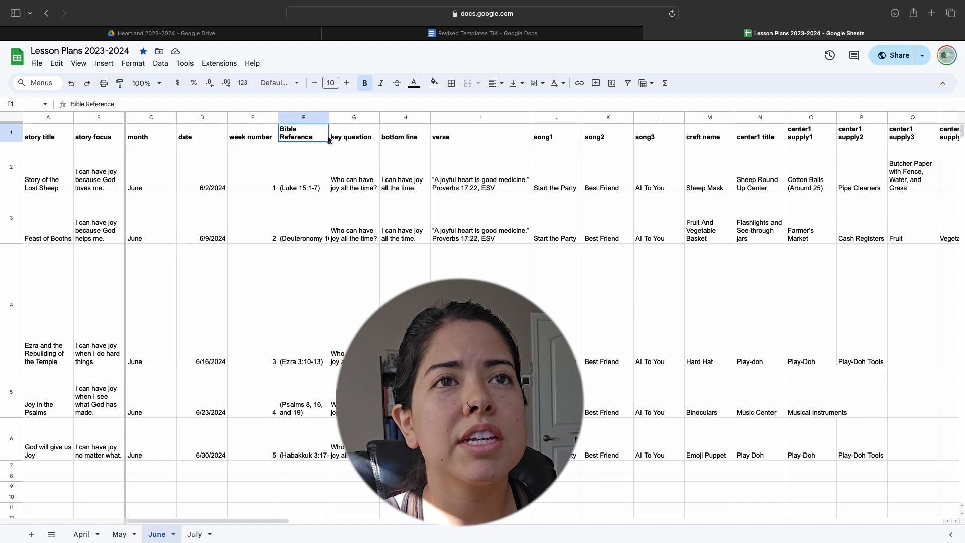
pyautogui.click(404, 136)
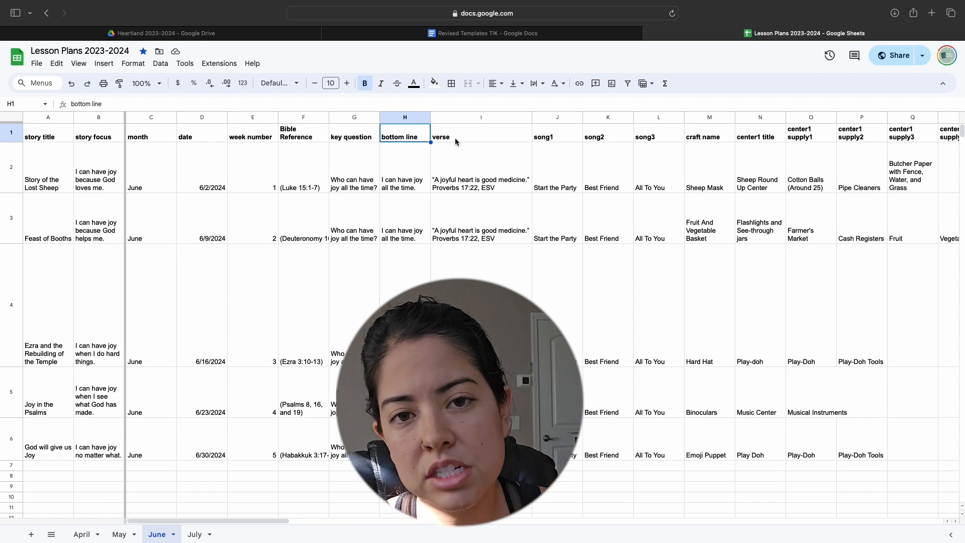
pyautogui.click(9, 218)
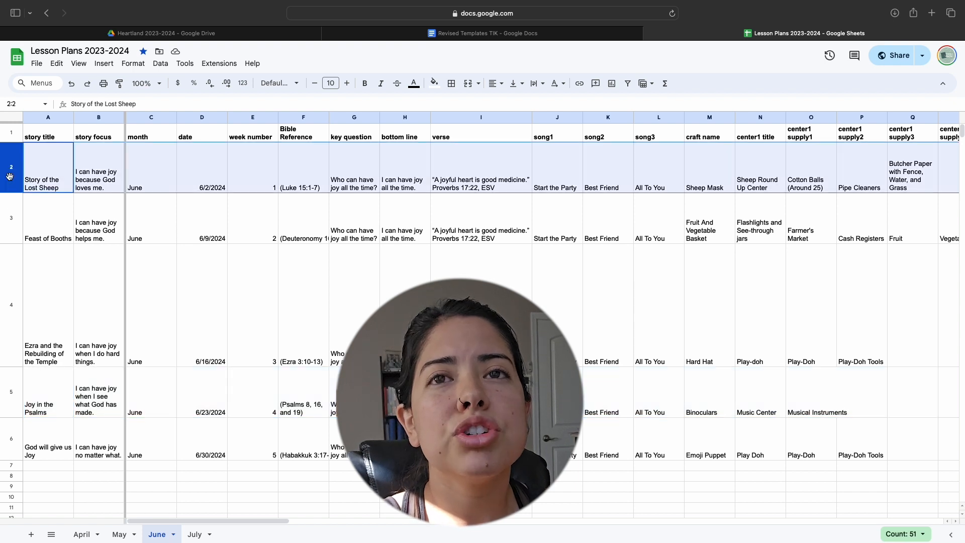
pyautogui.moveTo(13, 223)
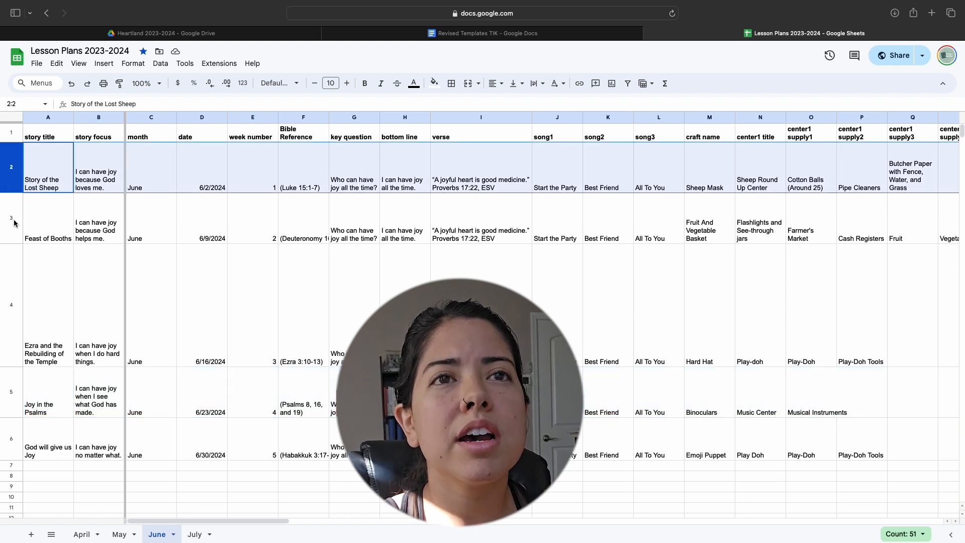
pyautogui.click(15, 12)
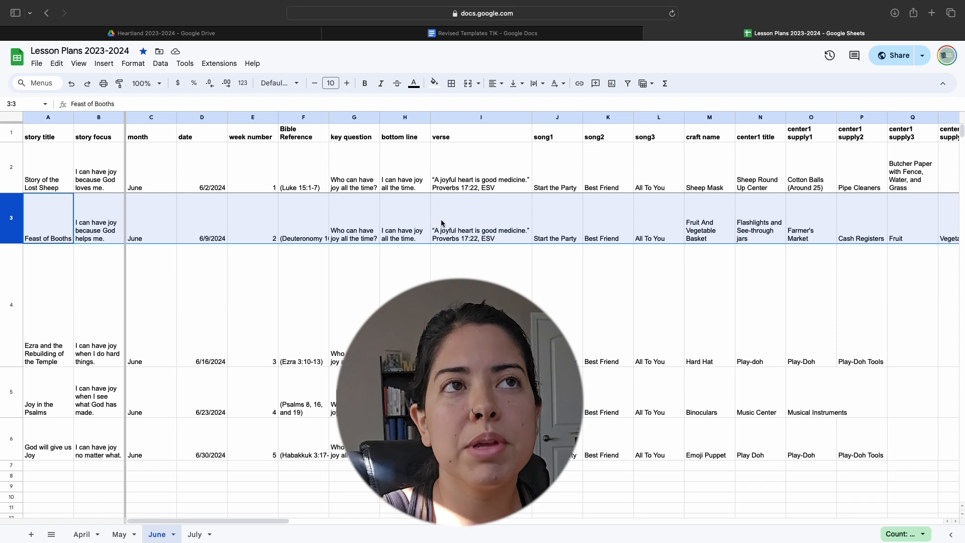
pyautogui.moveTo(373, 103)
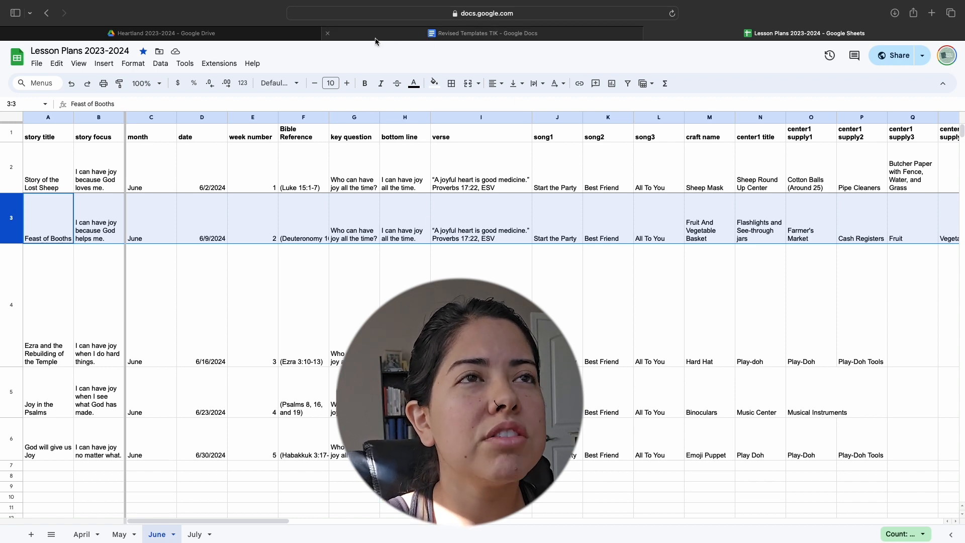
# Switch to Revised Templates TIK and scroll from the title page down to the craft supply placeholders
pyautogui.click(482, 32)
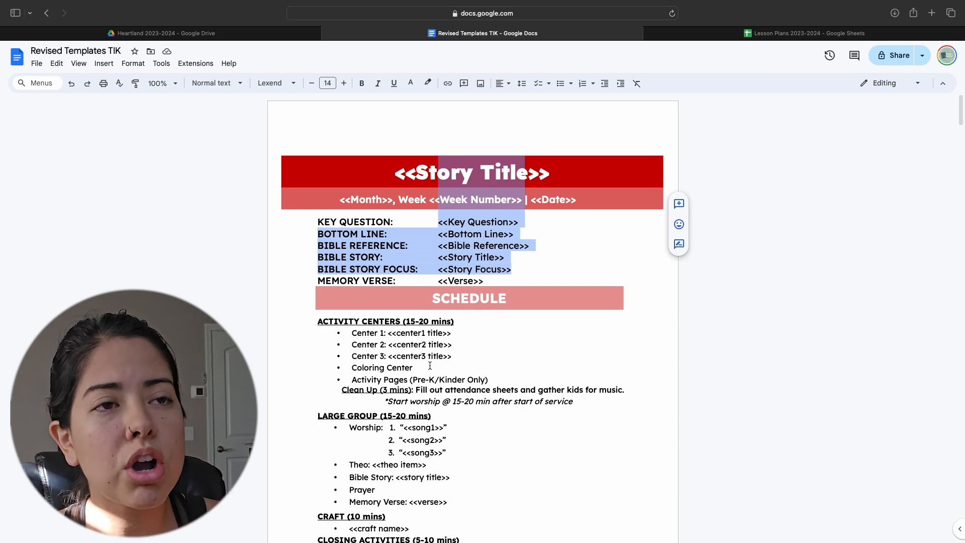
pyautogui.scroll(-3)
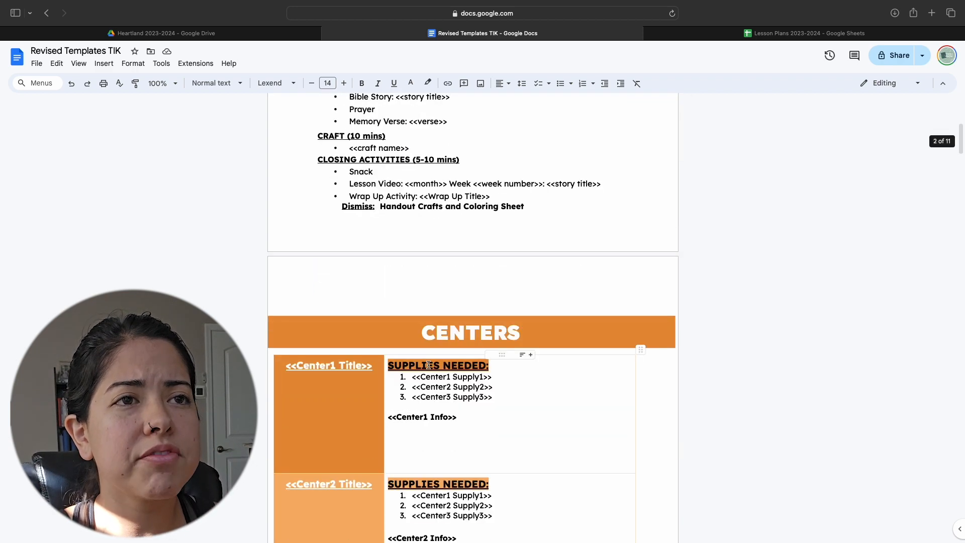
pyautogui.scroll(-3)
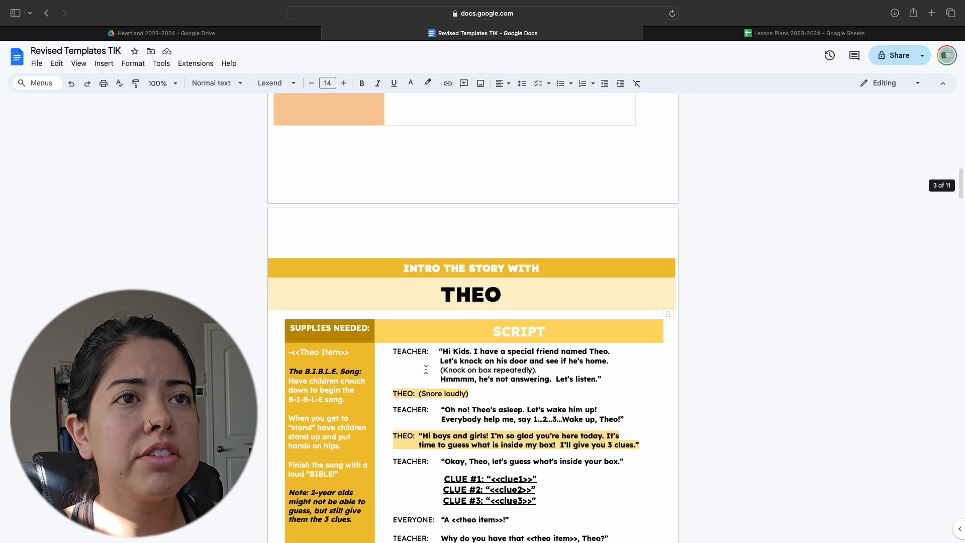
pyautogui.scroll(-3)
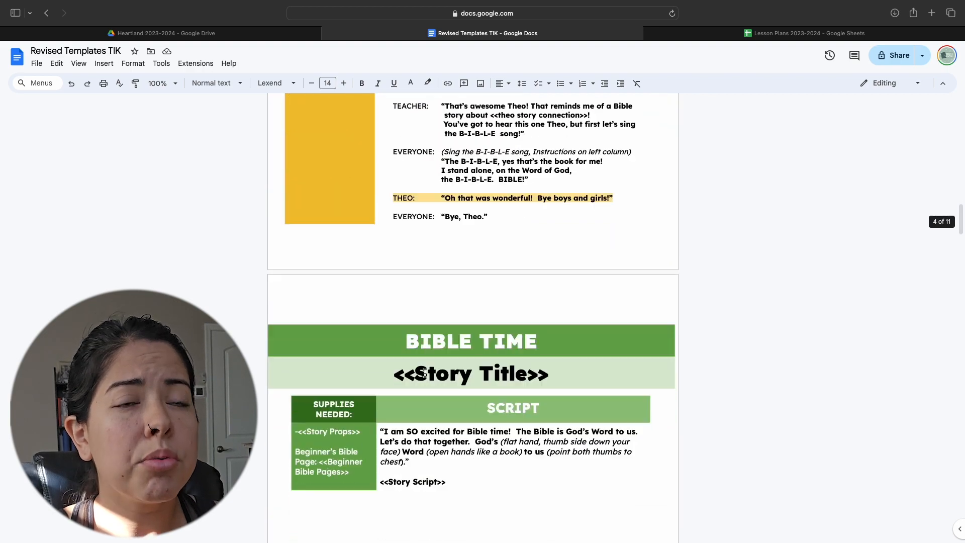
pyautogui.scroll(-3)
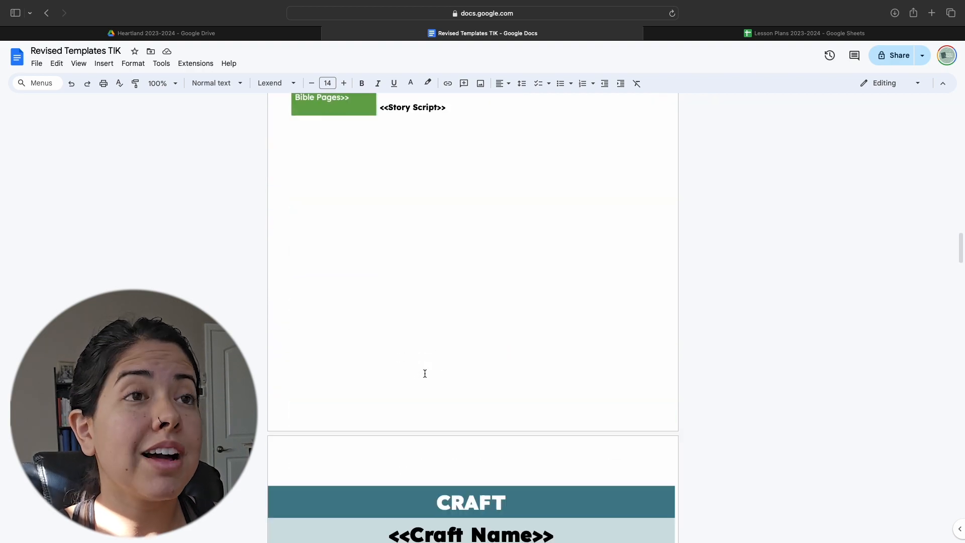
pyautogui.scroll(-3)
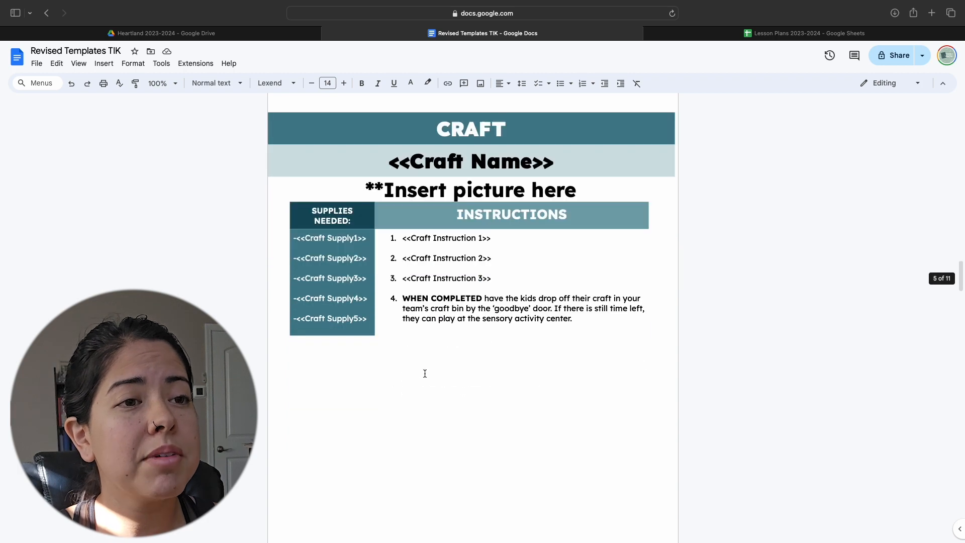
pyautogui.scroll(-3)
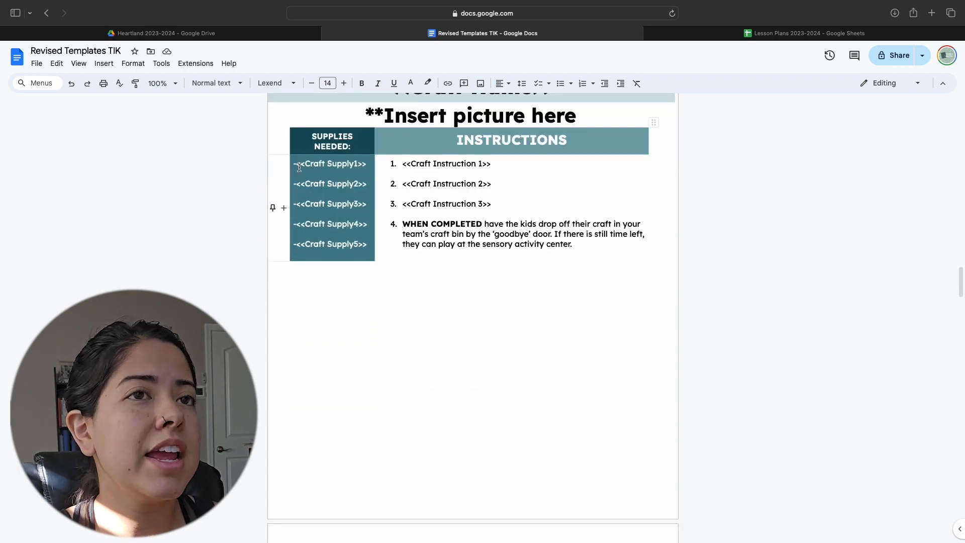
pyautogui.click(329, 243)
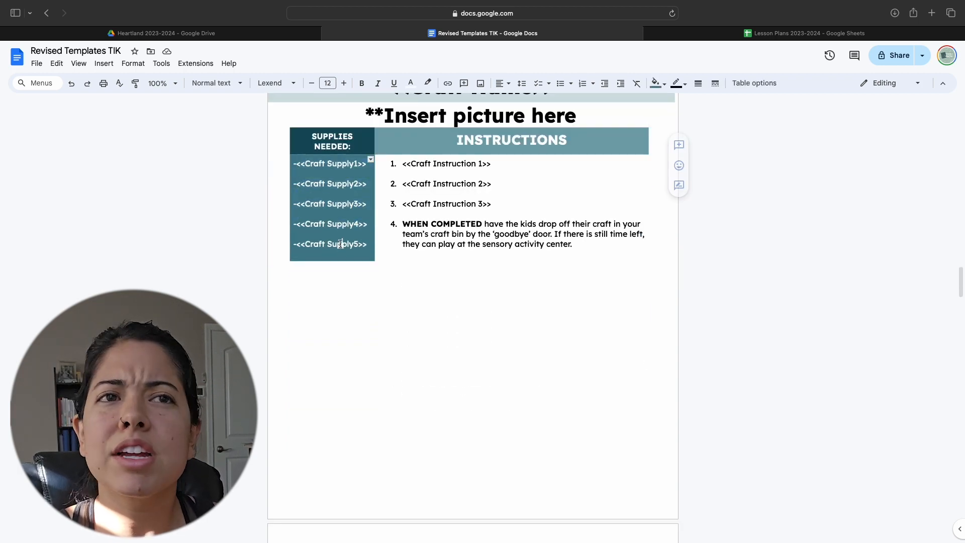
# Scroll on through the Centers pages, then return to the Lesson Plans spreadsheet
pyautogui.scroll(-3)
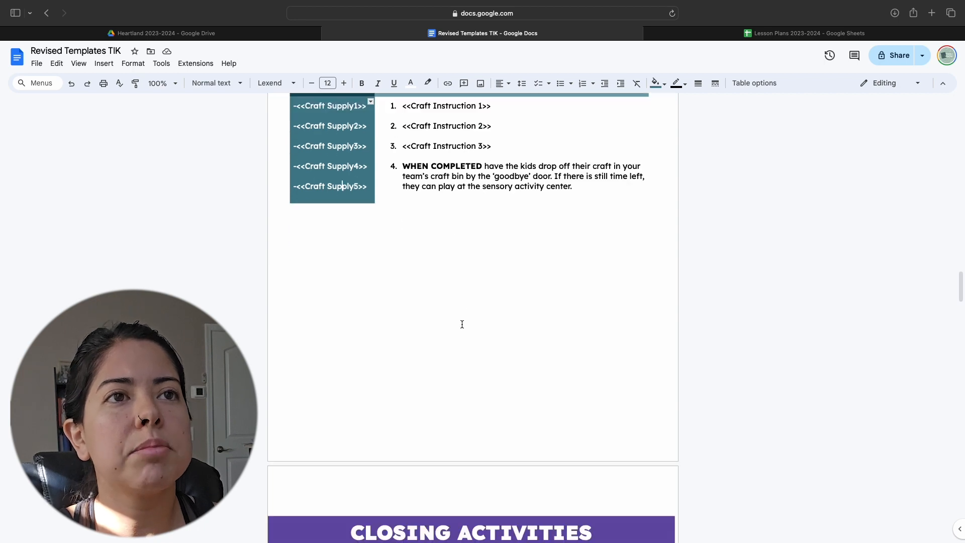
pyautogui.scroll(-3)
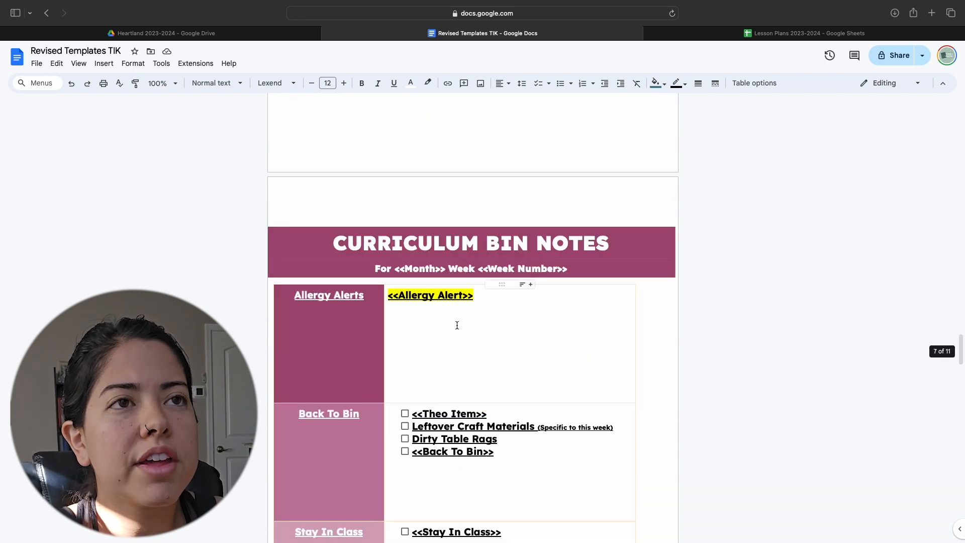
pyautogui.scroll(-3)
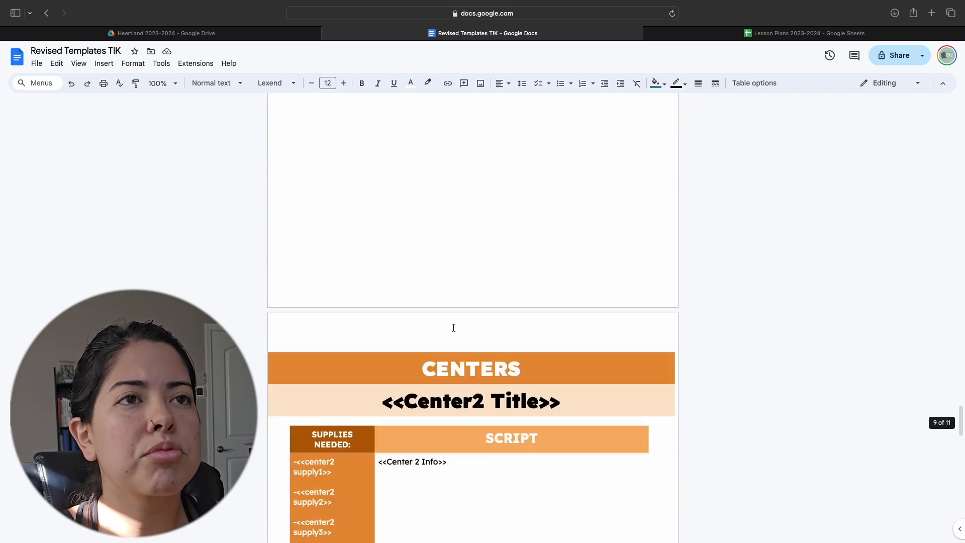
pyautogui.scroll(-3)
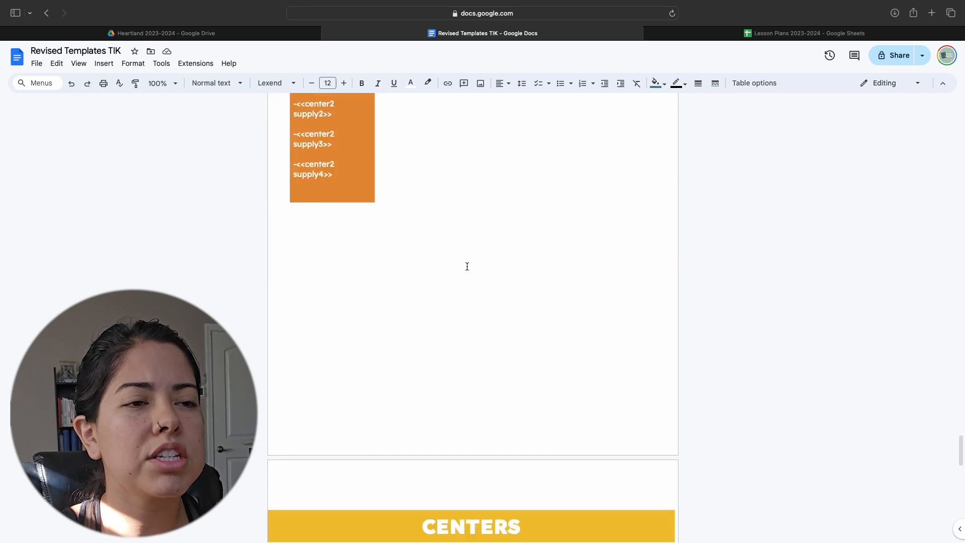
pyautogui.click(808, 32)
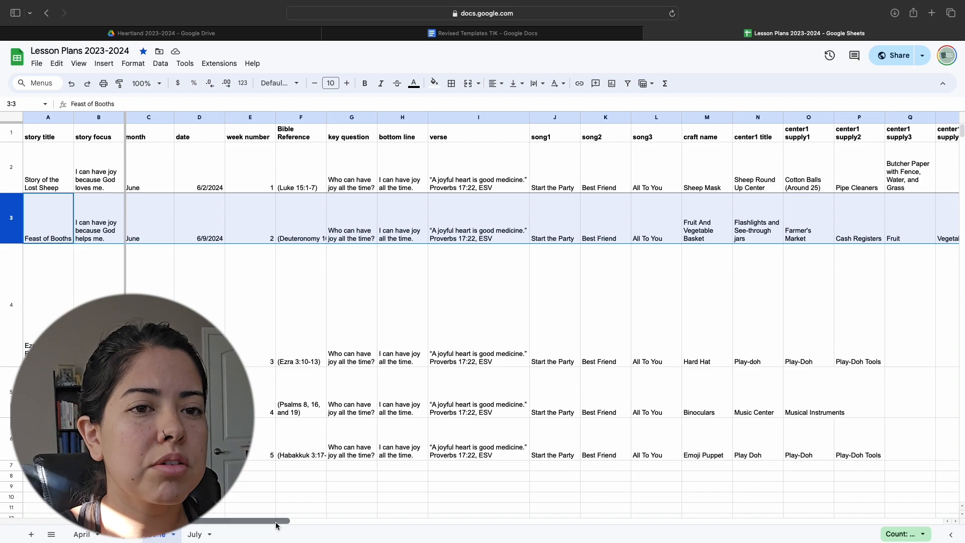
# Scroll the June sheet right to the final empty Blank column and select it
pyautogui.hscroll(3)
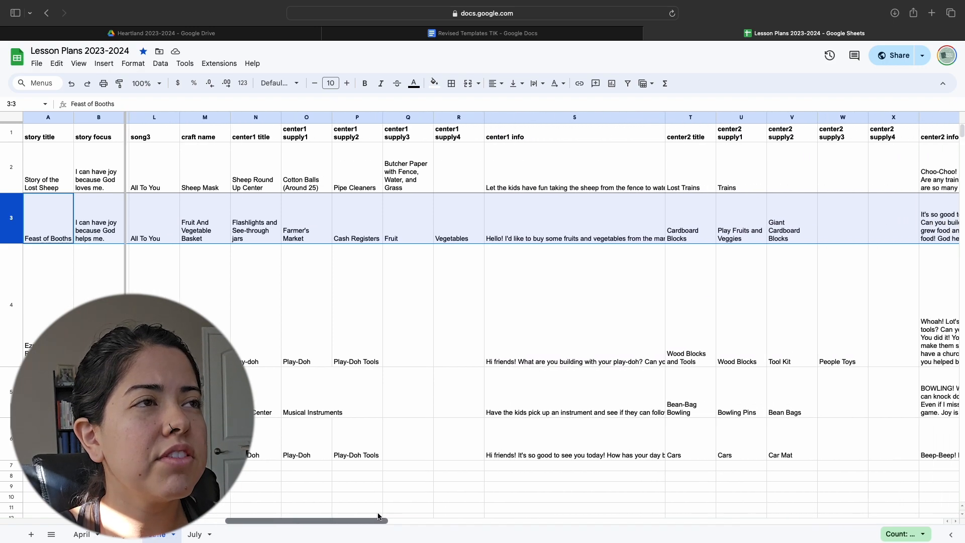
pyautogui.hscroll(3)
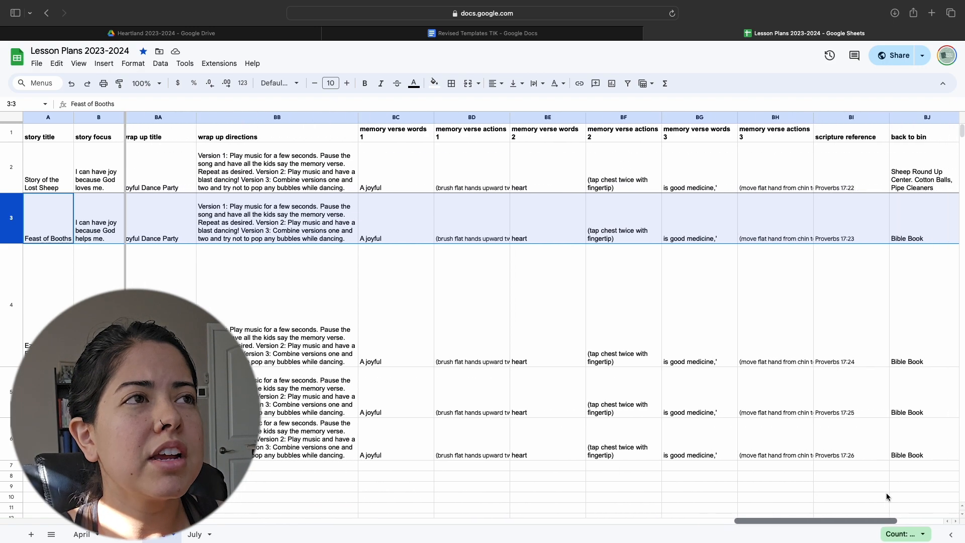
pyautogui.hscroll(3)
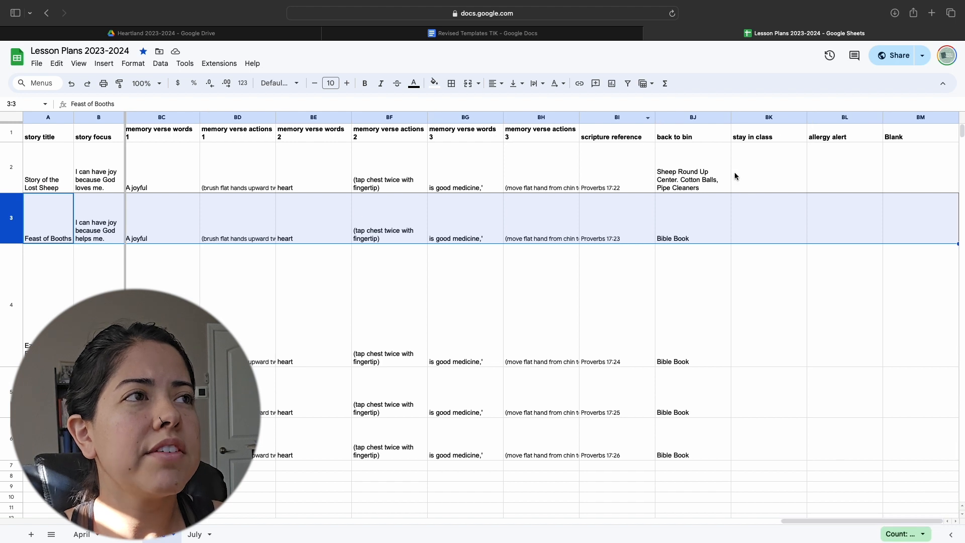
pyautogui.click(919, 117)
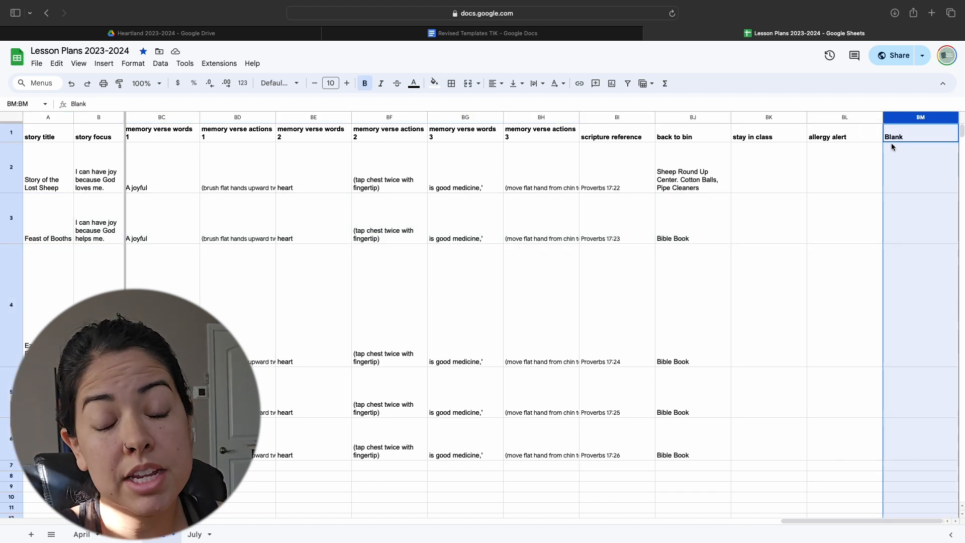
pyautogui.moveTo(333, 158)
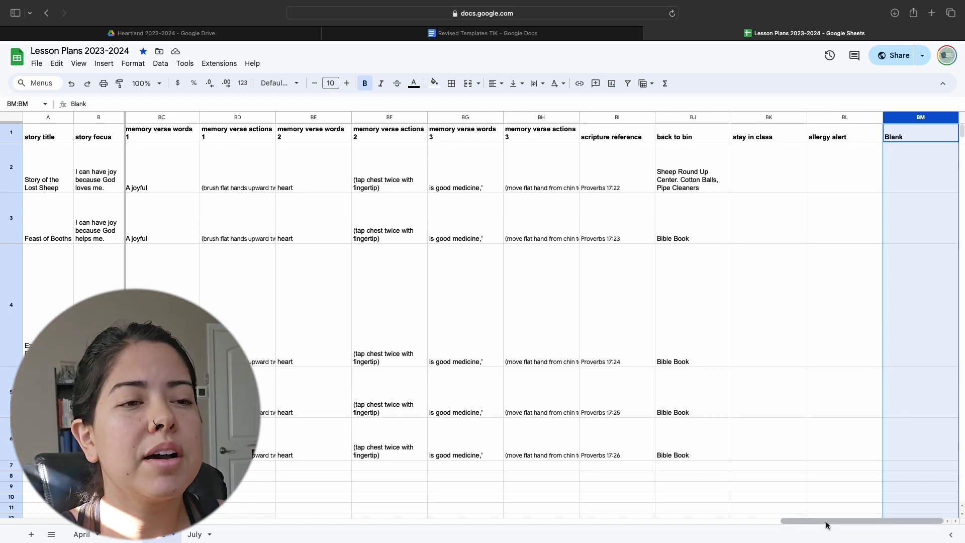
# Scroll back to the craft supply4 heading, then flip between the template document and the spreadsheet
pyautogui.hscroll(-3)
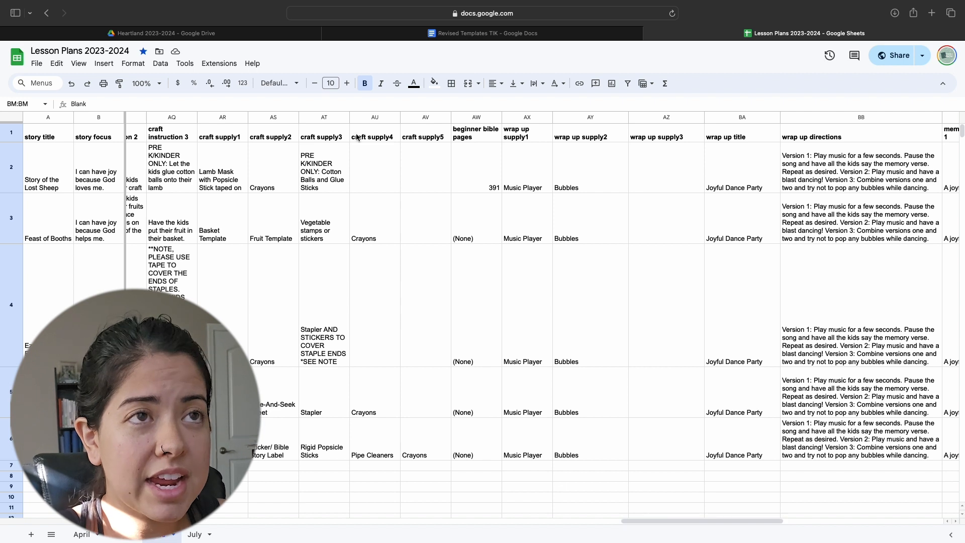
pyautogui.click(374, 136)
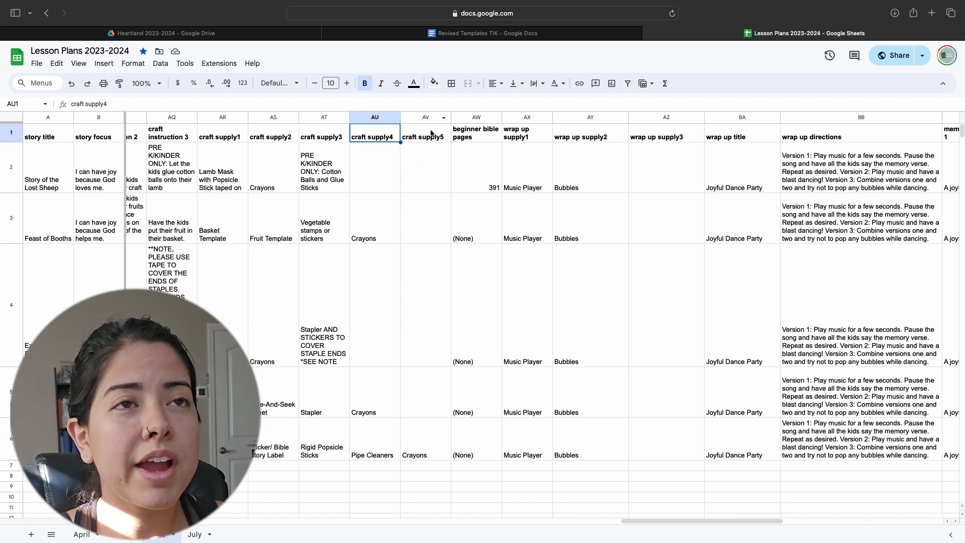
pyautogui.moveTo(389, 146)
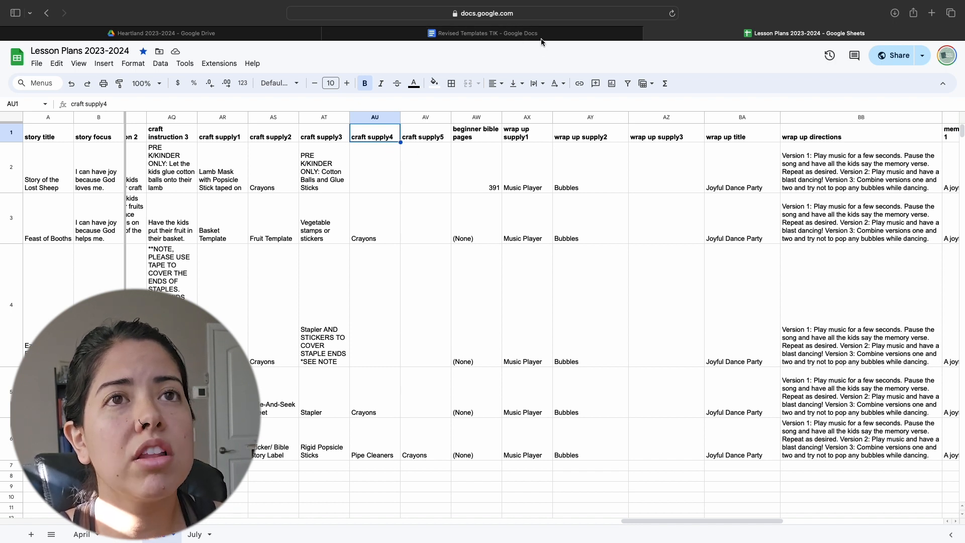
pyautogui.click(483, 33)
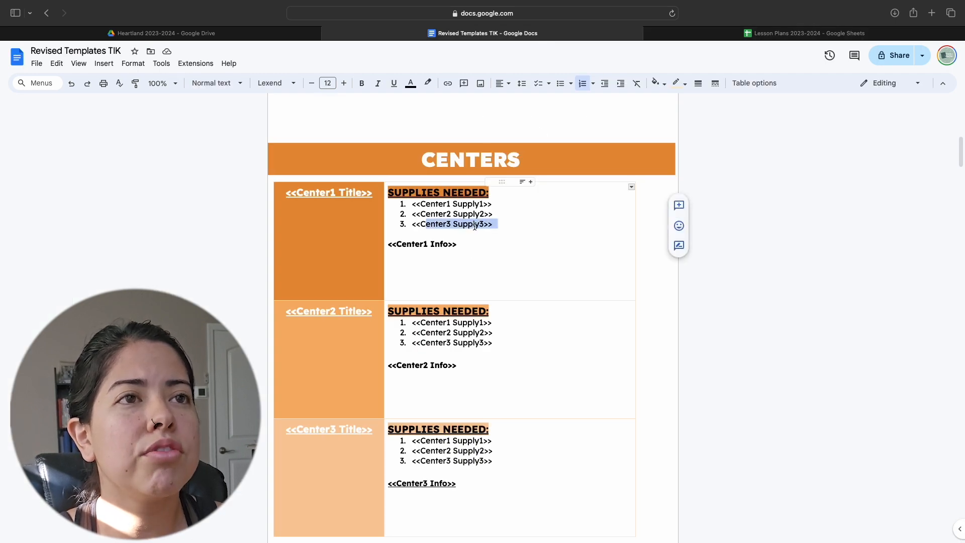
pyautogui.click(807, 32)
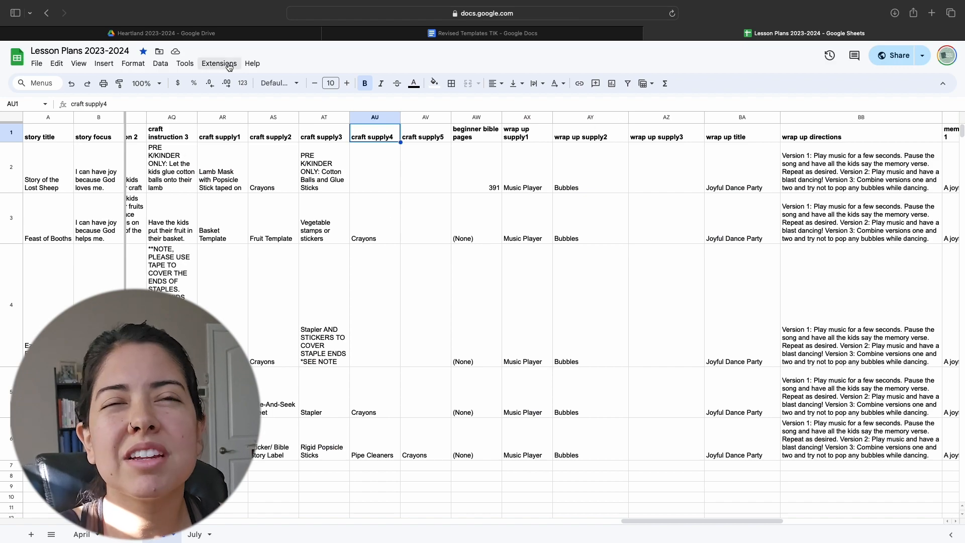
pyautogui.hscroll(-3)
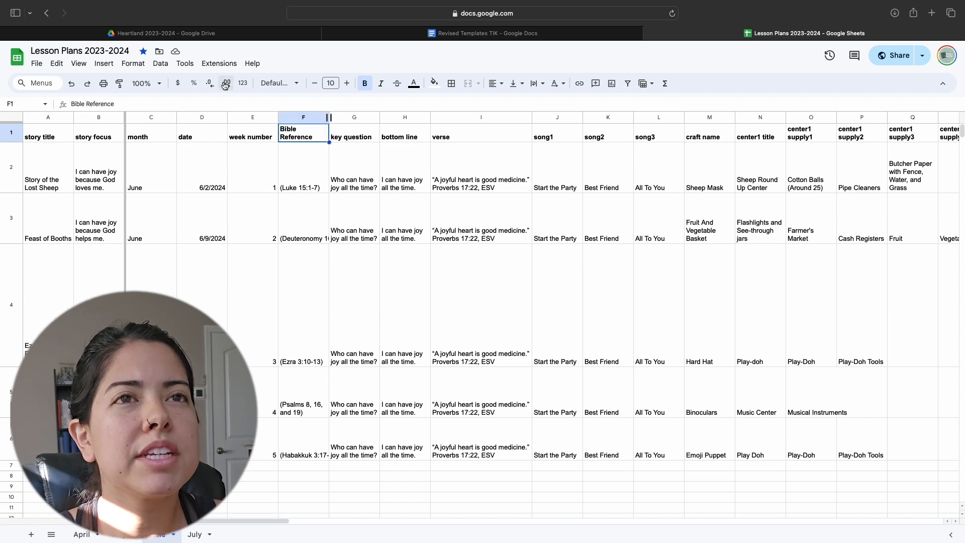
pyautogui.click(218, 64)
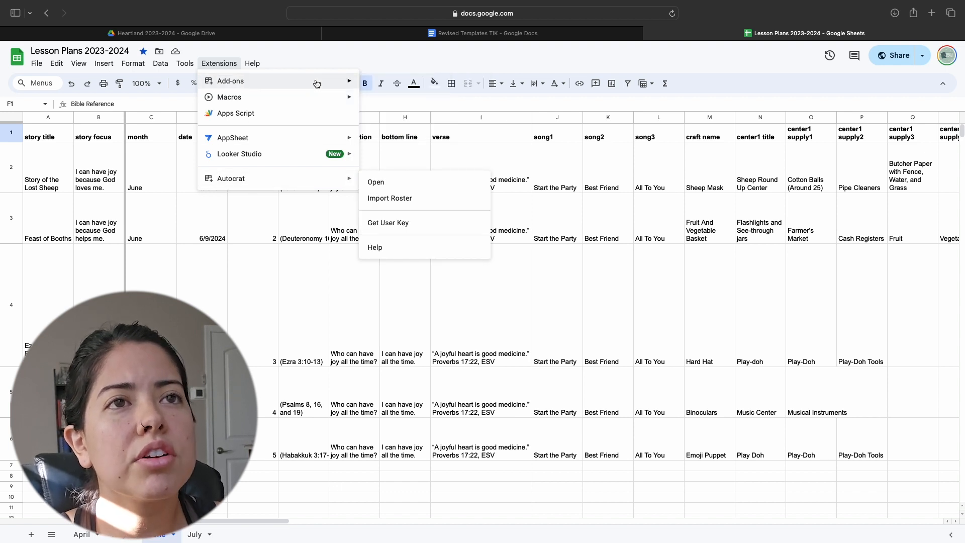
pyautogui.click(375, 182)
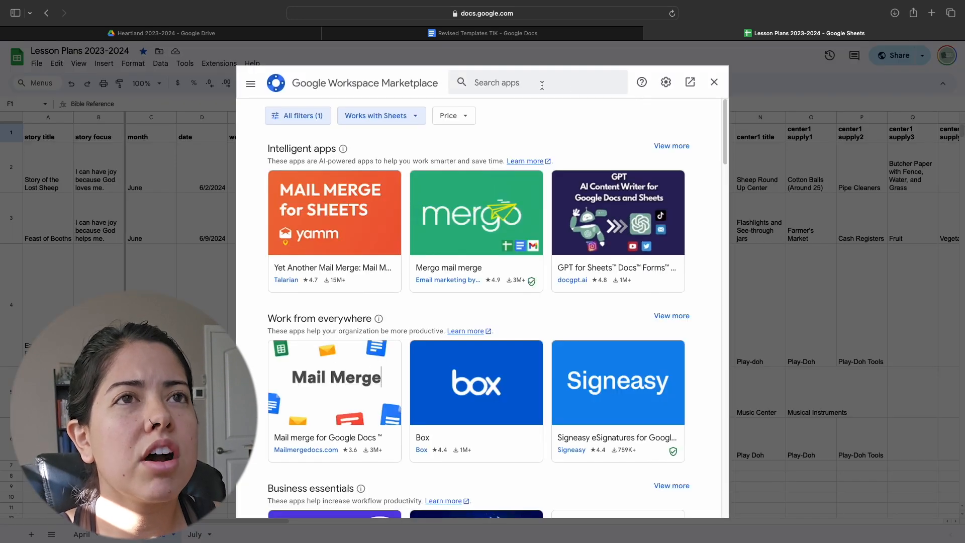
pyautogui.click(537, 81)
pyautogui.write('autocrat')
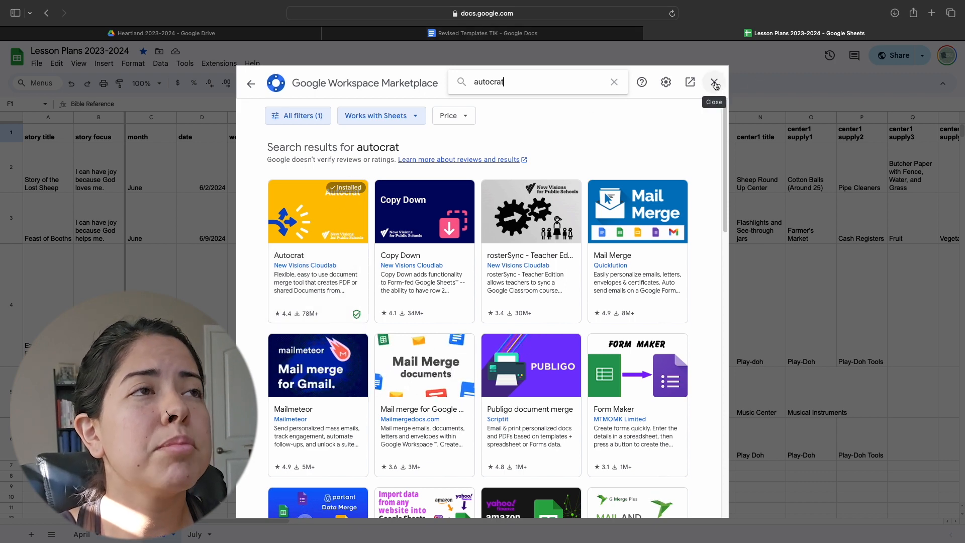
pyautogui.click(713, 82)
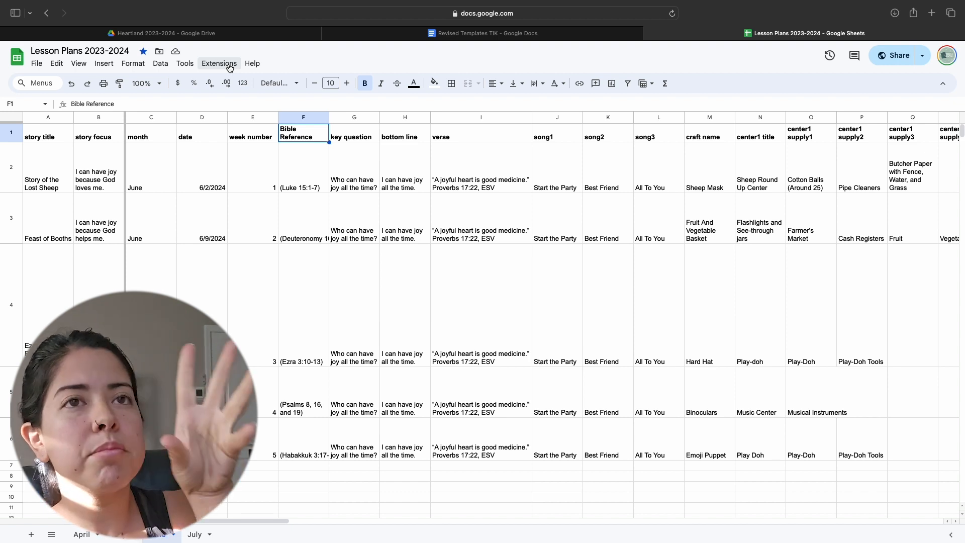
# Launch the Autocrat add-on from Extensions and delete the February Lessons job, confirming the deletion
pyautogui.click(251, 63)
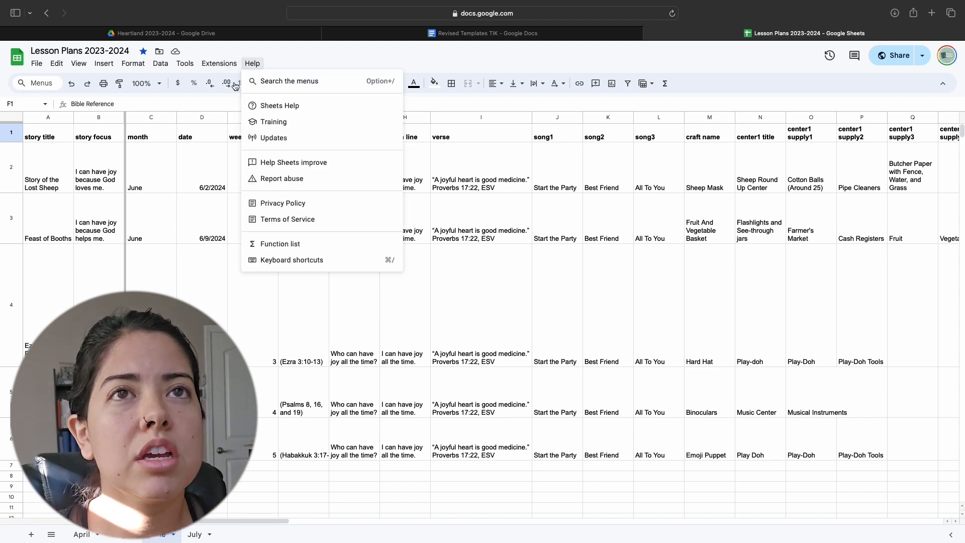
pyautogui.click(218, 64)
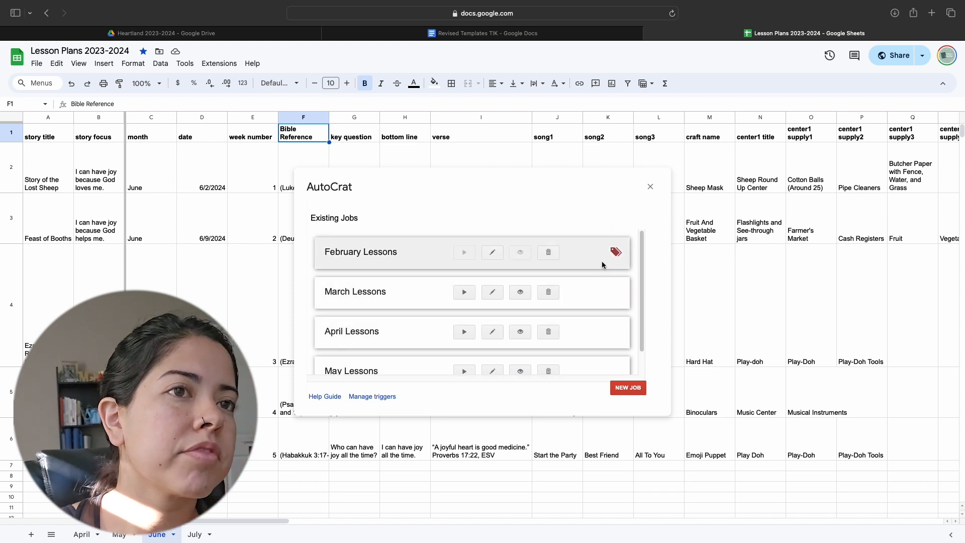
pyautogui.moveTo(547, 252)
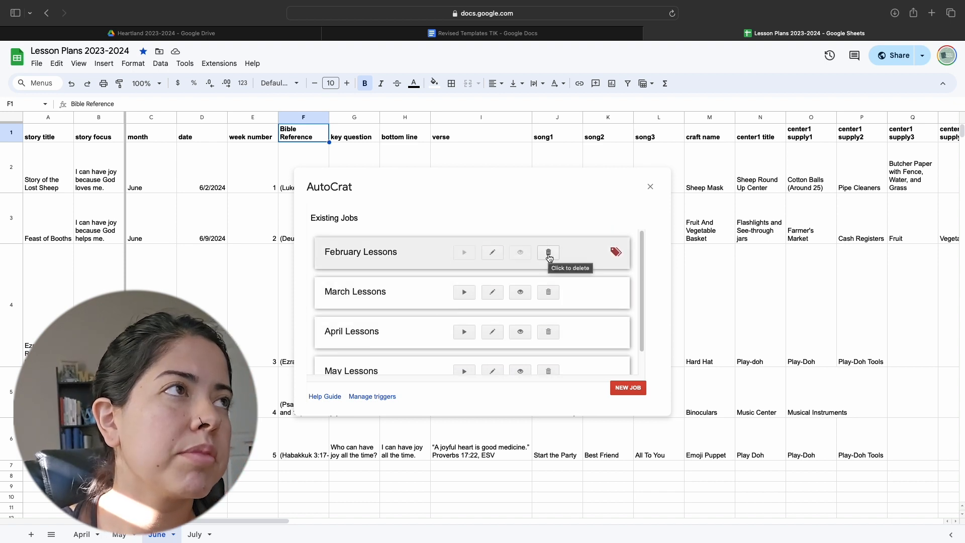
pyautogui.click(547, 251)
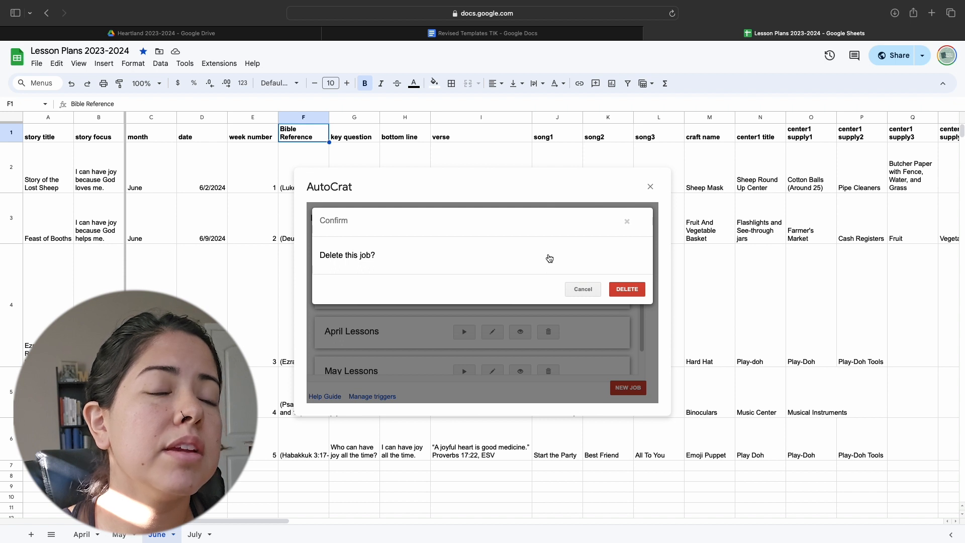
pyautogui.moveTo(645, 314)
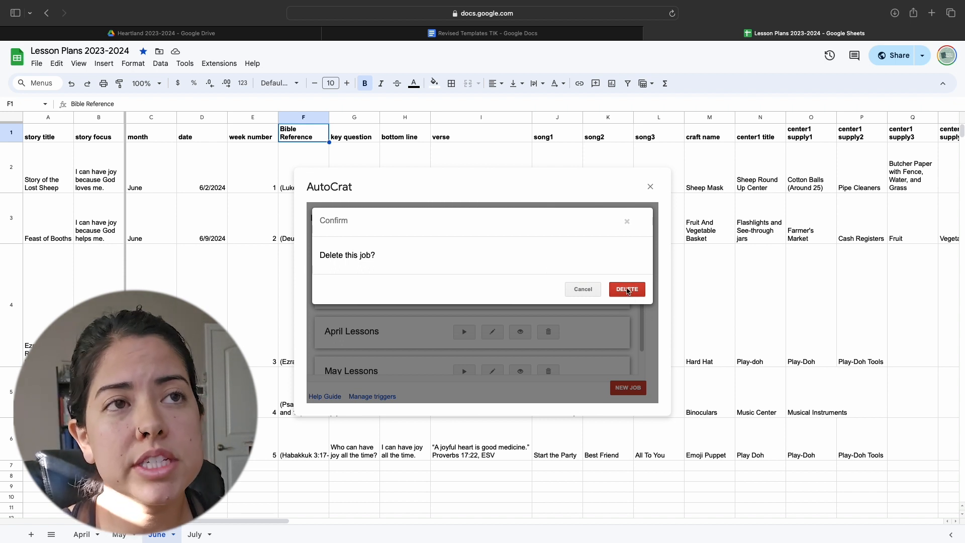
pyautogui.click(626, 289)
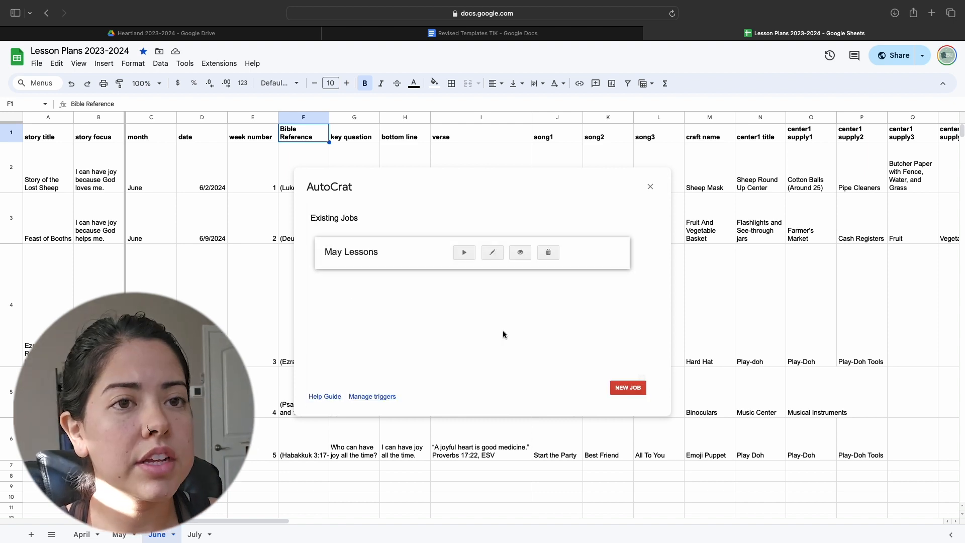
pyautogui.moveTo(338, 276)
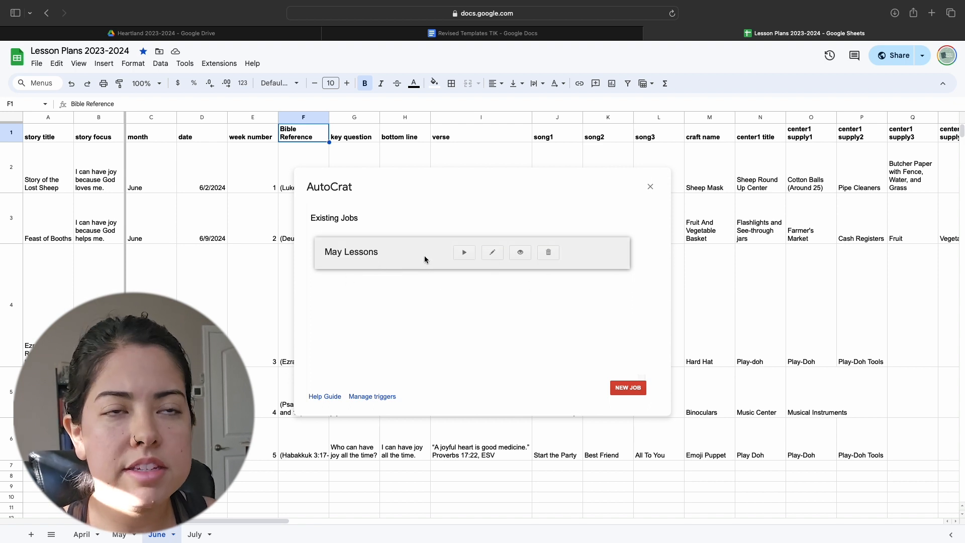
pyautogui.moveTo(540, 349)
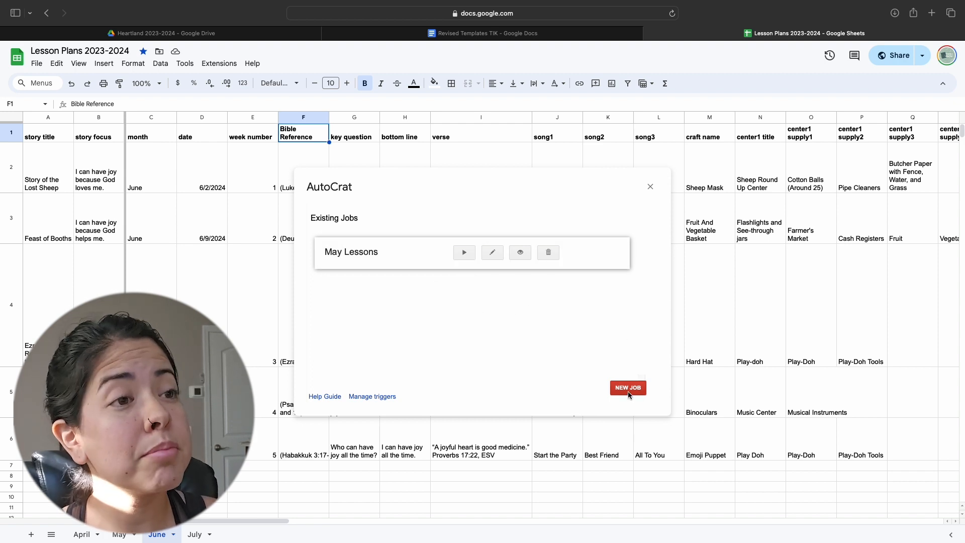
# Start a new Autocrat merge job named 'June Lessons' and continue to the template step
pyautogui.click(627, 387)
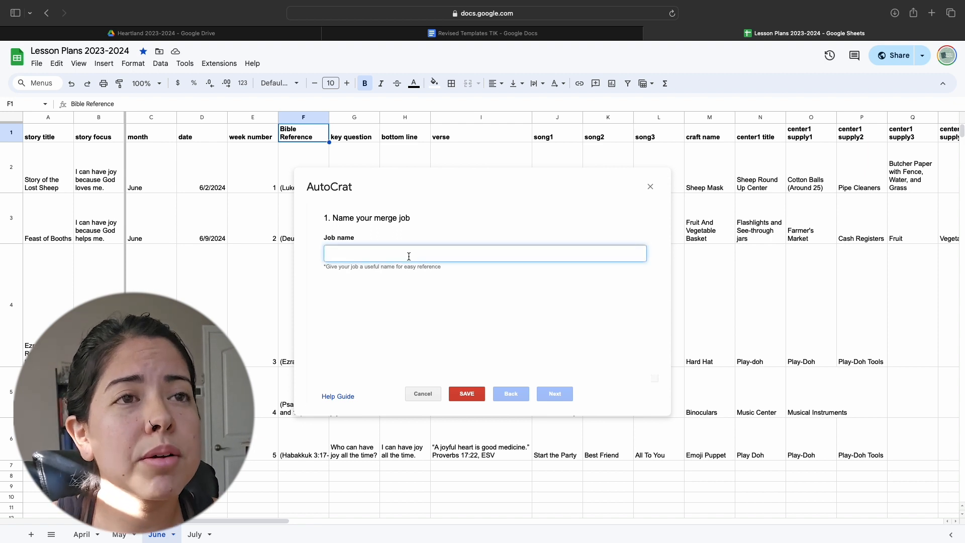
pyautogui.write('June Le')
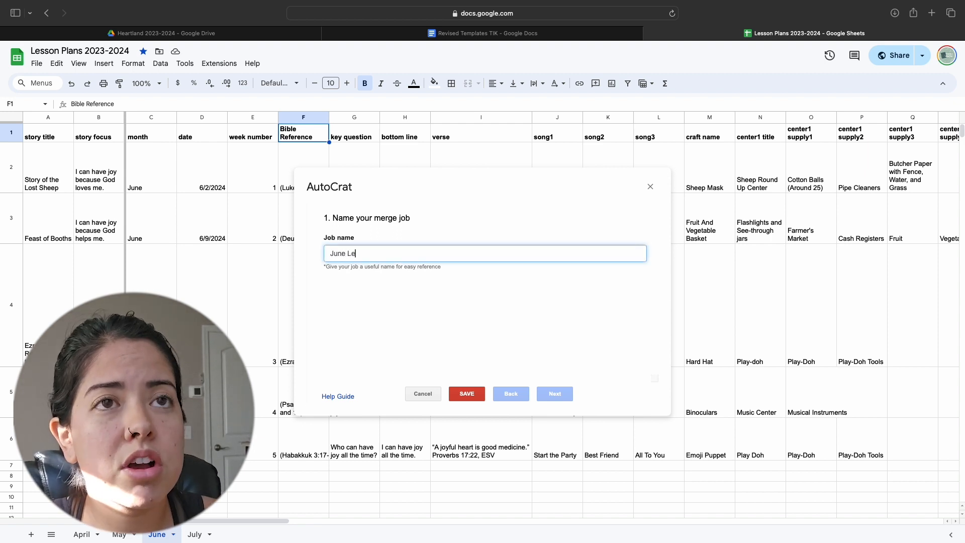
pyautogui.write('ssons')
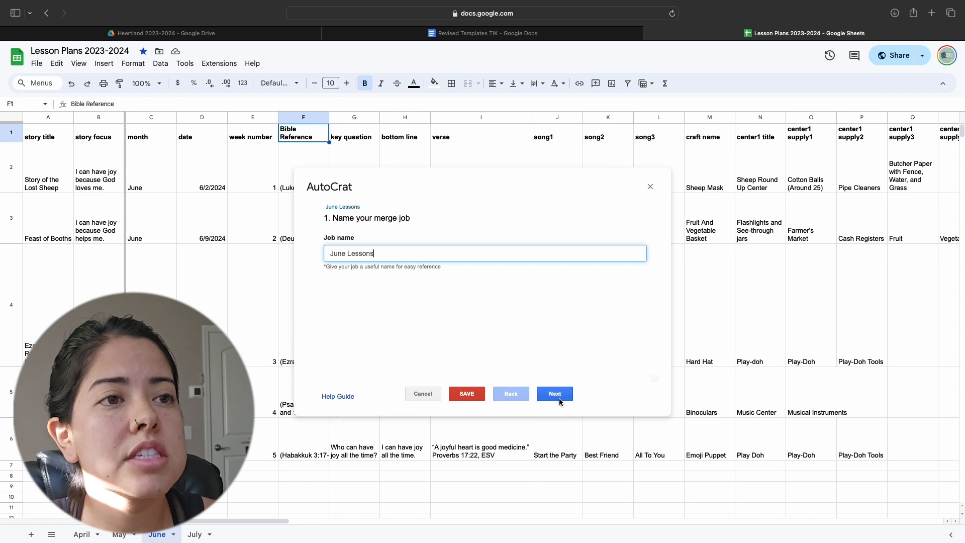
pyautogui.click(552, 393)
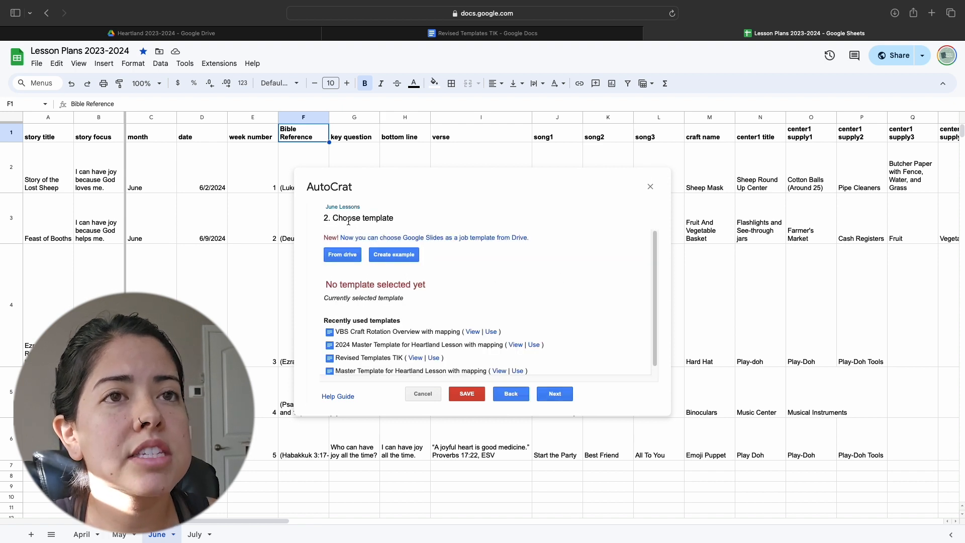
pyautogui.moveTo(535, 33)
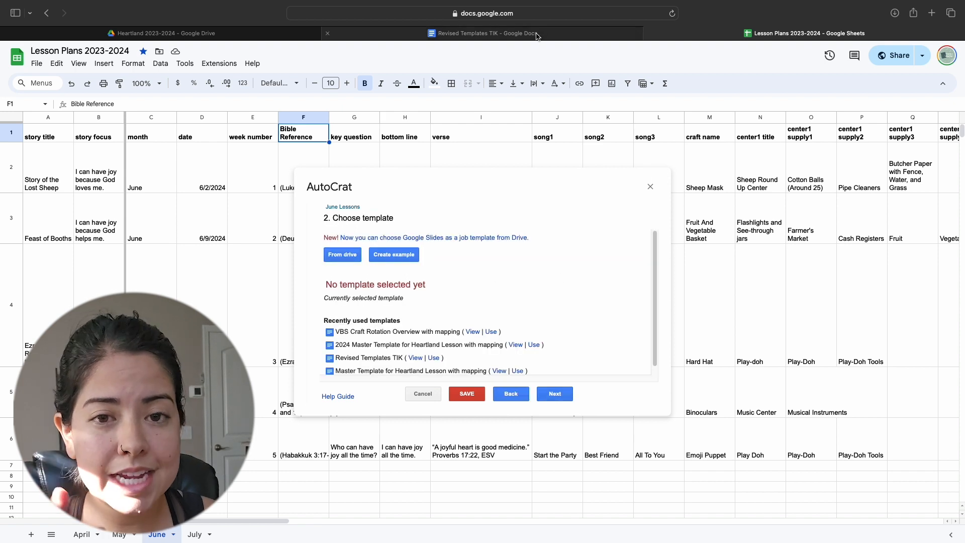
pyautogui.click(483, 33)
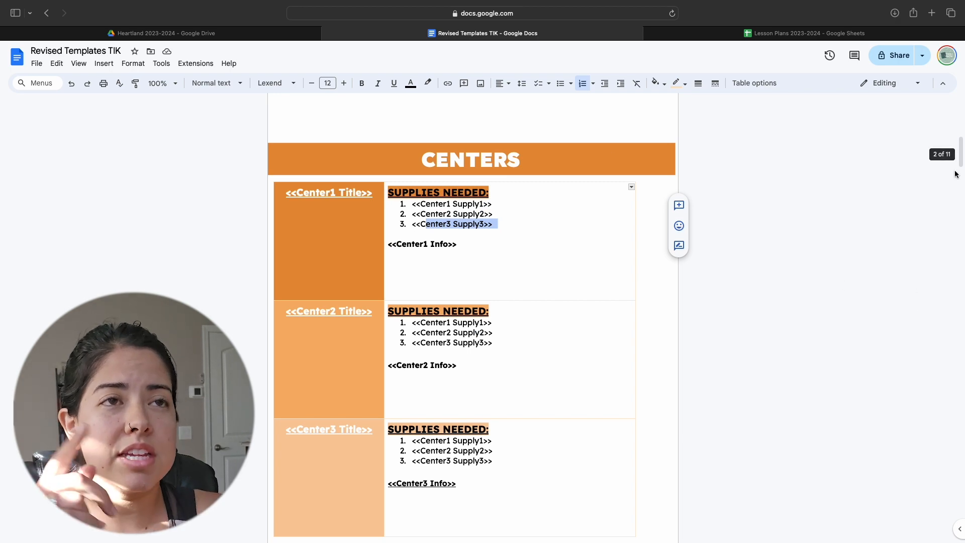
pyautogui.scroll(3)
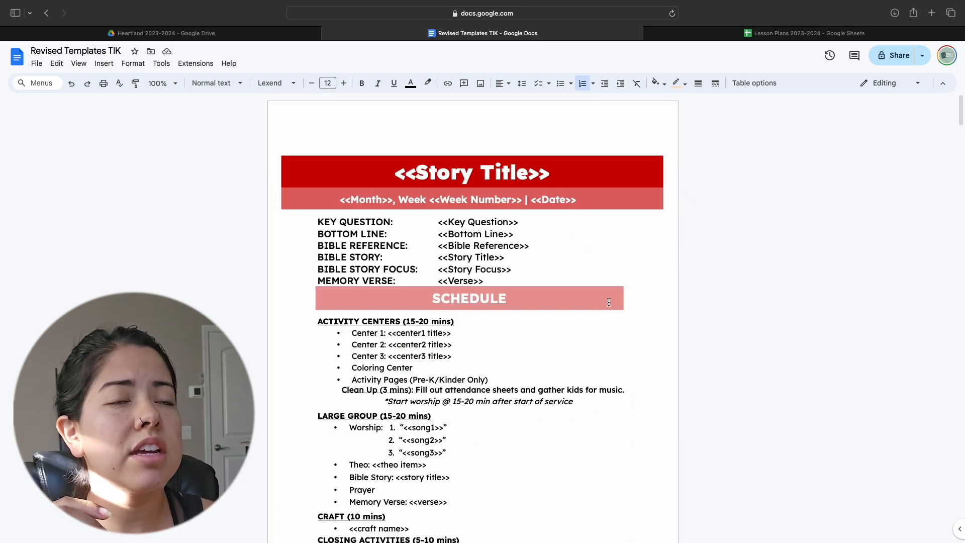
pyautogui.click(807, 32)
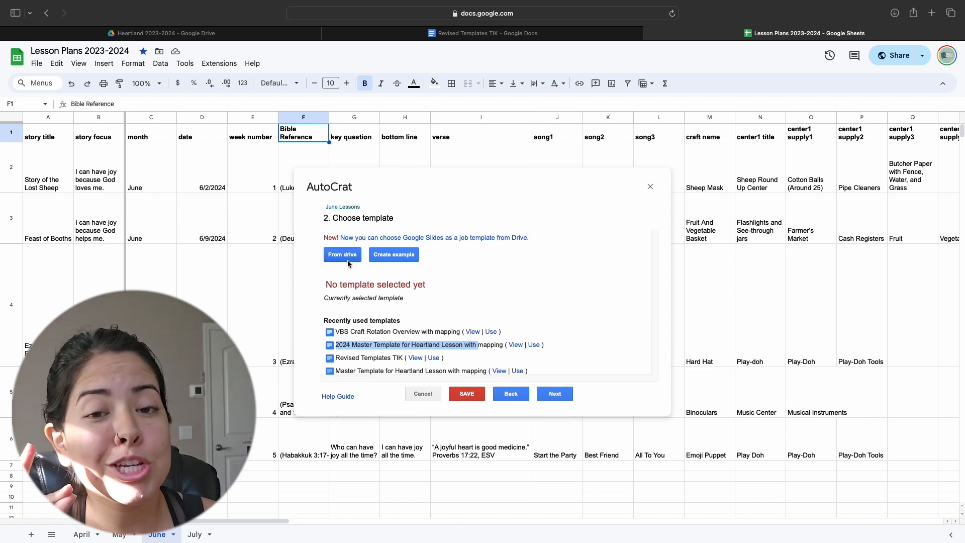
# Choose Revised Templates TIK from Drive as the job's template and continue to data mapping
pyautogui.click(341, 254)
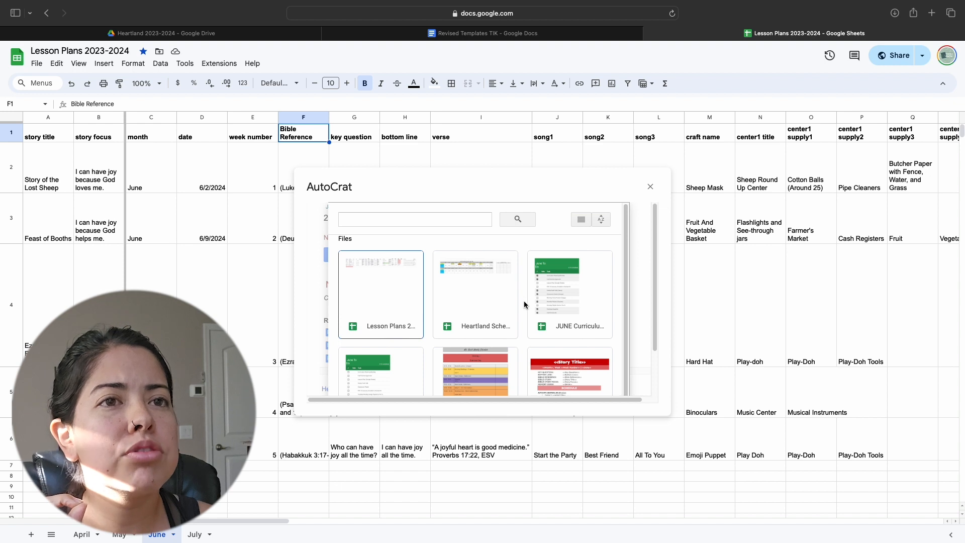
pyautogui.scroll(-3)
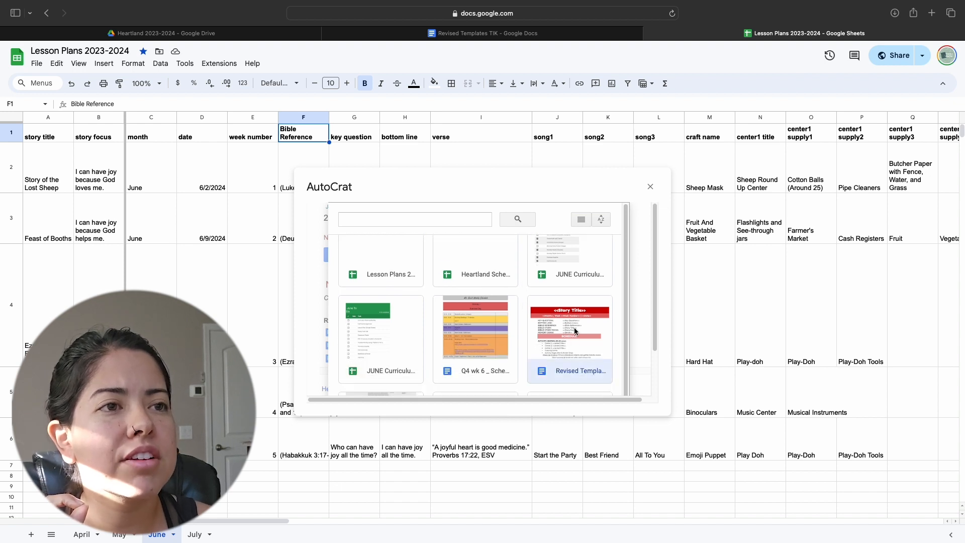
pyautogui.scroll(-3)
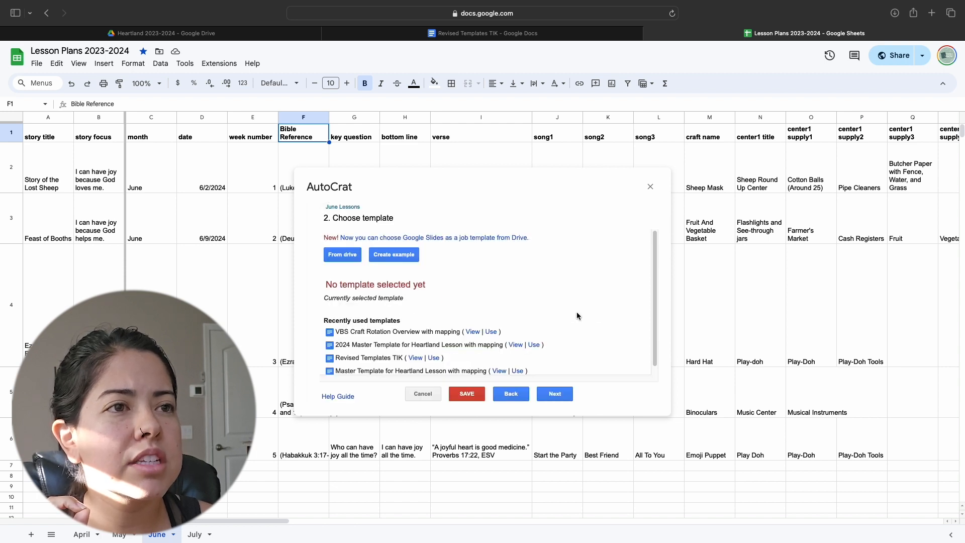
pyautogui.click(433, 357)
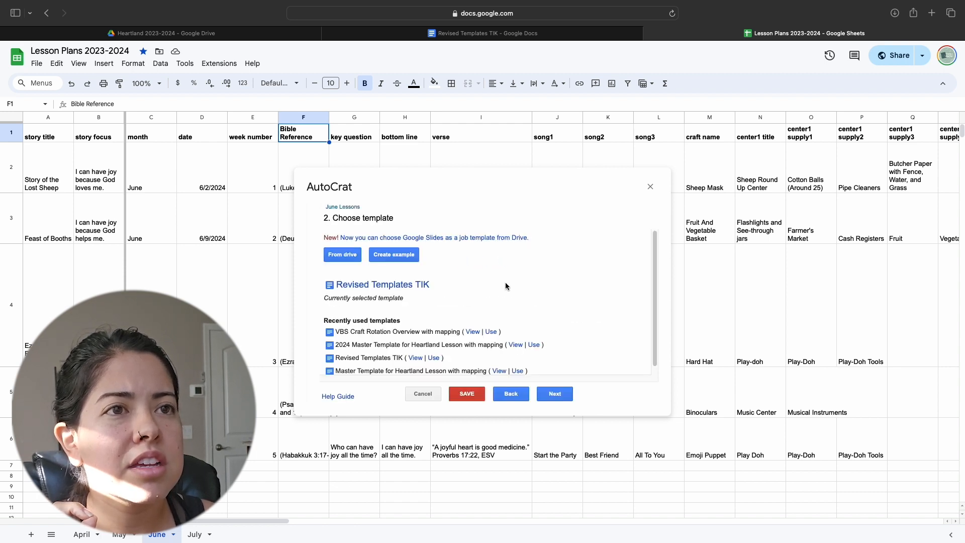
pyautogui.moveTo(502, 289)
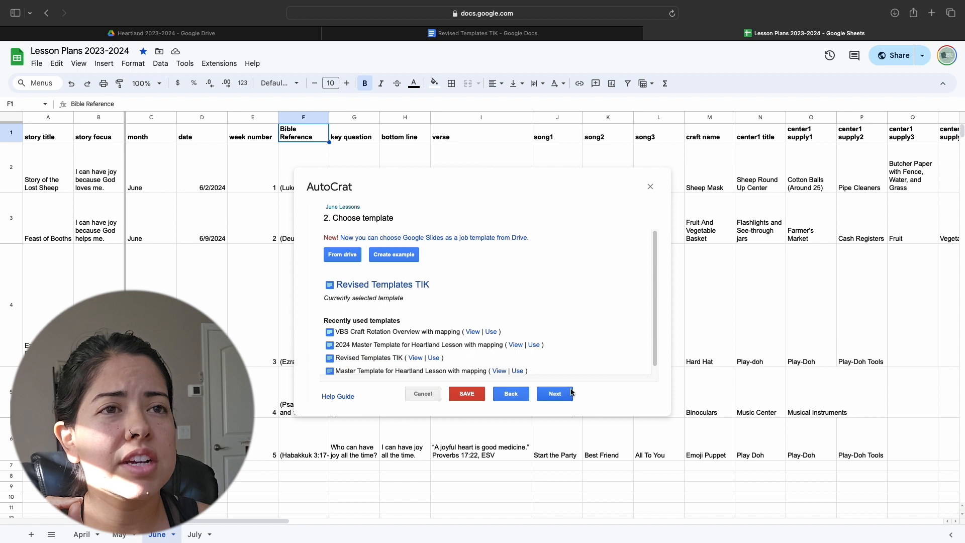
pyautogui.click(553, 393)
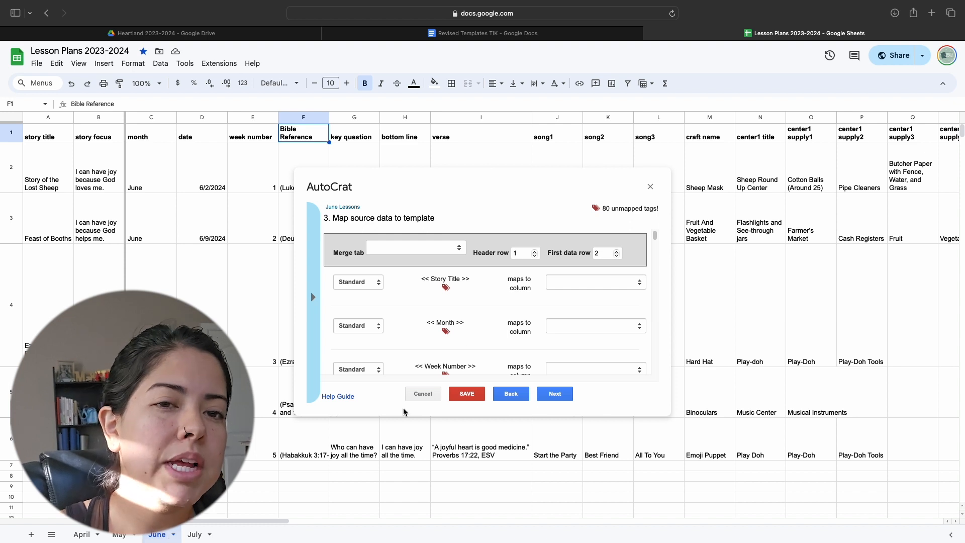
# Set the Merge tab to the June sheet, keeping header row 1 and first data row 2
pyautogui.click(412, 247)
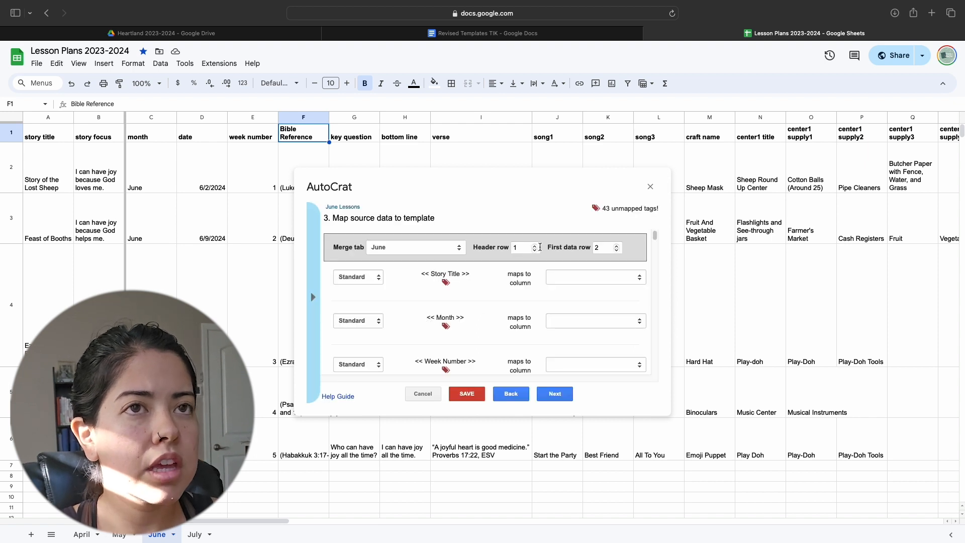
pyautogui.moveTo(547, 340)
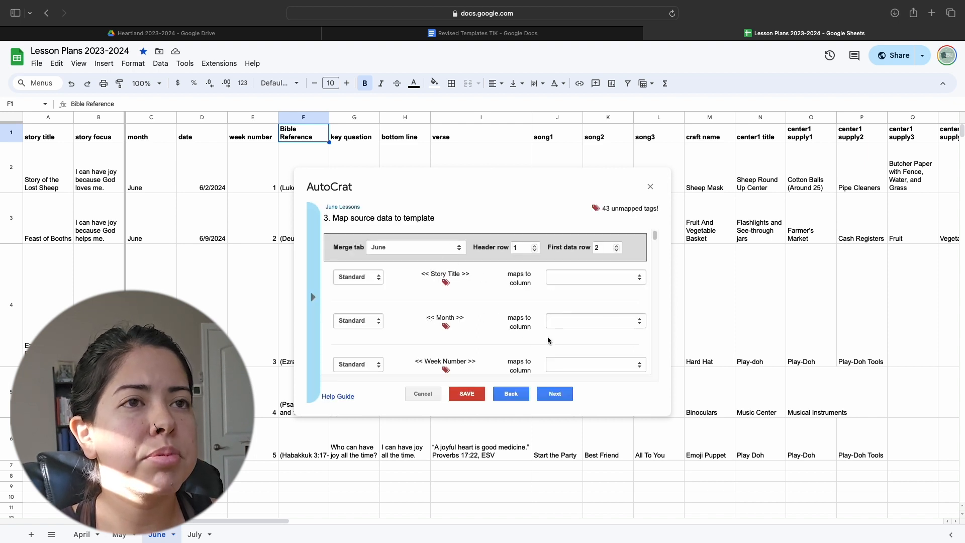
pyautogui.moveTo(496, 264)
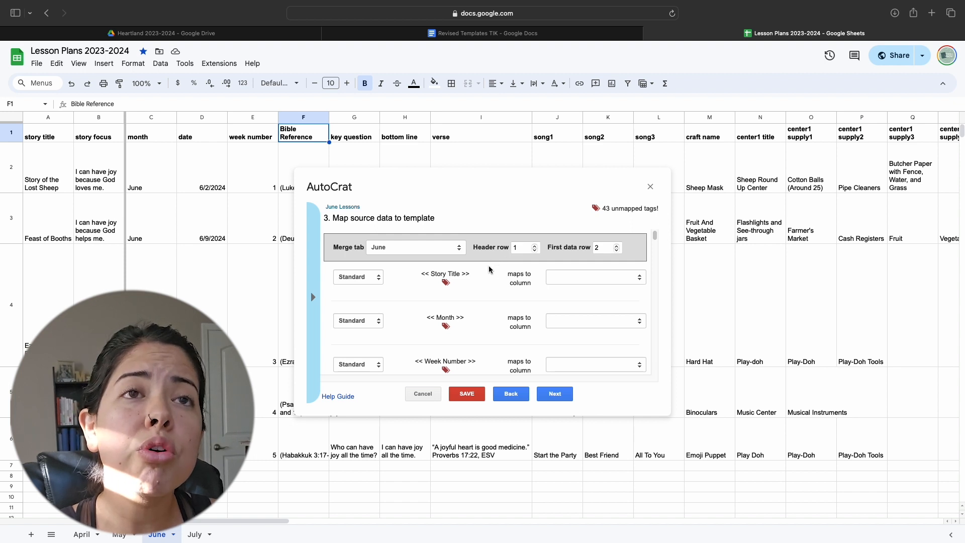
pyautogui.moveTo(482, 281)
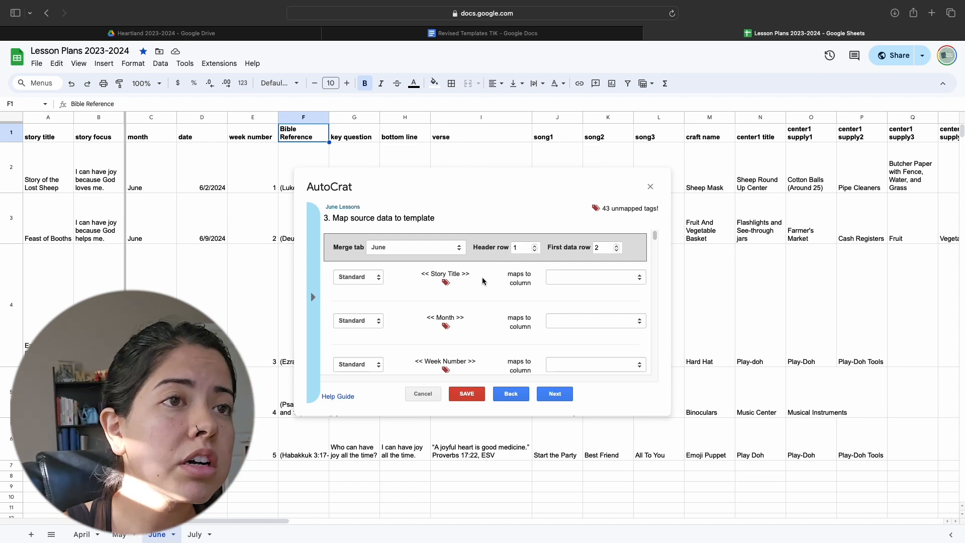
# Map the Month, Week Number and Date tags to the month, week number and date columns
pyautogui.click(594, 276)
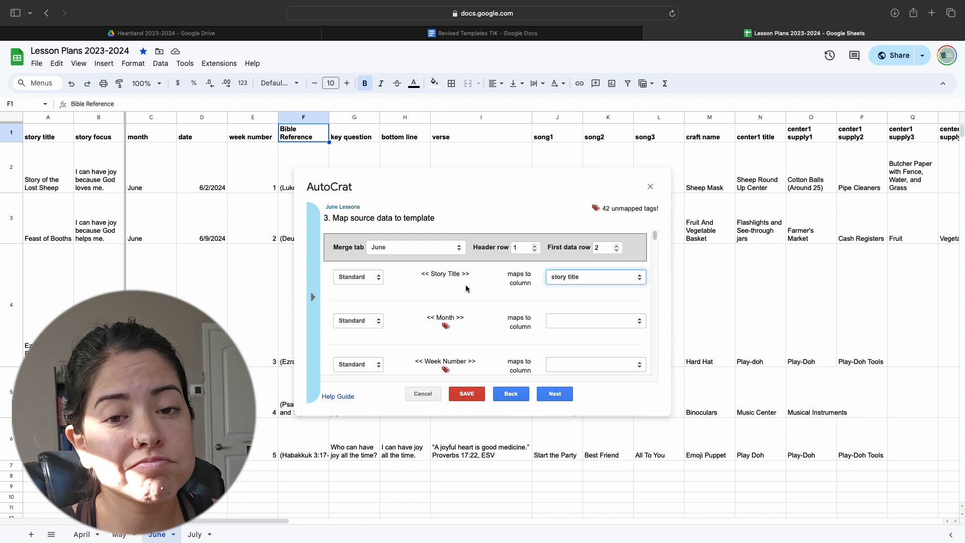
pyautogui.moveTo(565, 321)
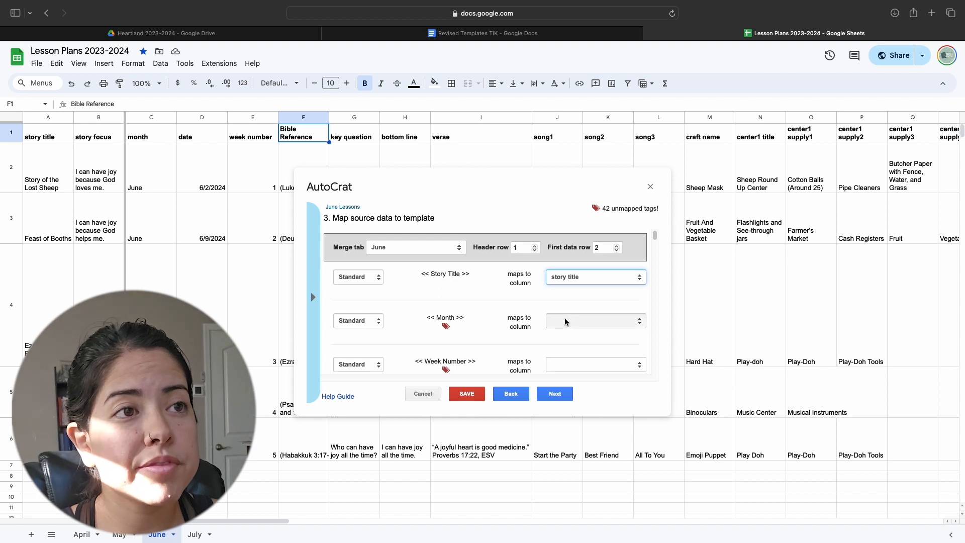
pyautogui.moveTo(509, 330)
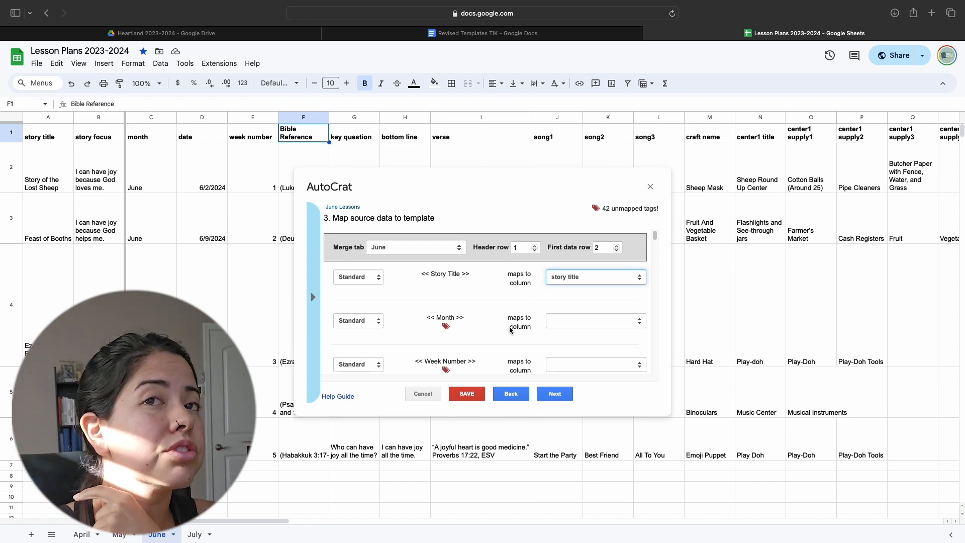
pyautogui.moveTo(540, 313)
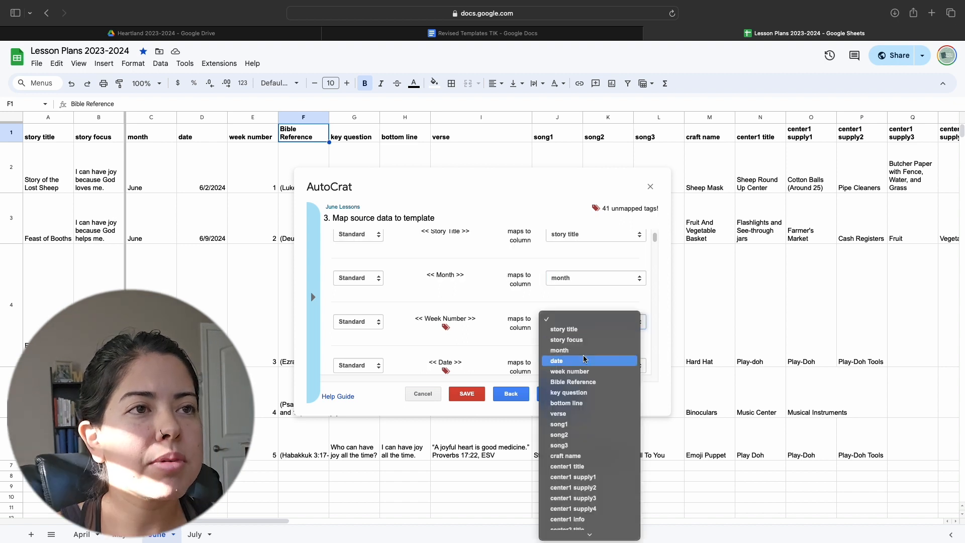
pyautogui.click(569, 371)
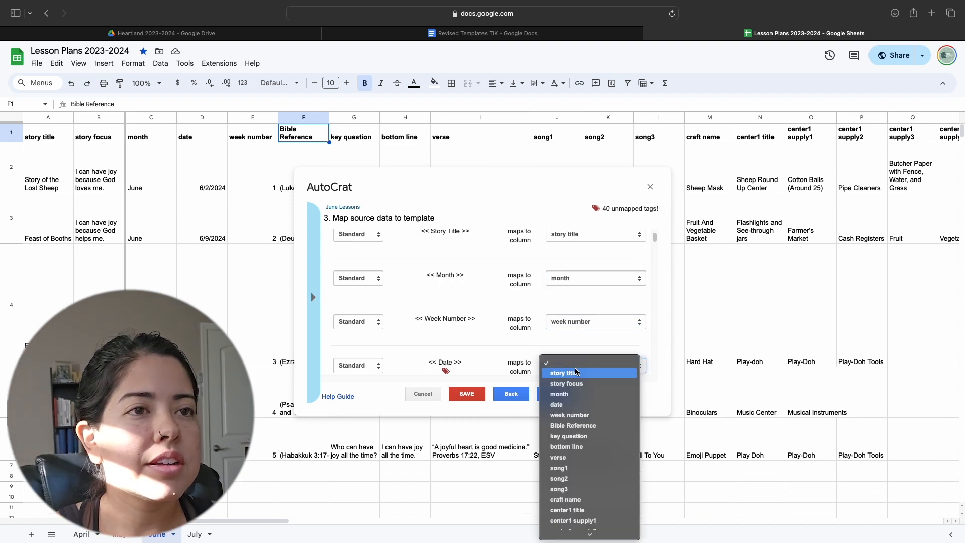
pyautogui.click(556, 404)
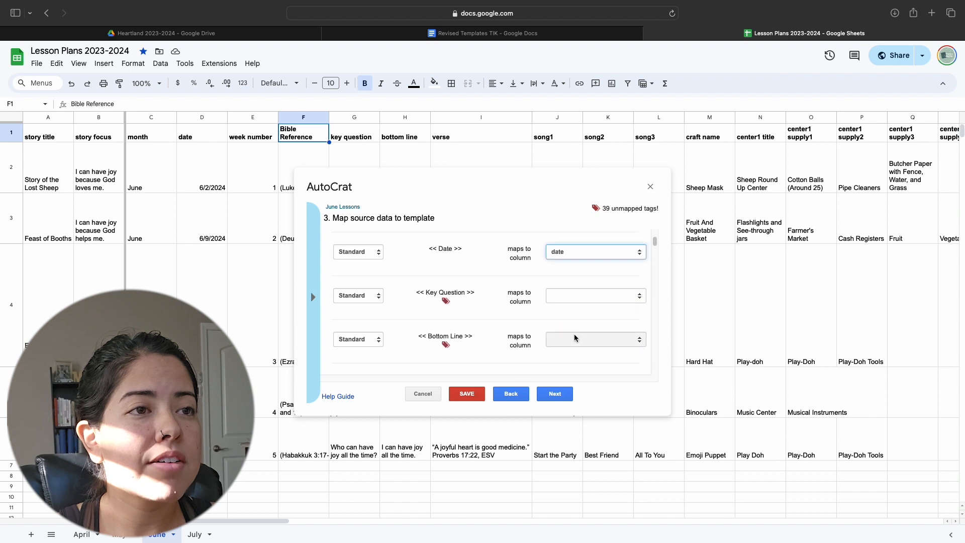
# Map the Key Question and Bottom Line tags to the key question and bottom line columns
pyautogui.click(594, 295)
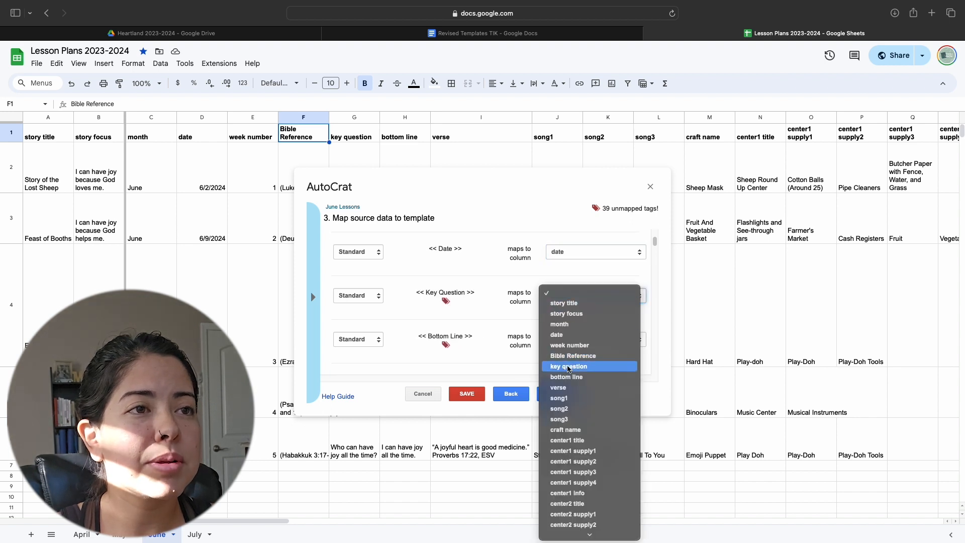
pyautogui.click(566, 365)
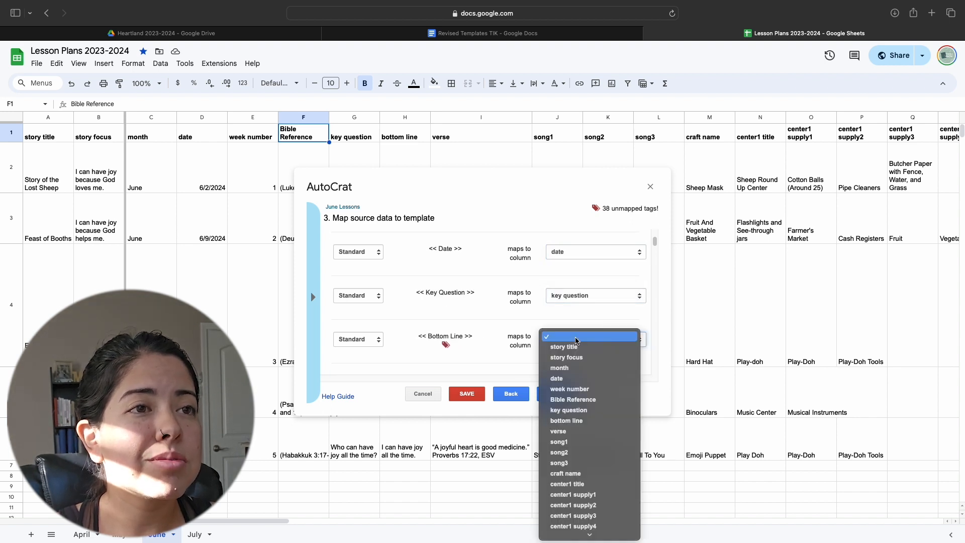
pyautogui.click(565, 420)
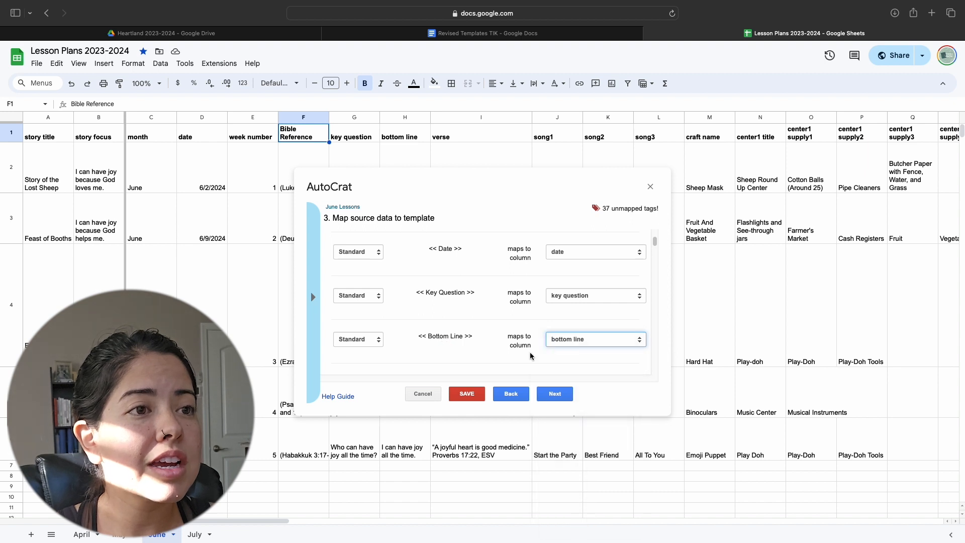
pyautogui.moveTo(513, 336)
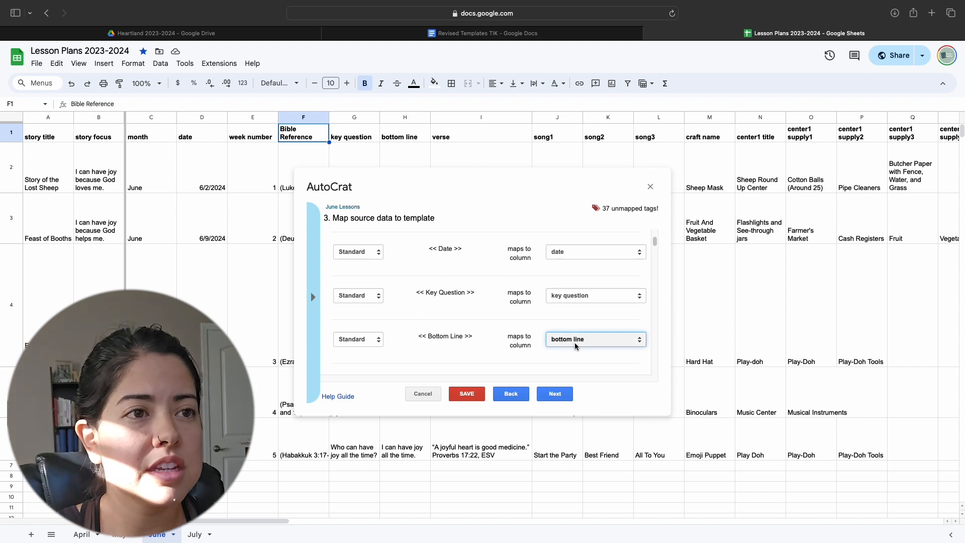
# Scroll the tag list and the June sheet sideways to check which columns remain to map
pyautogui.scroll(-3)
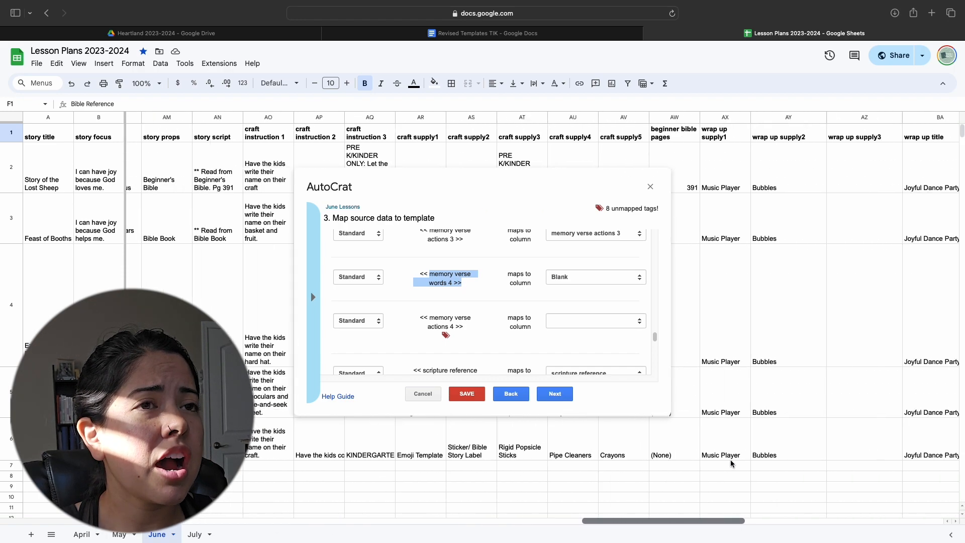
pyautogui.hscroll(3)
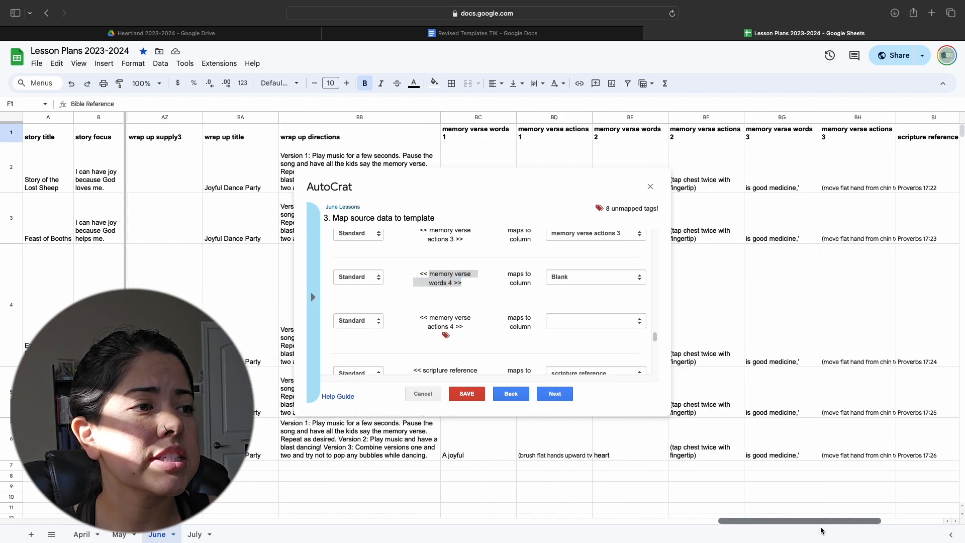
pyautogui.hscroll(-3)
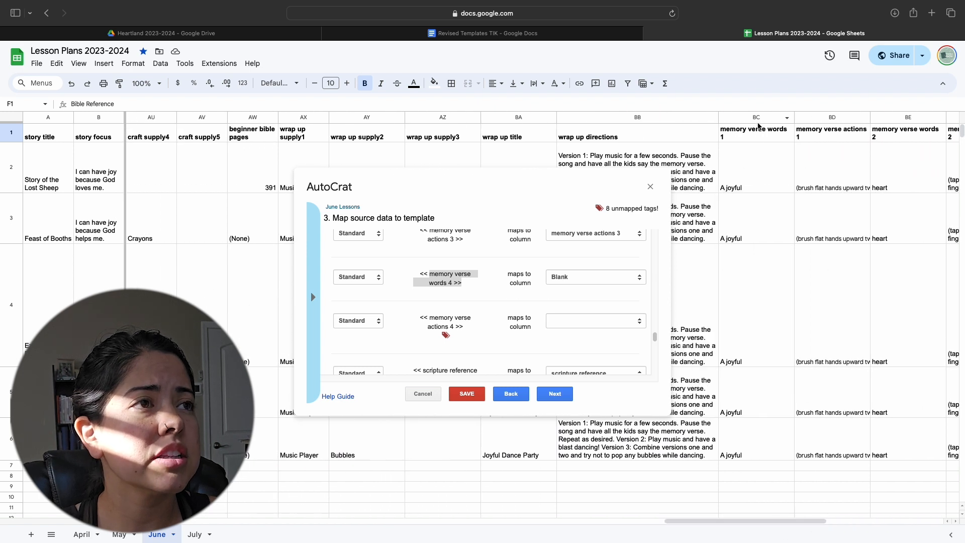
pyautogui.moveTo(849, 191)
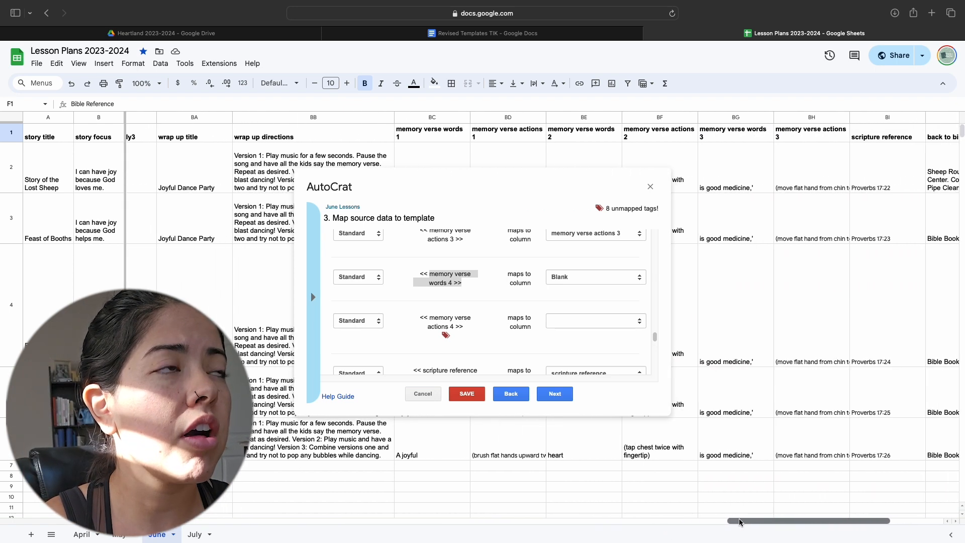
pyautogui.click(481, 32)
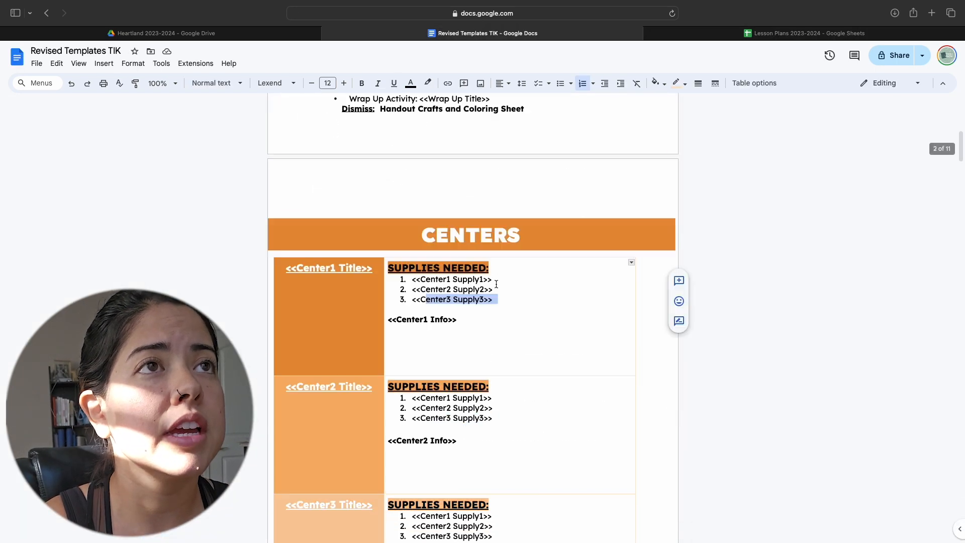
pyautogui.scroll(-3)
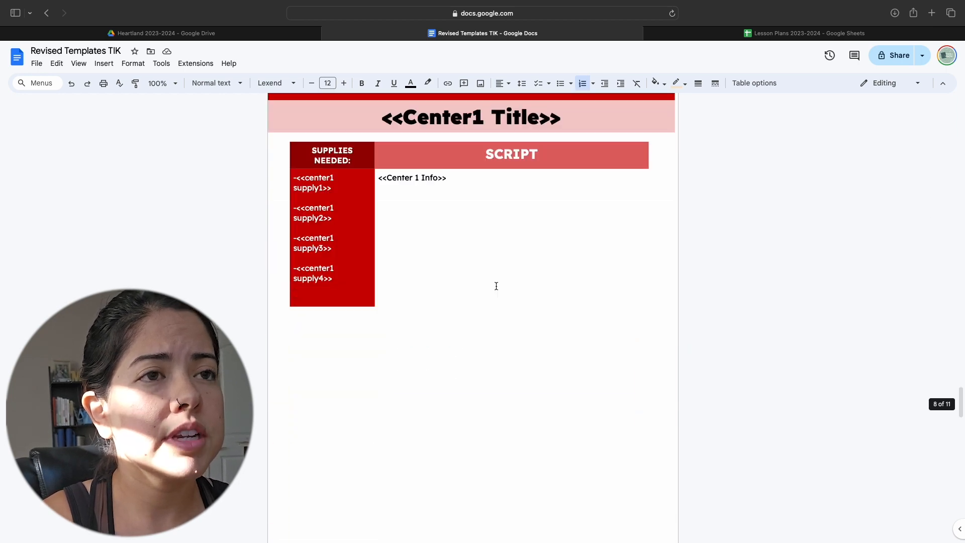
pyautogui.scroll(3)
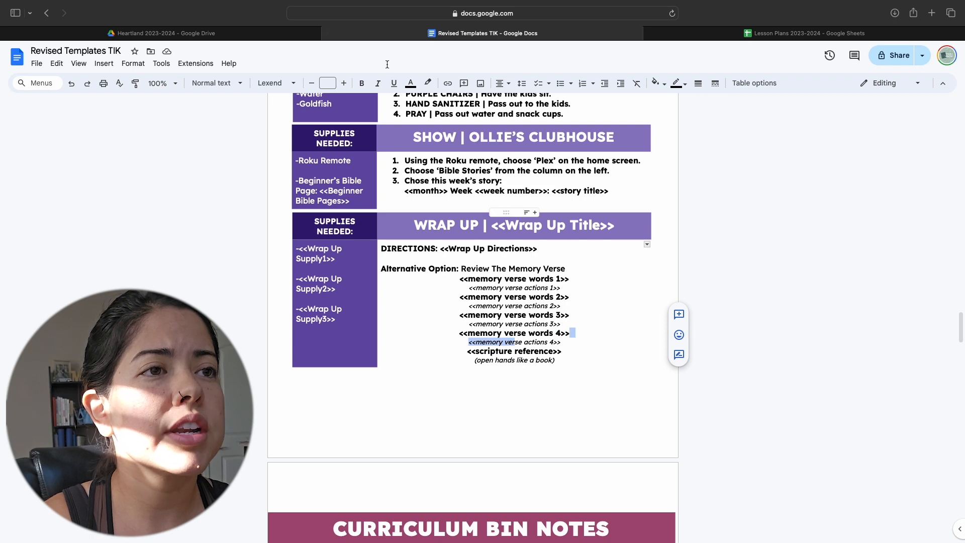
pyautogui.click(808, 32)
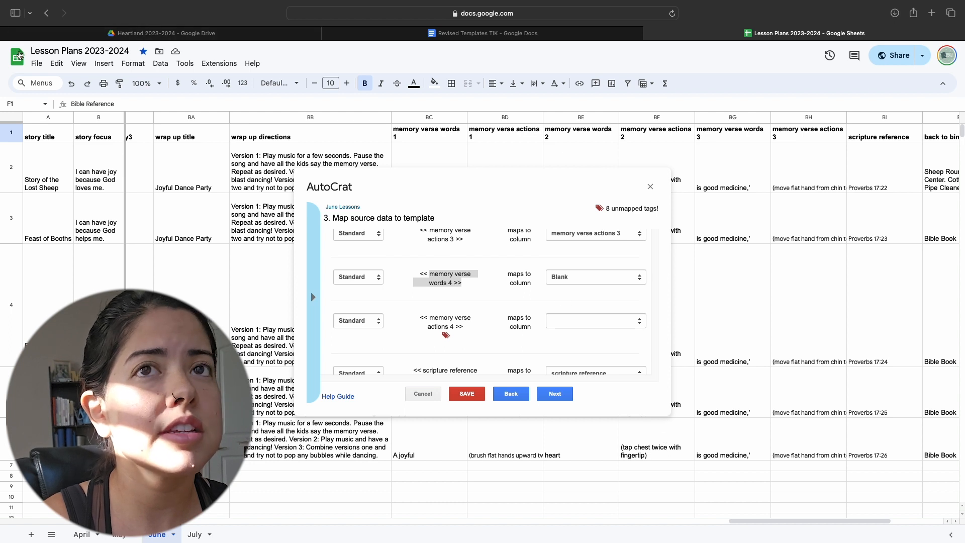
# Set the memory verse actions 4 tag to Blank
pyautogui.click(594, 320)
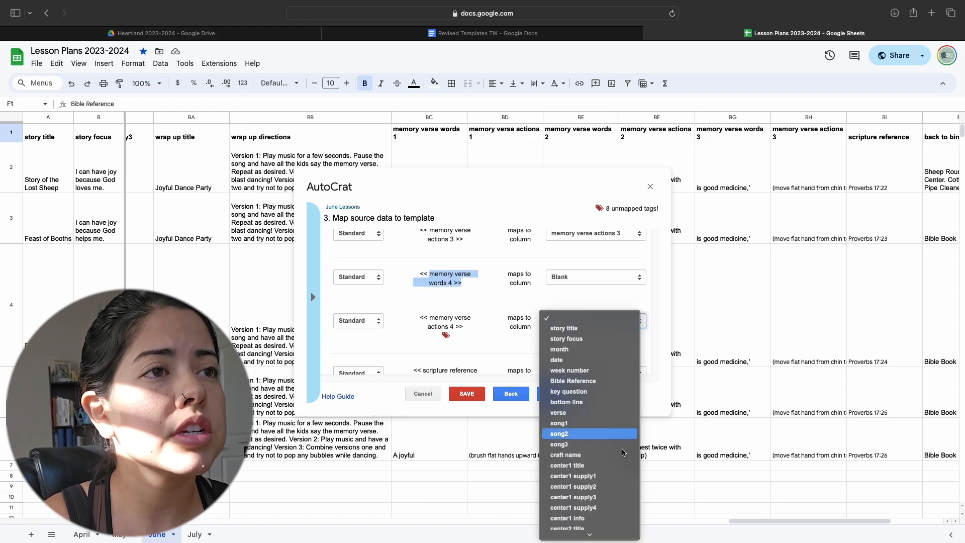
pyautogui.scroll(-3)
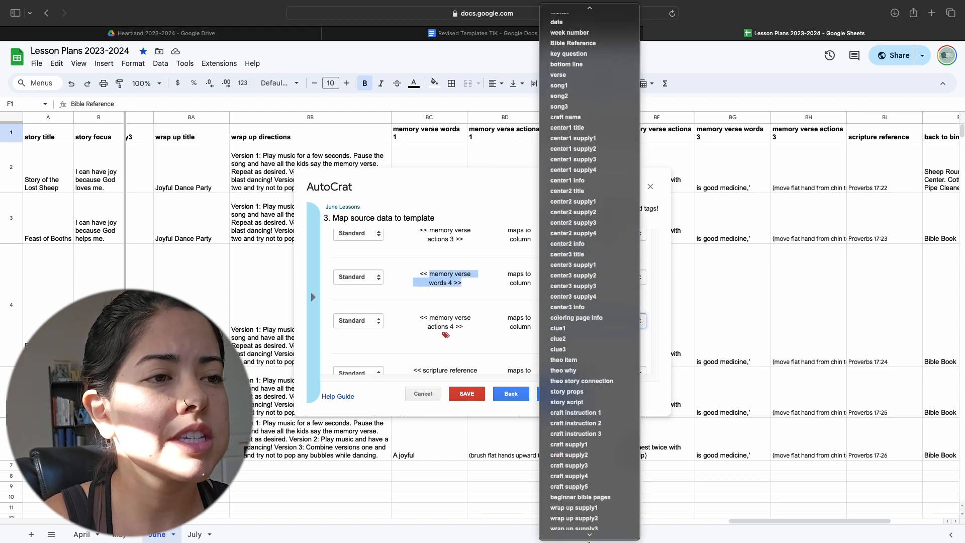
pyautogui.scroll(-3)
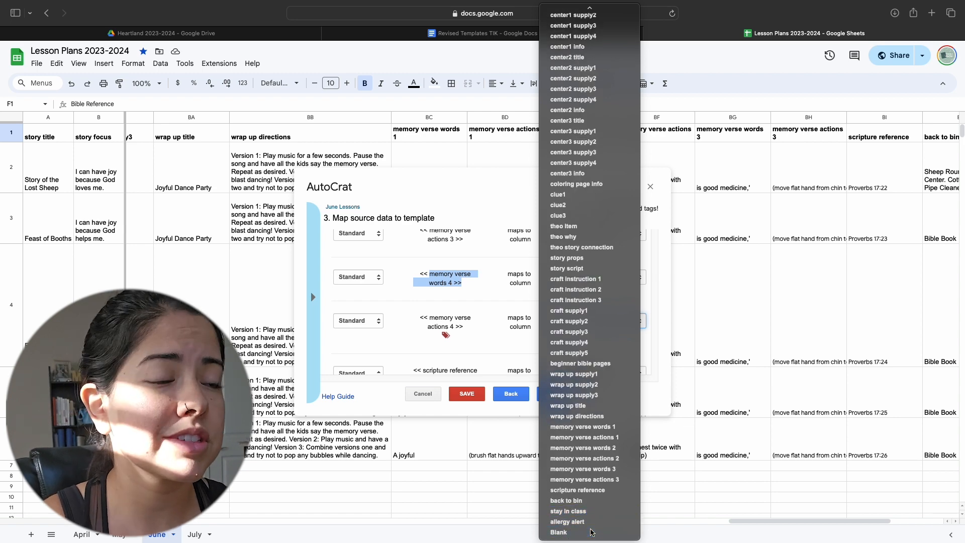
pyautogui.click(558, 531)
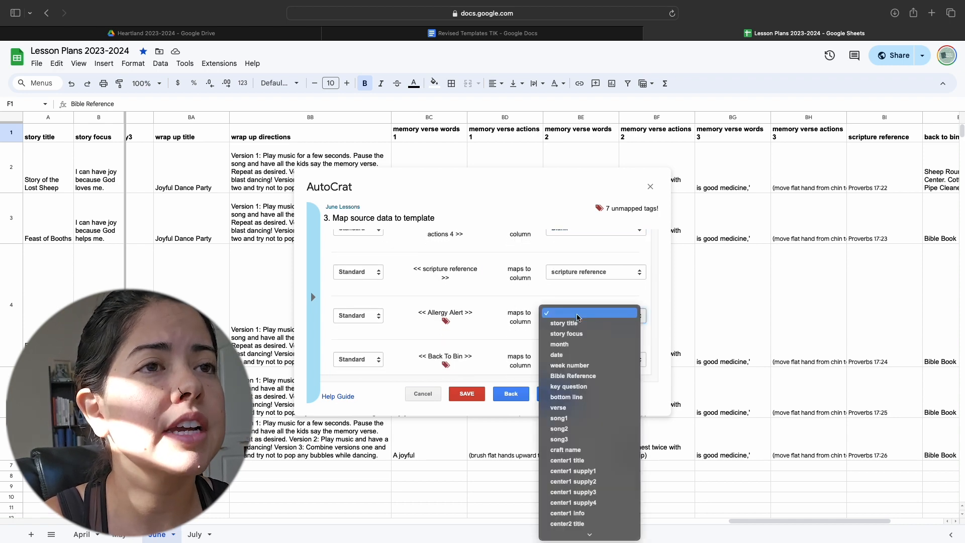
# Map the Back To Bin and Stay In Class tags to their columns and continue to file settings
pyautogui.scroll(-3)
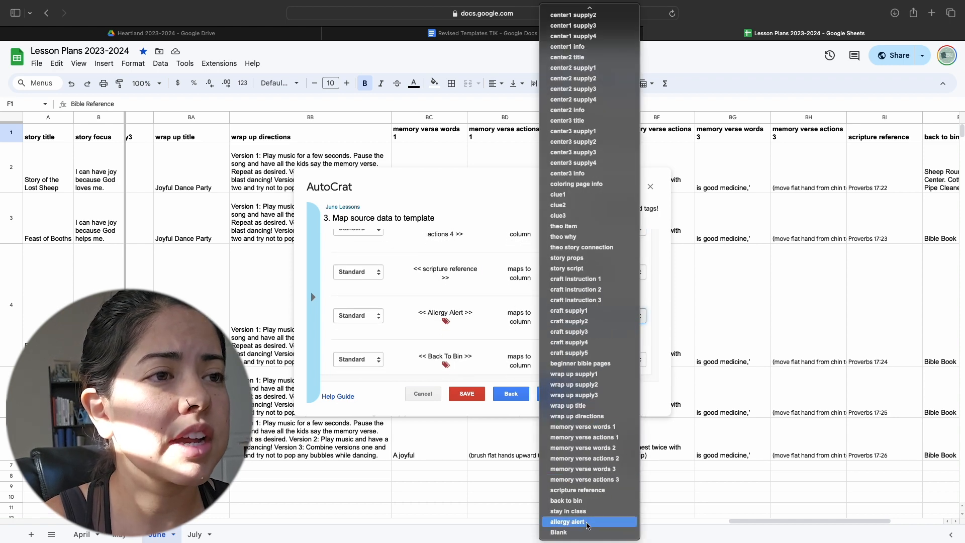
pyautogui.moveTo(589, 478)
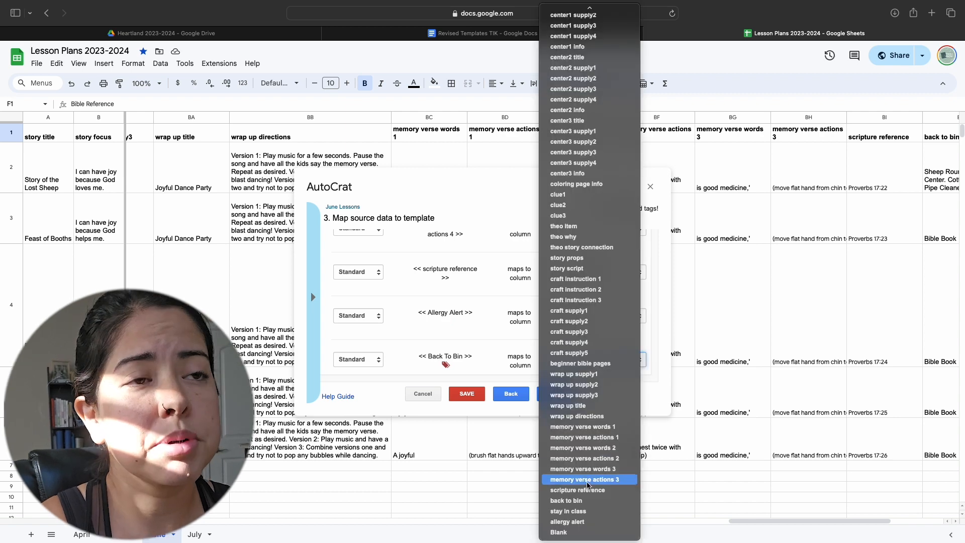
pyautogui.click(588, 480)
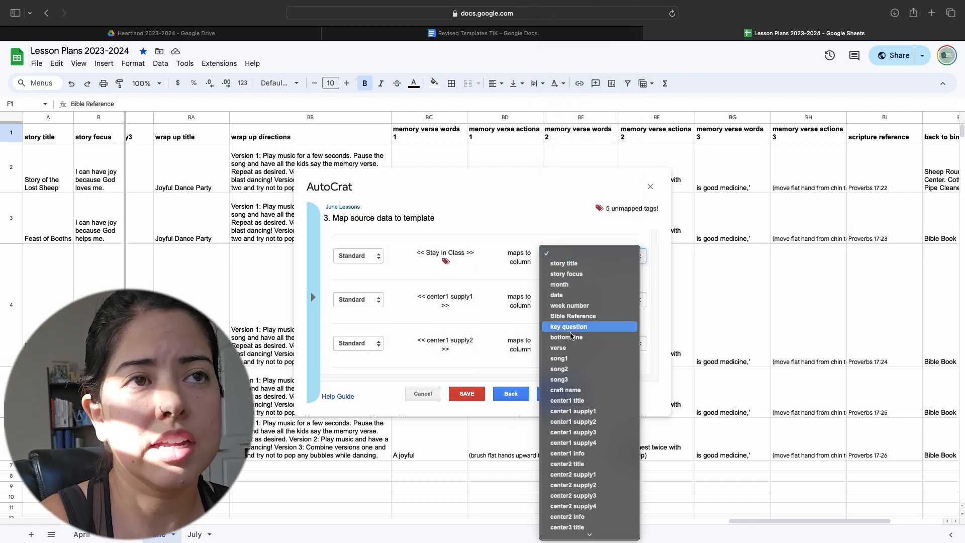
pyautogui.click(552, 393)
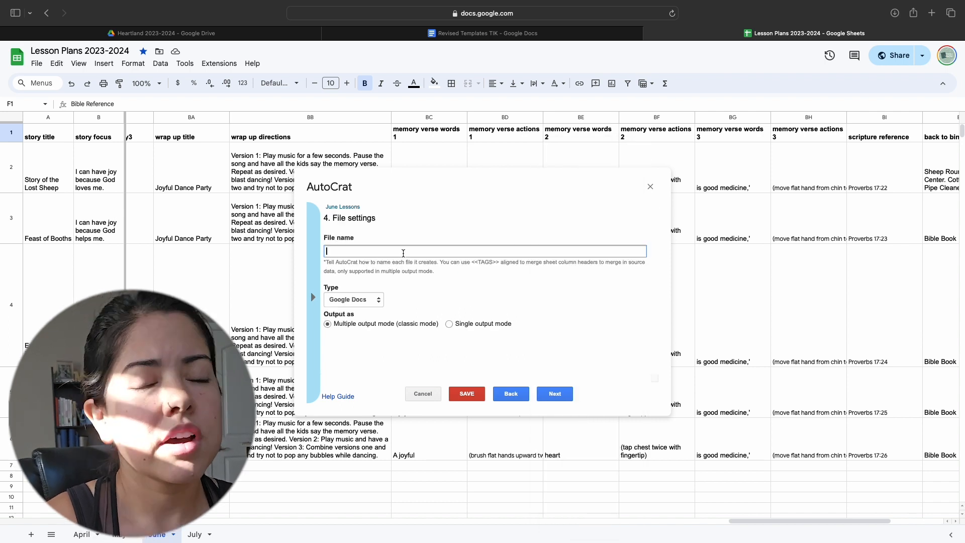
# Return to the mapping step and map the Center3 Title tag to the center3 title column
pyautogui.click(509, 392)
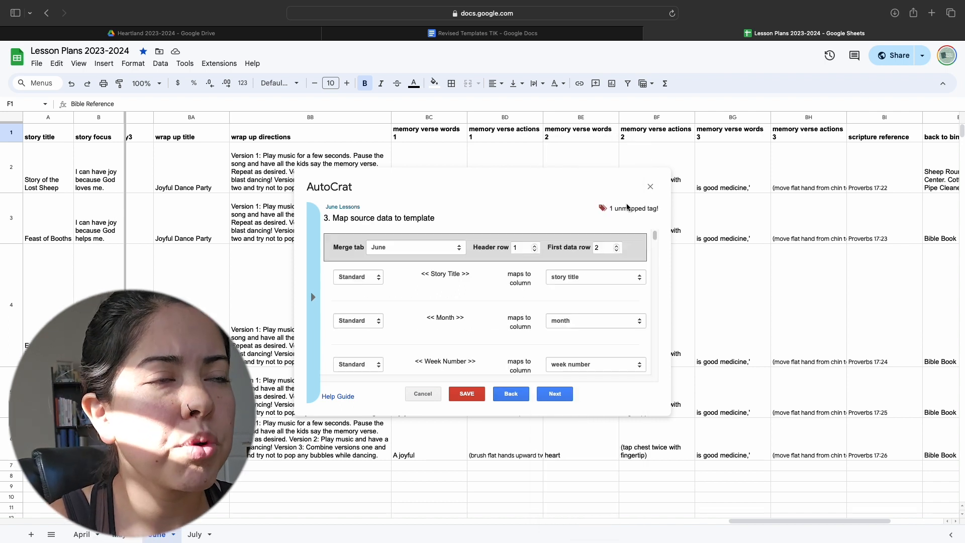
pyautogui.scroll(-3)
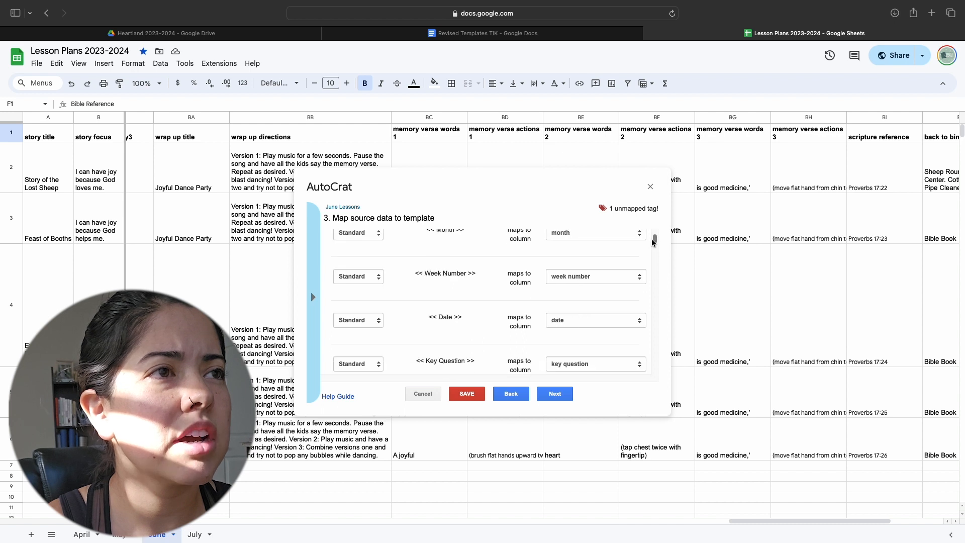
pyautogui.scroll(-3)
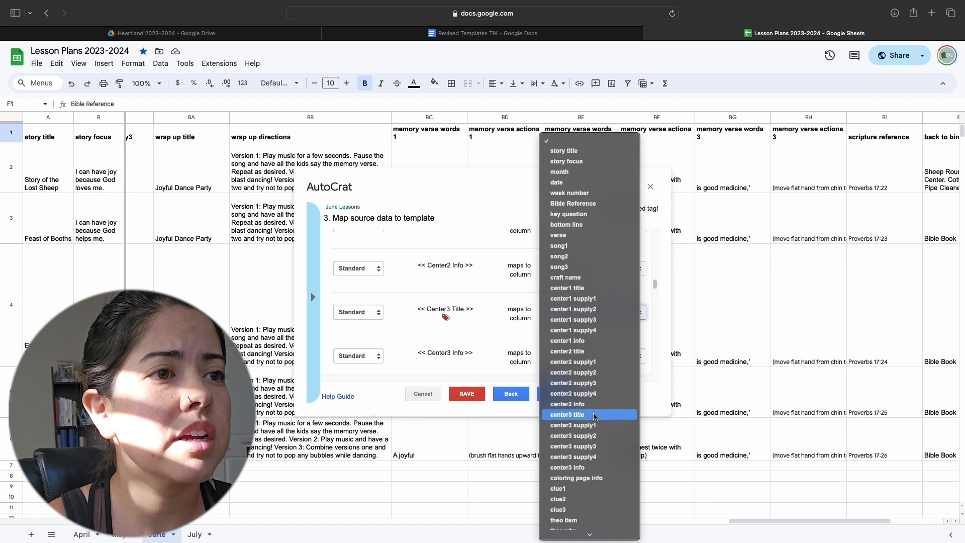
pyautogui.click(566, 414)
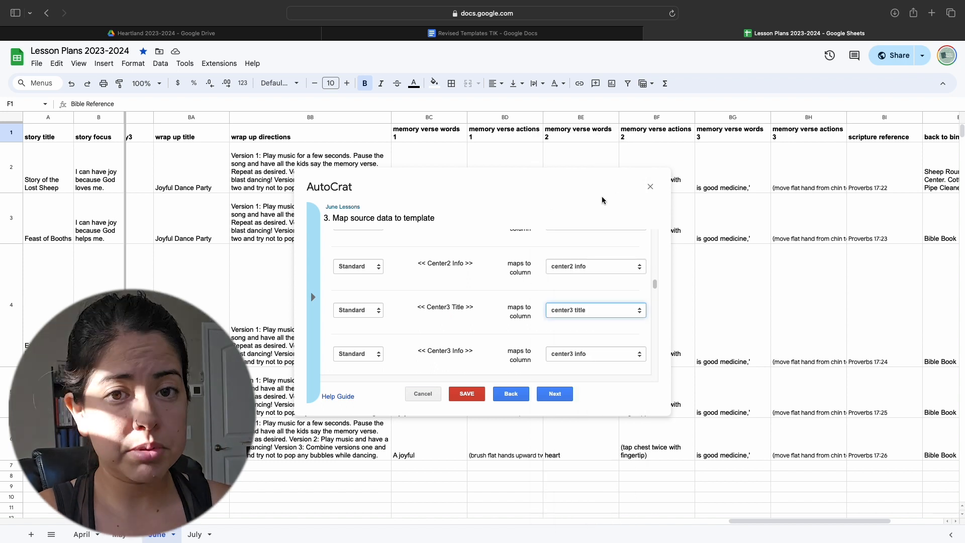
pyautogui.moveTo(646, 219)
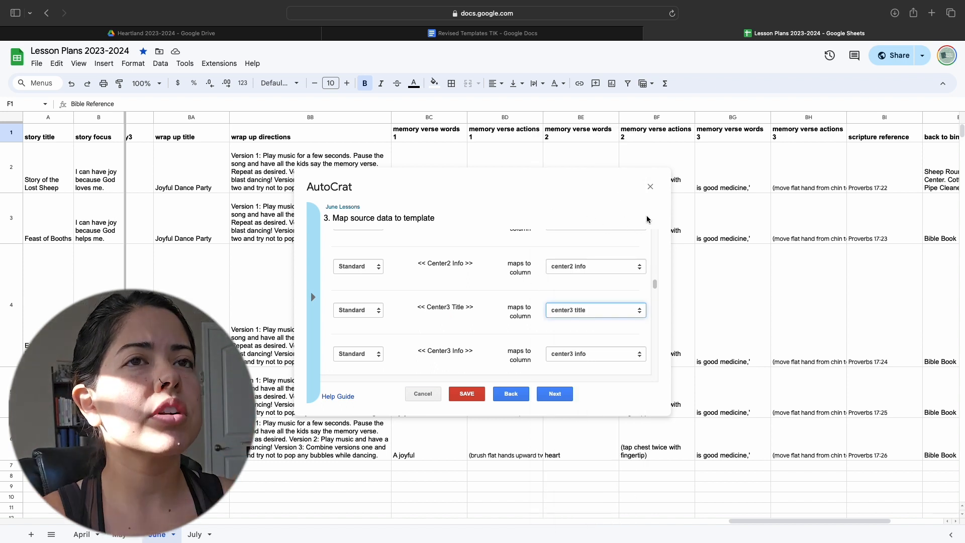
pyautogui.moveTo(578, 196)
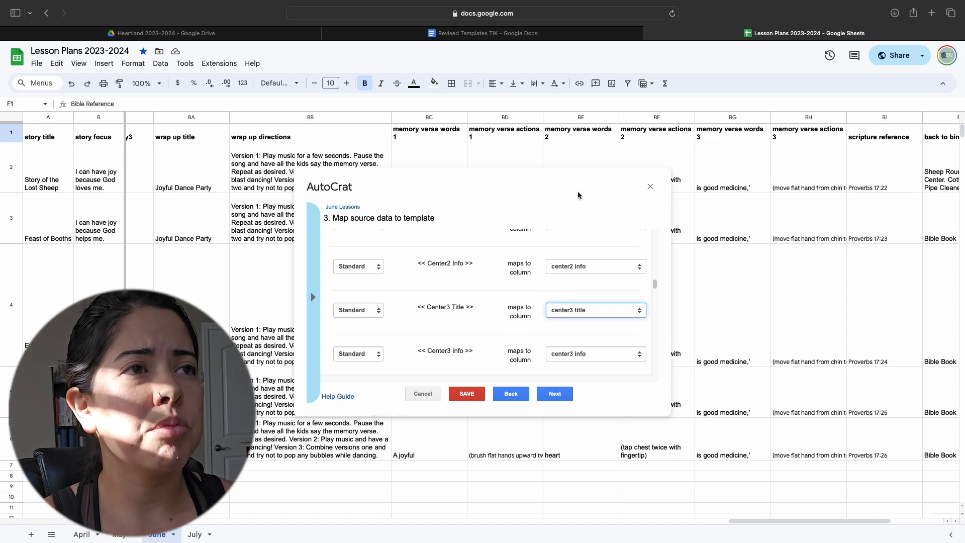
pyautogui.moveTo(585, 214)
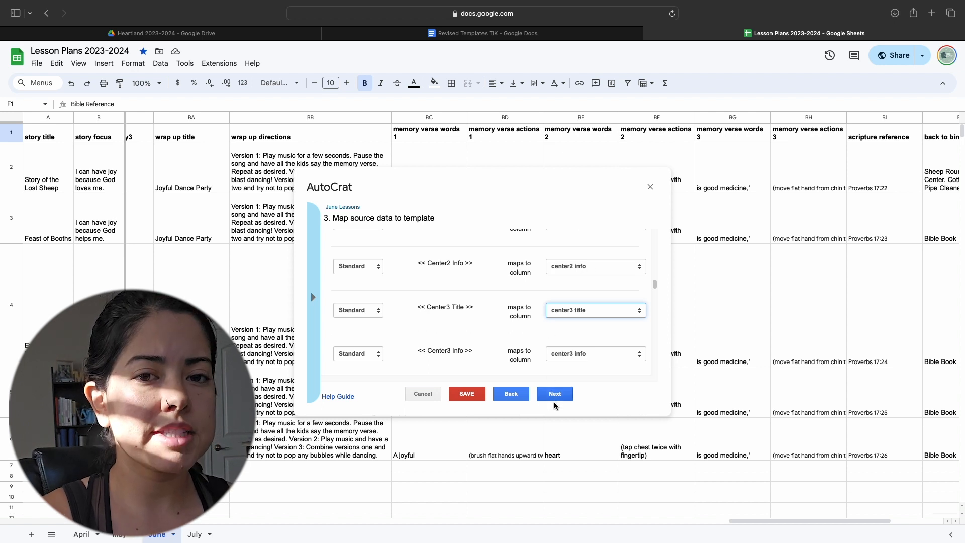
# Name the generated files June Week <<week number>> in File settings
pyautogui.click(552, 393)
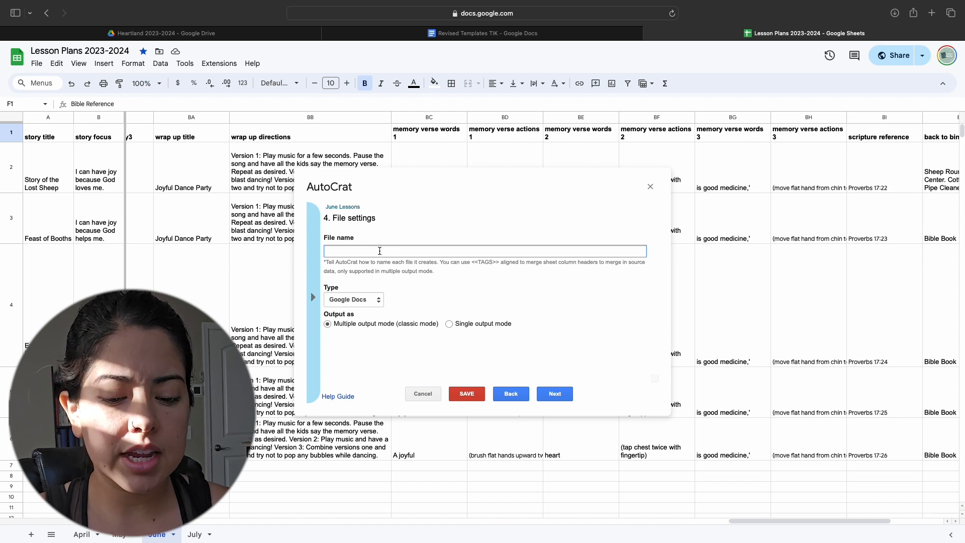
pyautogui.write('June W')
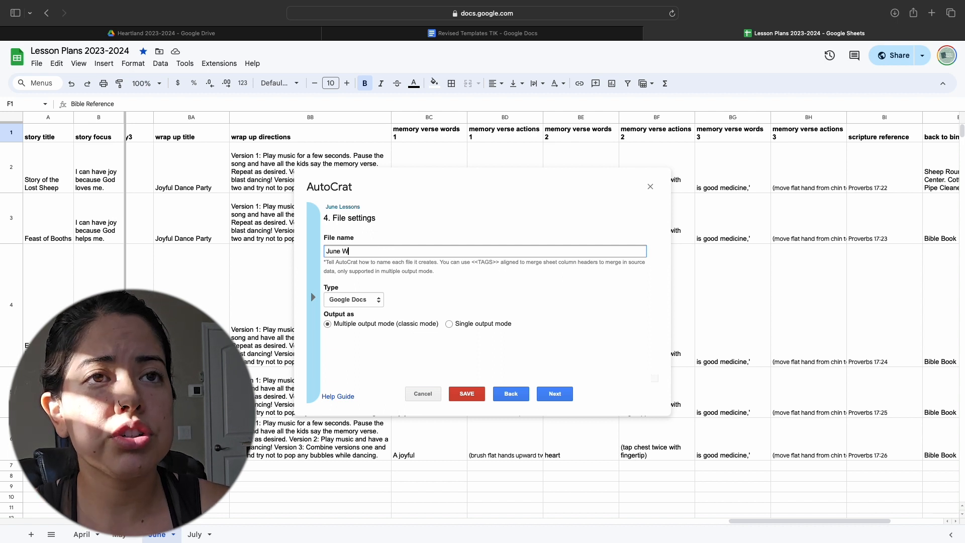
pyautogui.write('eek <<')
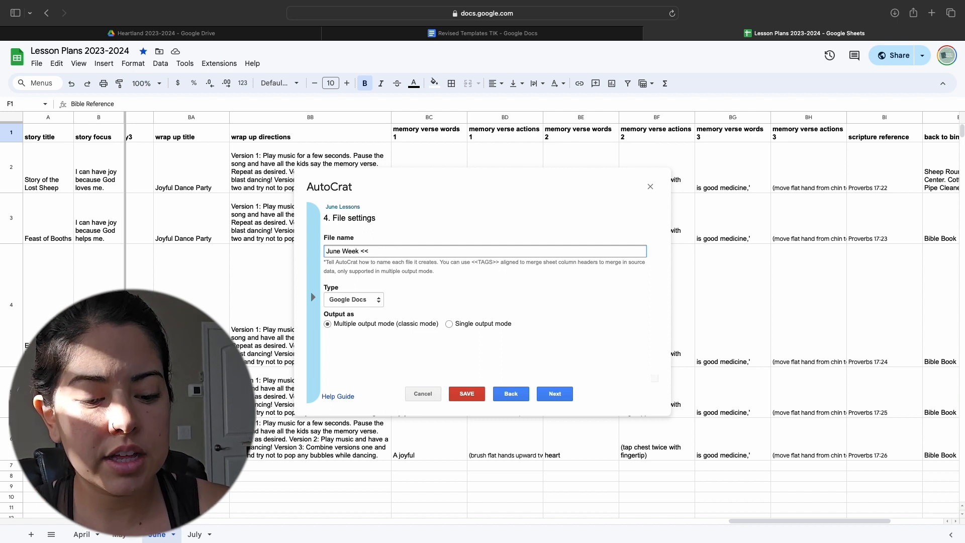
pyautogui.write('week numbe')
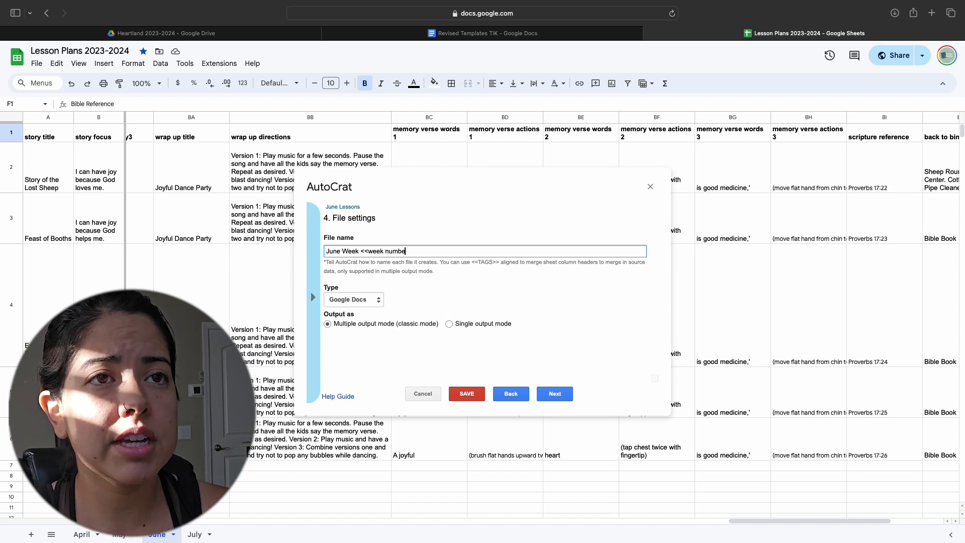
pyautogui.write('>>')
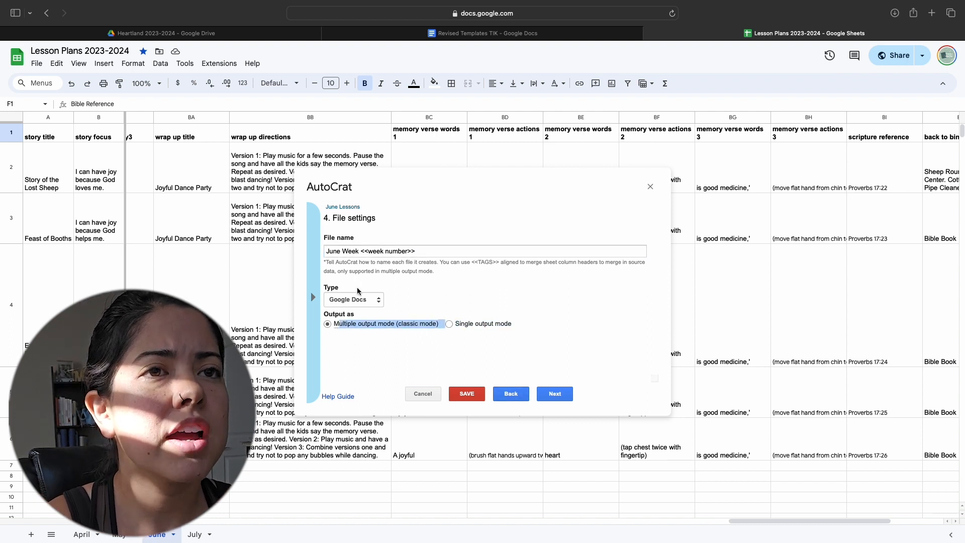
# Keep Google Docs as the output type with multiple output mode and continue to folders
pyautogui.click(353, 299)
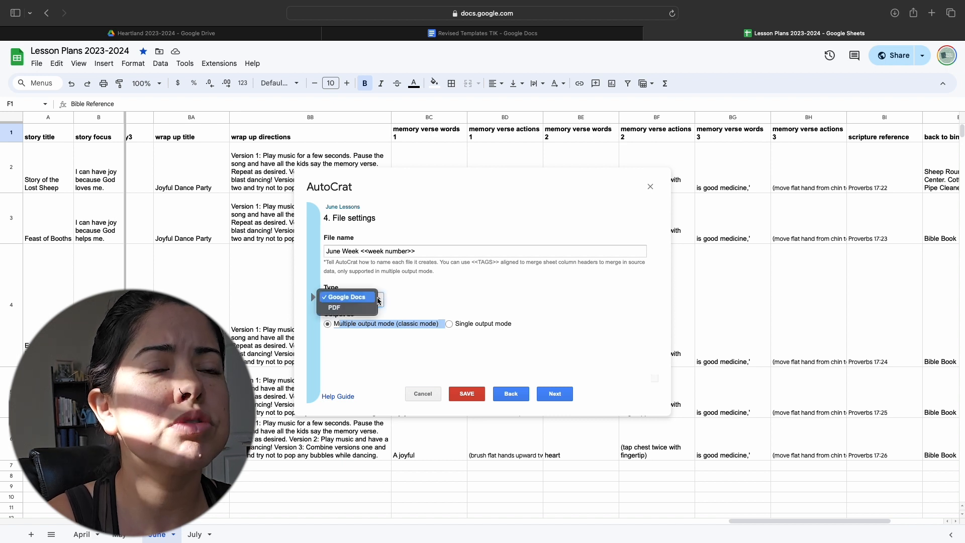
pyautogui.click(347, 296)
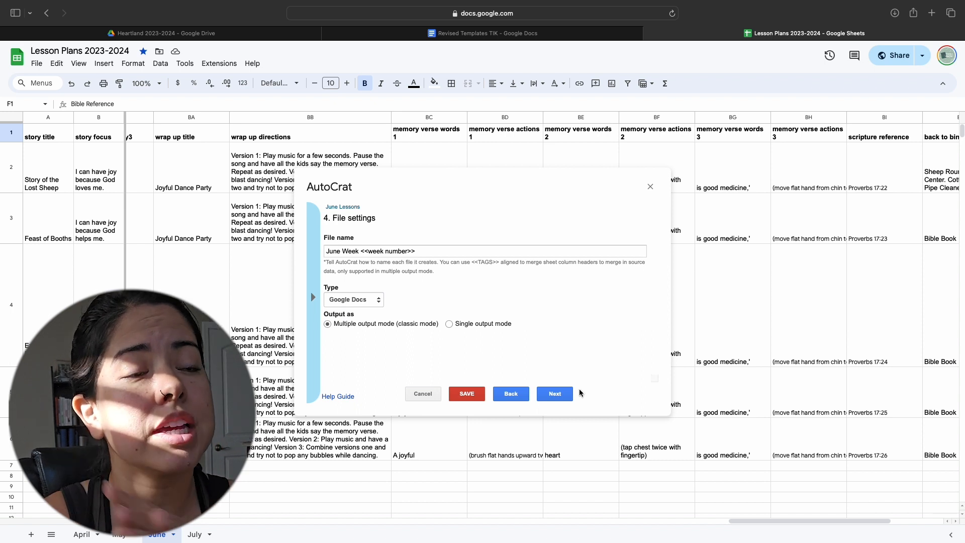
pyautogui.click(553, 393)
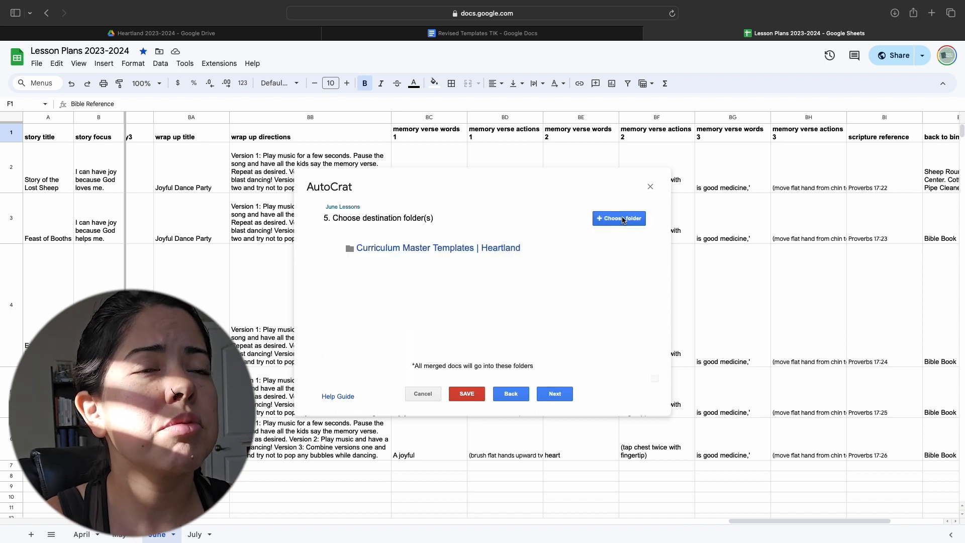
# Choose the June | For Volunteers Drive folder as the merged docs' destination
pyautogui.click(618, 218)
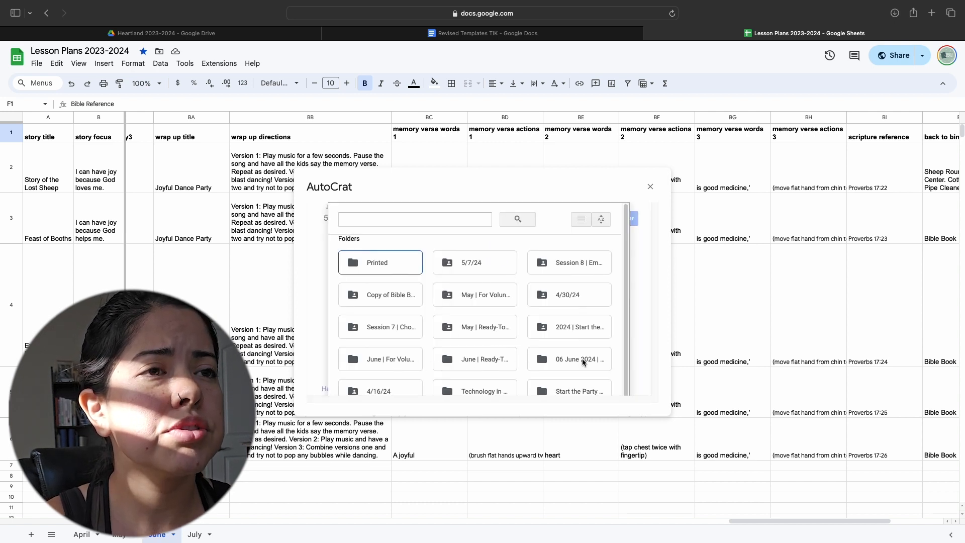
pyautogui.click(568, 359)
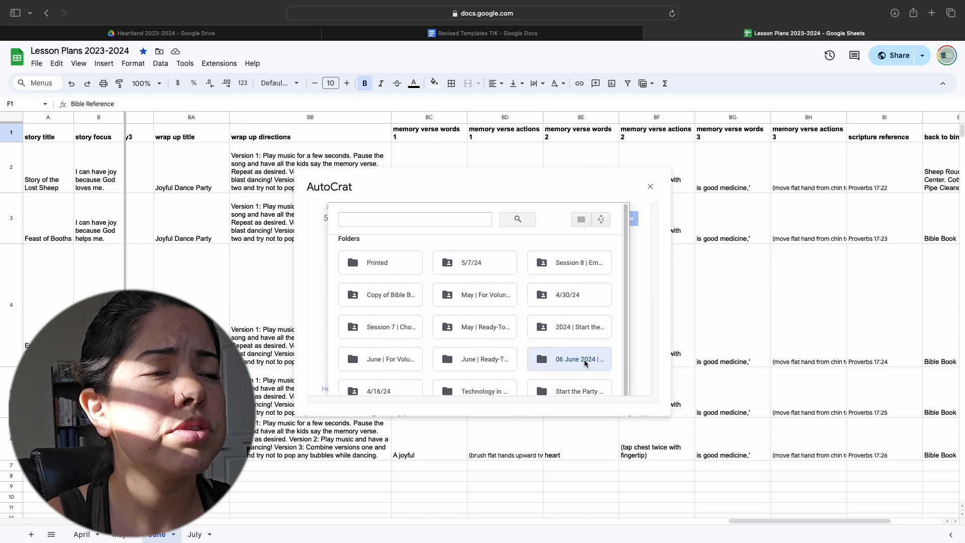
pyautogui.click(380, 359)
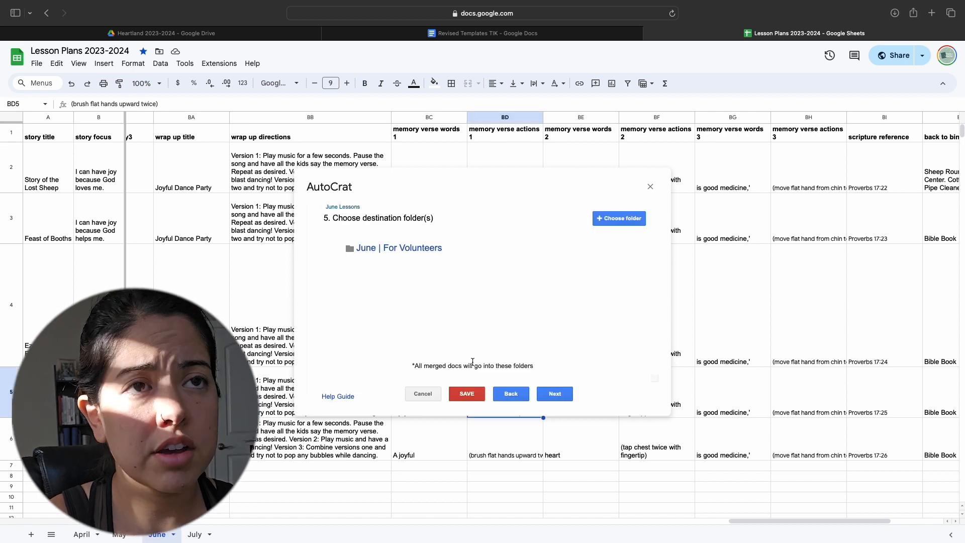
pyautogui.click(553, 393)
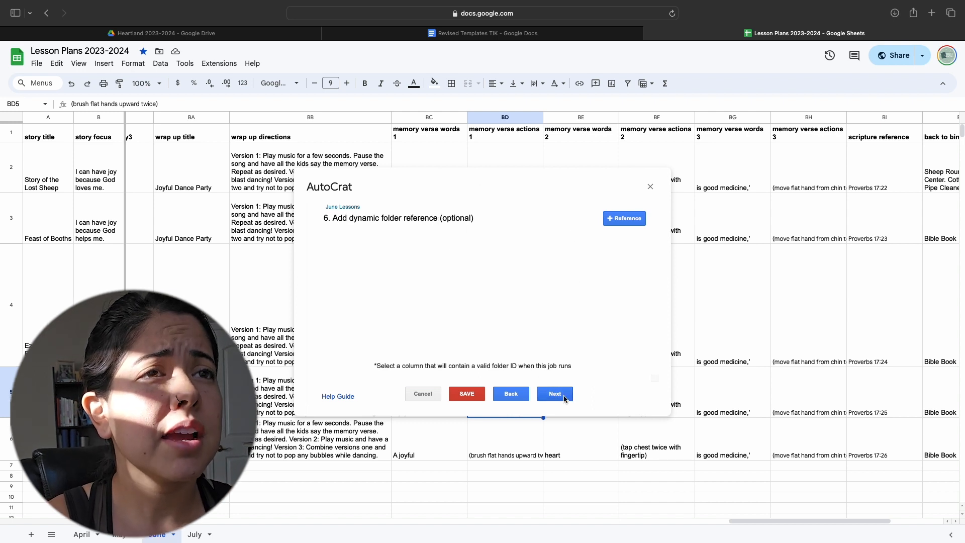
# Skip dynamic folders, merge conditions and sharing, then save the June Lessons job
pyautogui.click(552, 393)
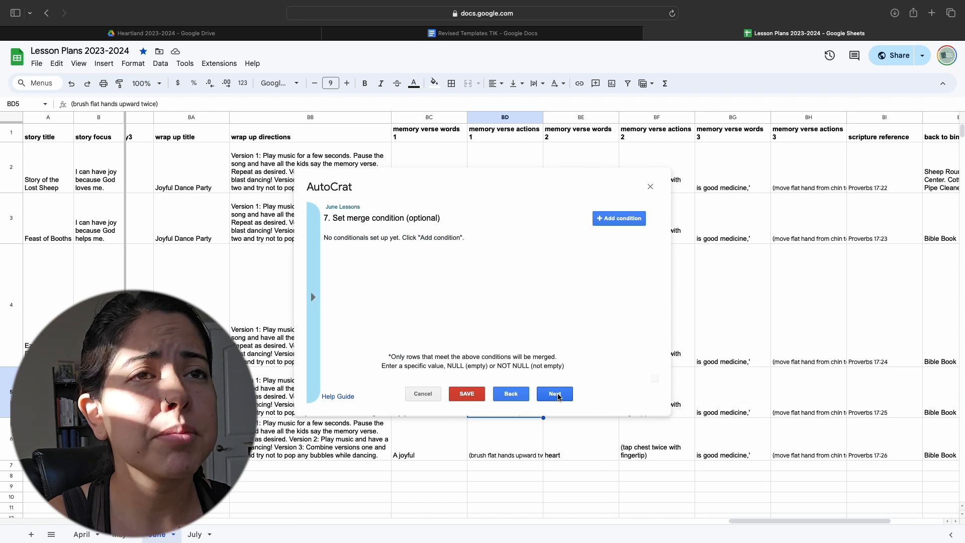
pyautogui.click(553, 393)
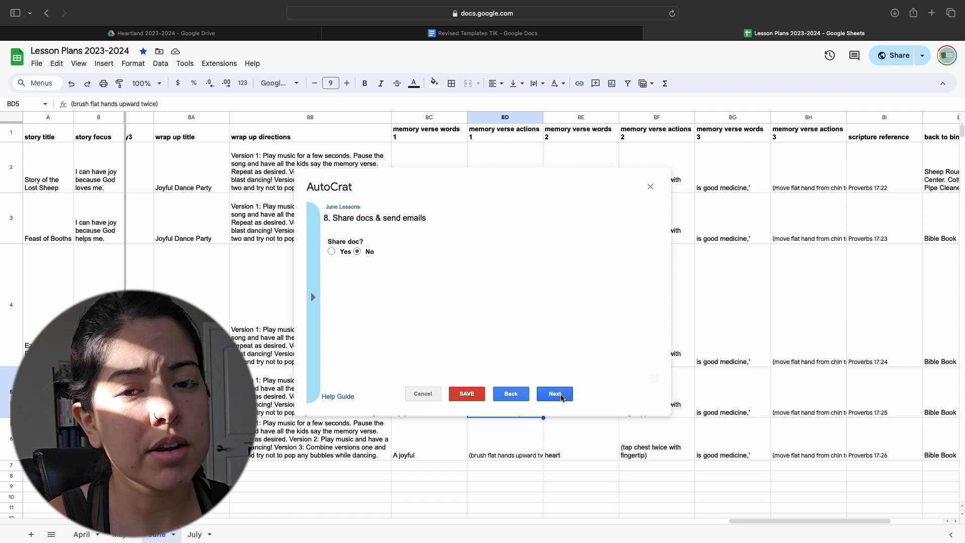
pyautogui.click(552, 393)
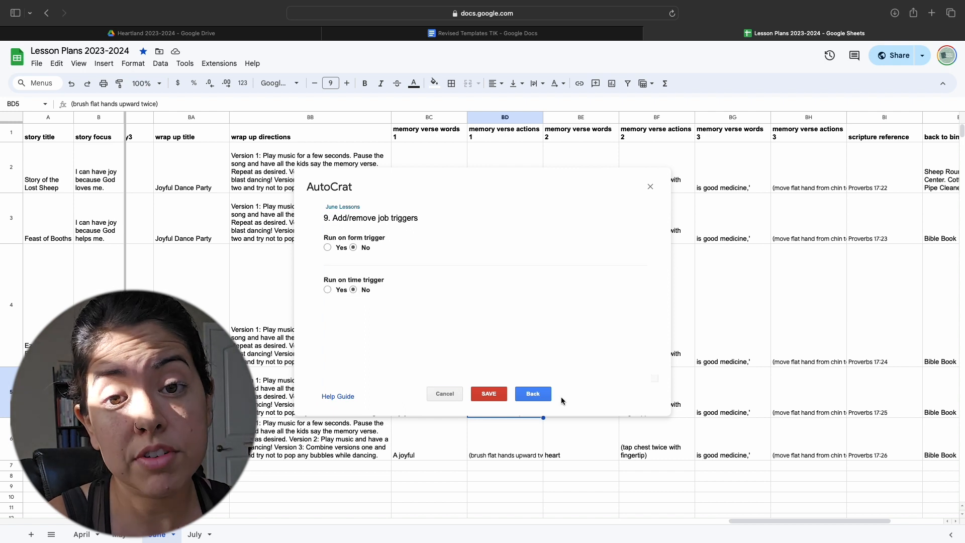
pyautogui.moveTo(330, 256)
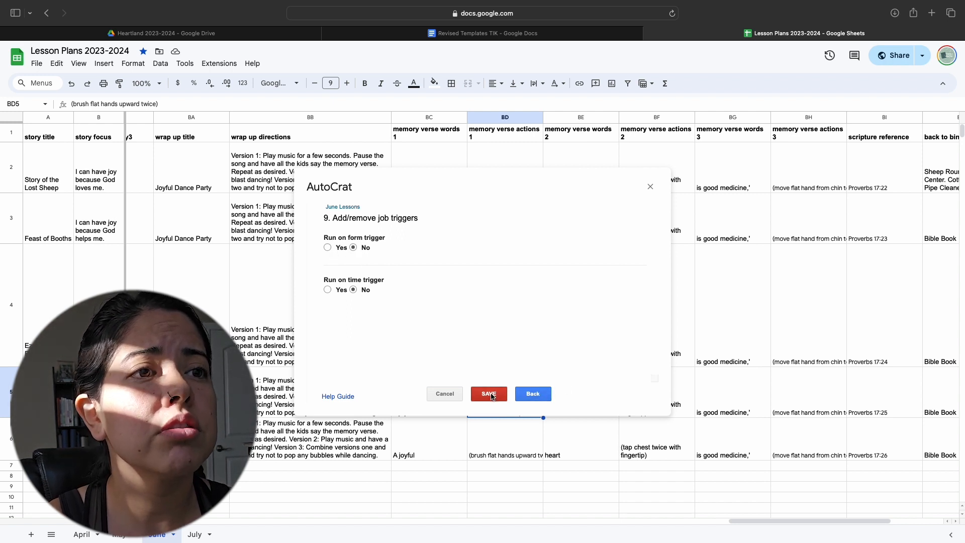
pyautogui.click(488, 393)
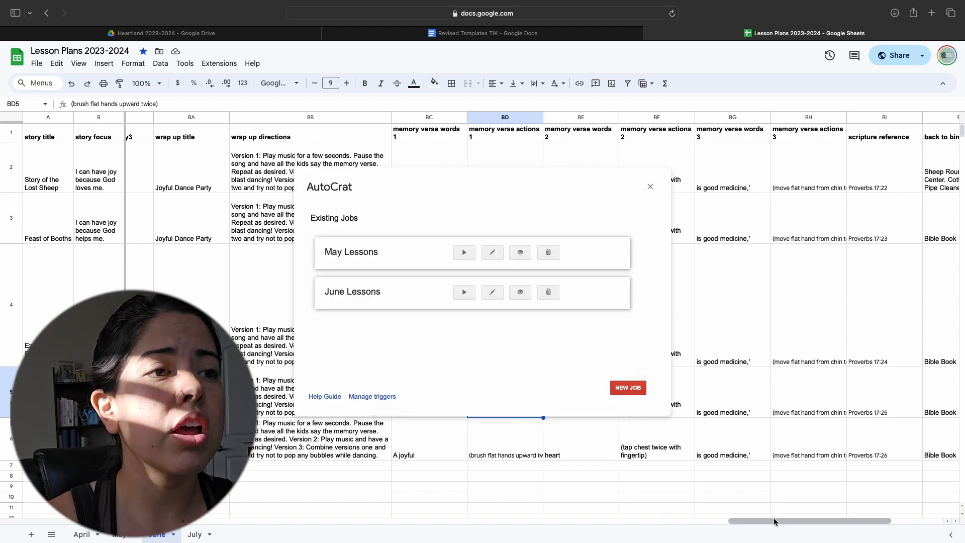
# Run the June Lessons job so five June Week docs merge, then close the job list
pyautogui.hscroll(3)
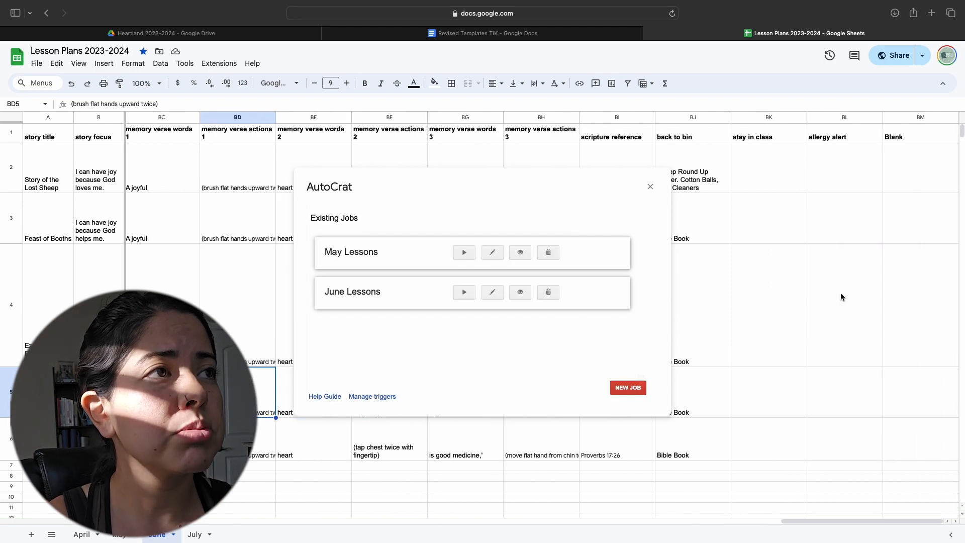
pyautogui.moveTo(650, 330)
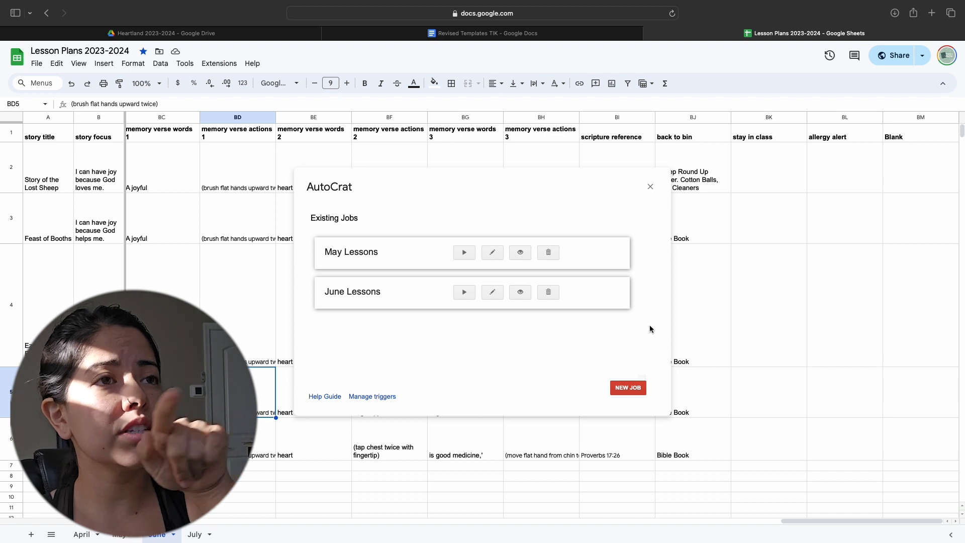
pyautogui.click(465, 291)
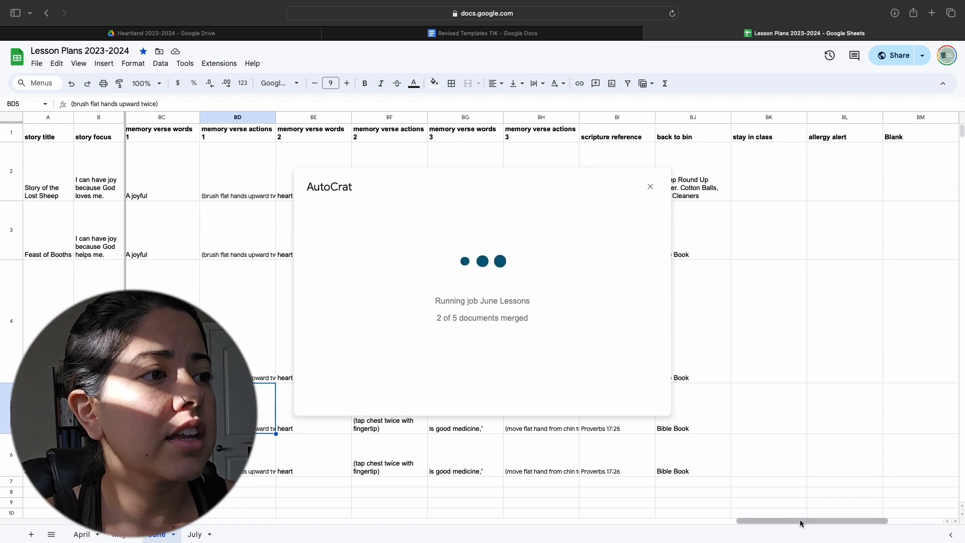
pyautogui.hscroll(3)
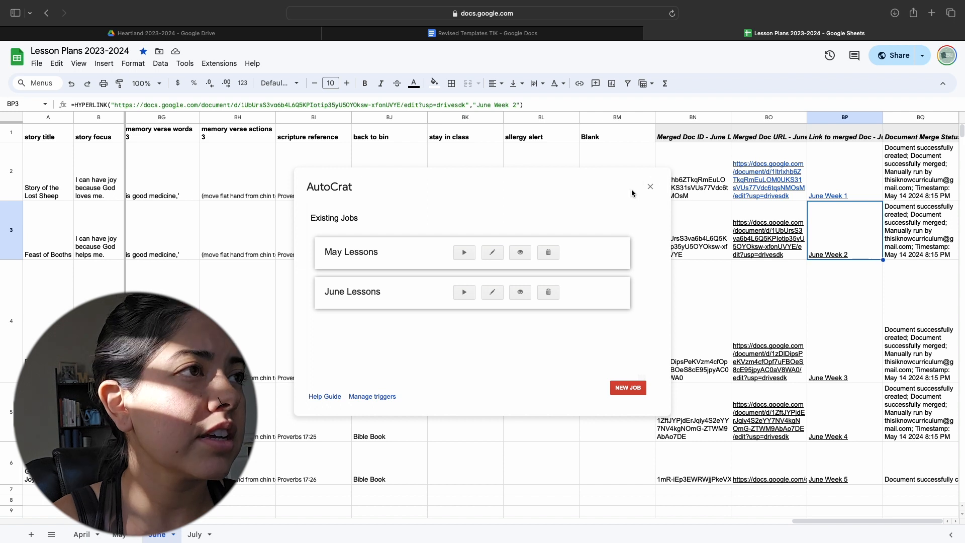
pyautogui.click(650, 187)
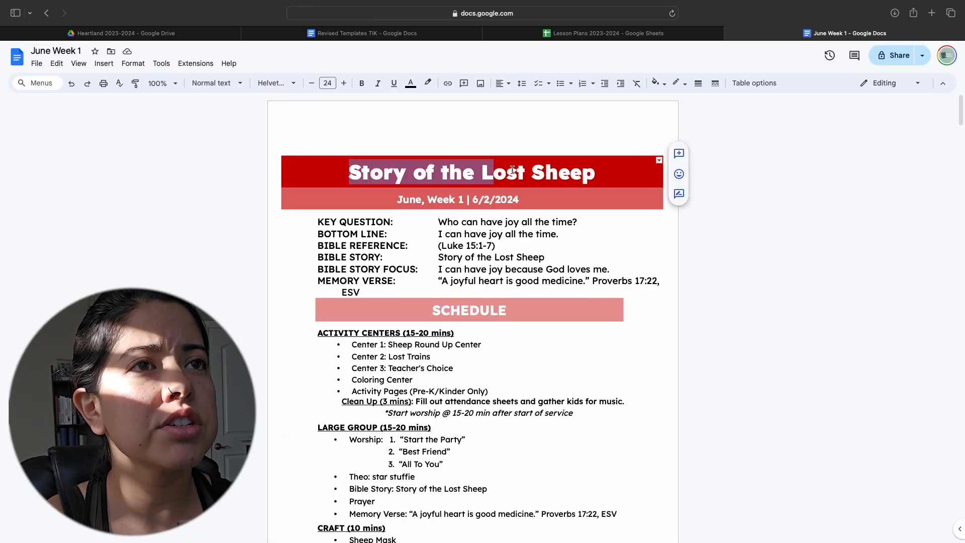
# Delete the trailing ESV from the June Week 1 memory verse line and scan the schedule
pyautogui.click(458, 199)
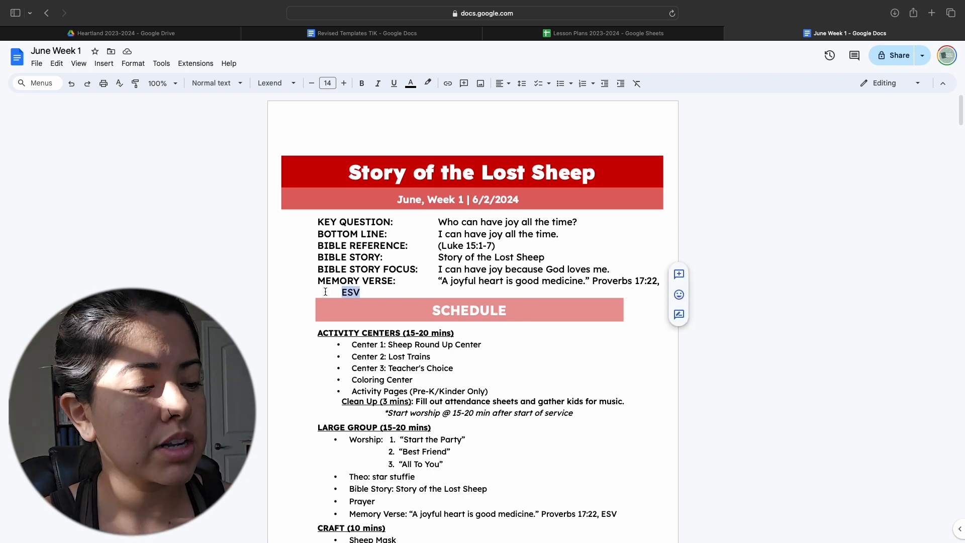
pyautogui.press('Backspace')
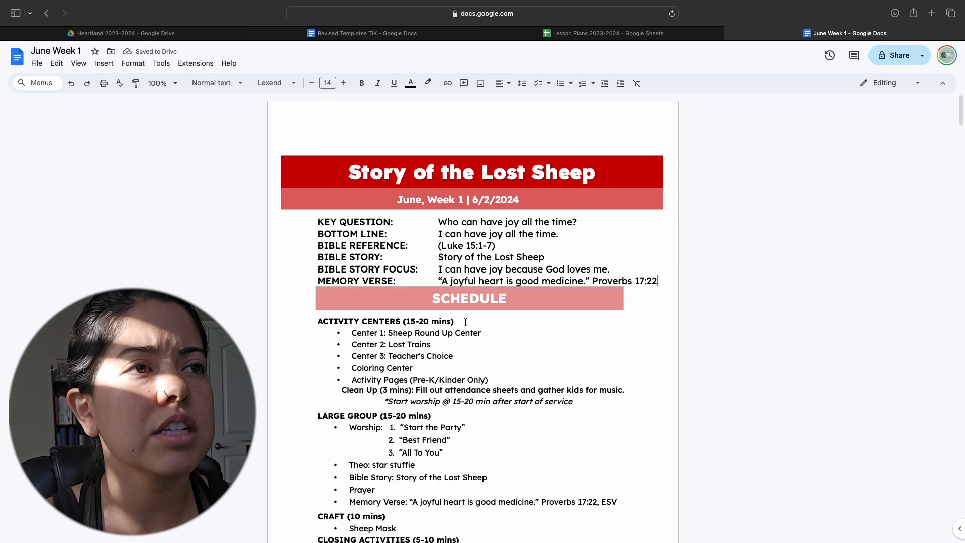
pyautogui.scroll(-3)
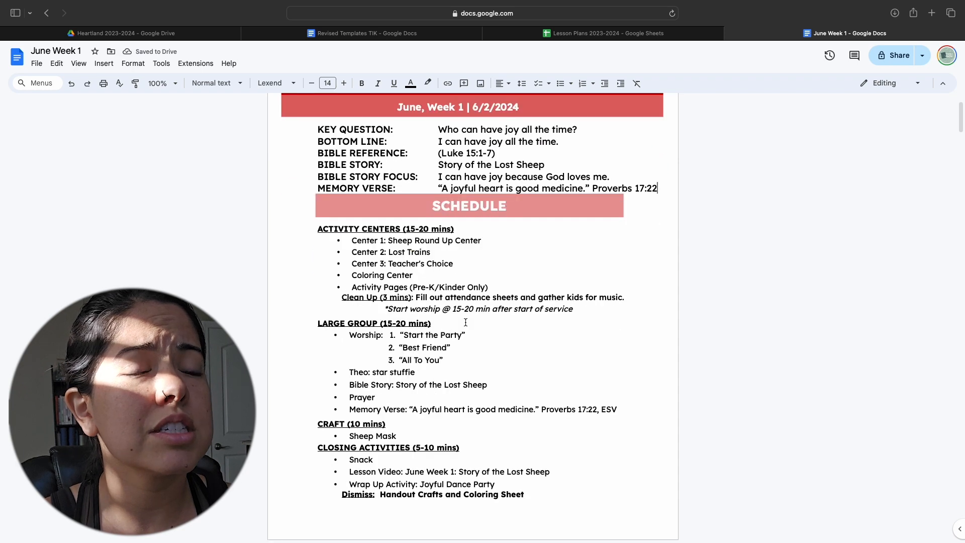
pyautogui.scroll(-3)
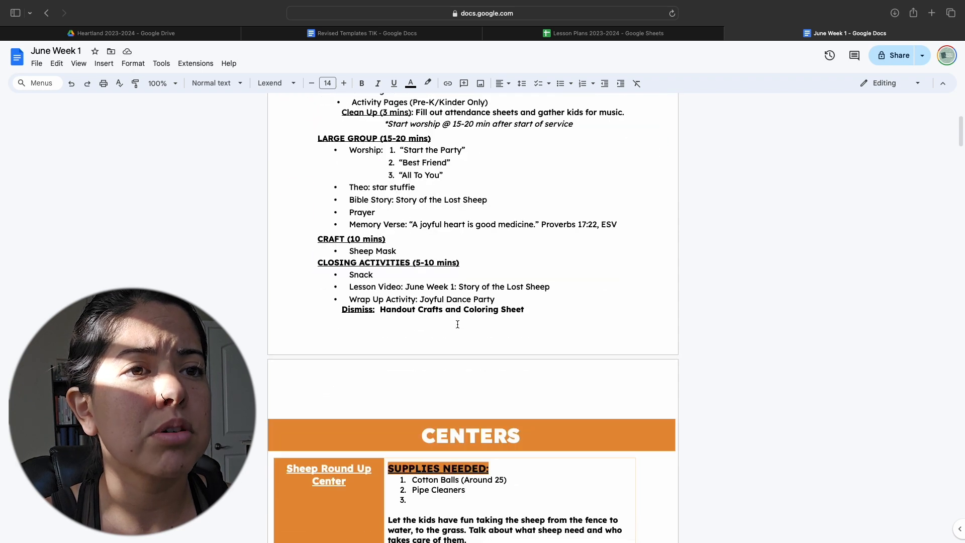
pyautogui.scroll(3)
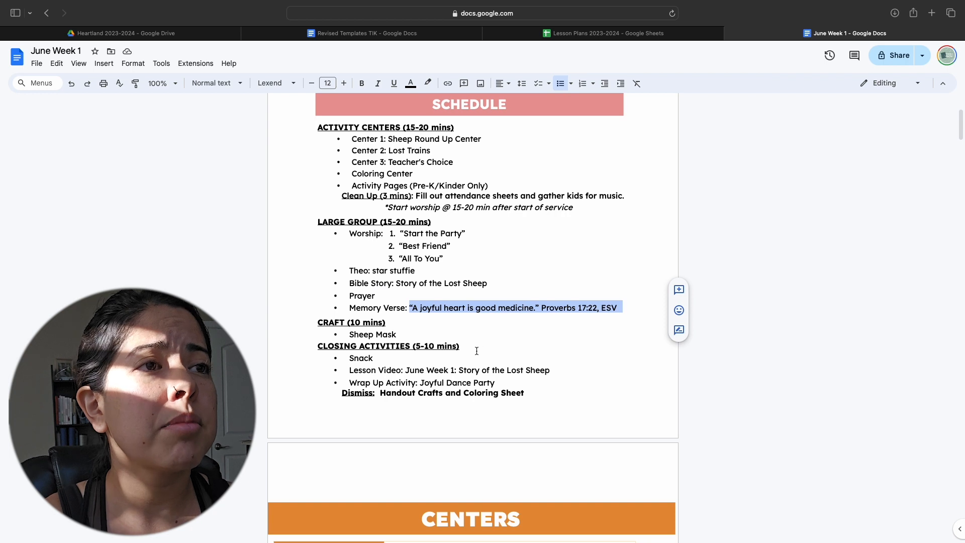
# Check the merged lesson video title and wrap up activity name in the schedule
pyautogui.doubleClick(371, 334)
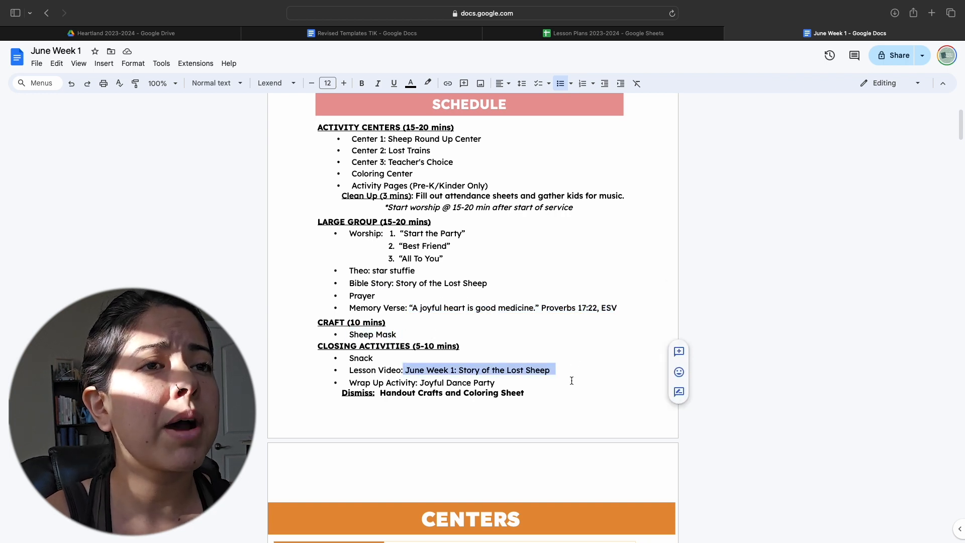
pyautogui.doubleClick(457, 382)
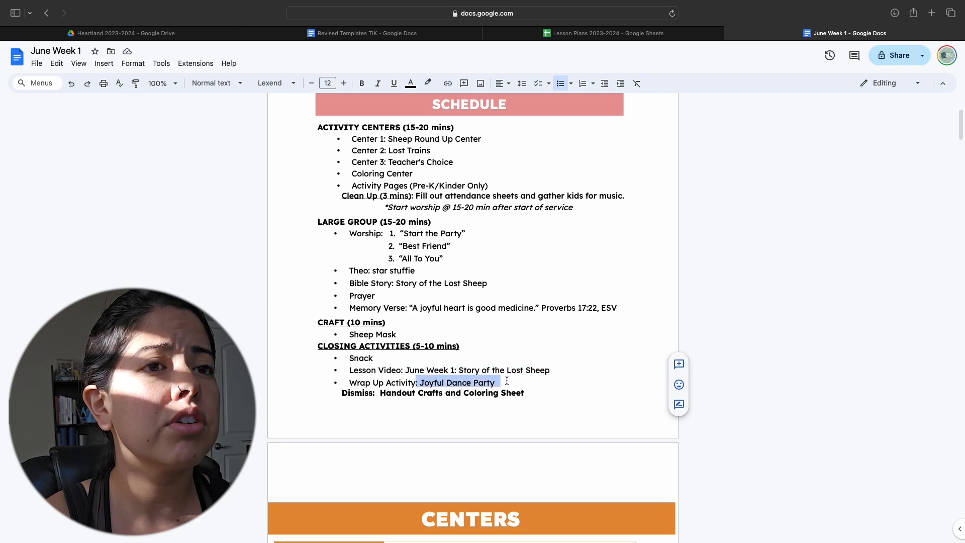
pyautogui.scroll(-3)
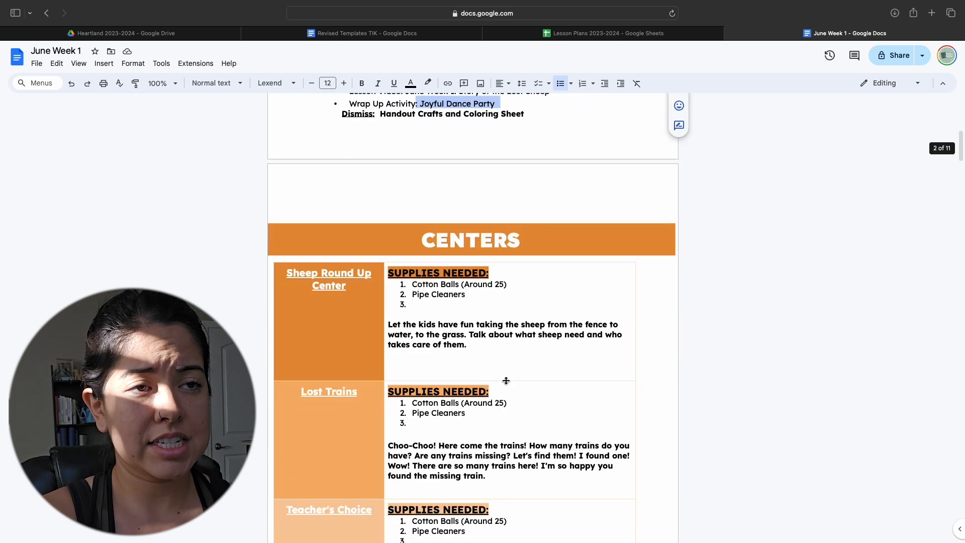
# Scroll past the Theo and Bible Time pages down to the Sheep Mask craft page
pyautogui.scroll(-3)
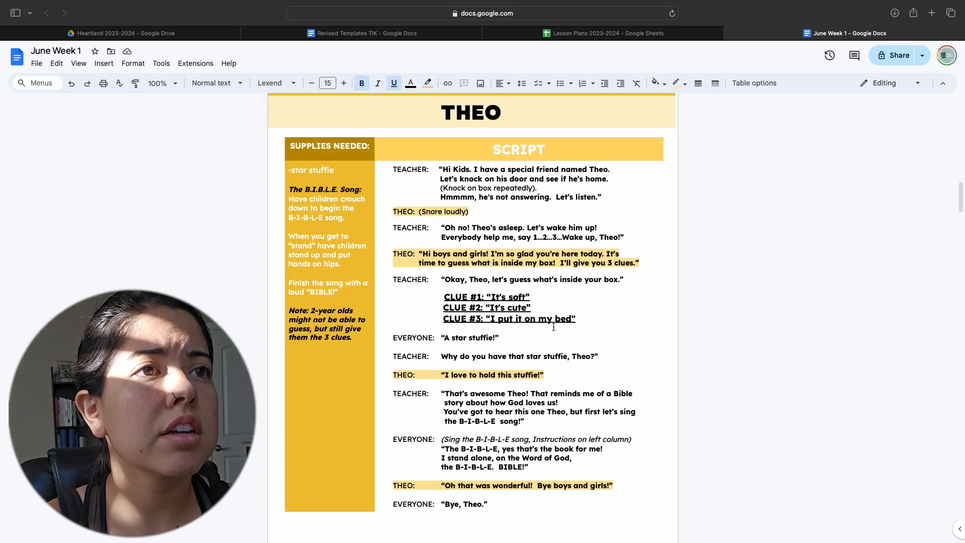
pyautogui.scroll(-3)
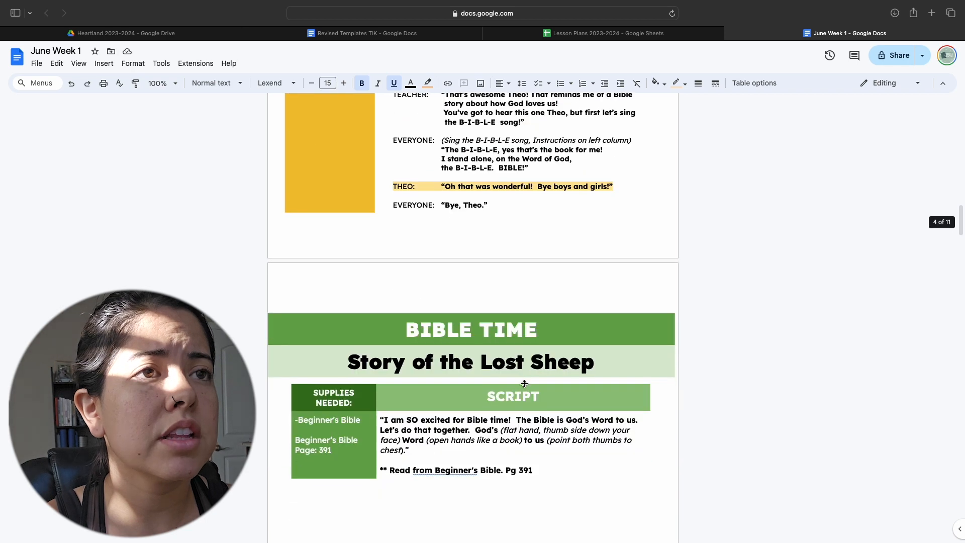
pyautogui.scroll(-3)
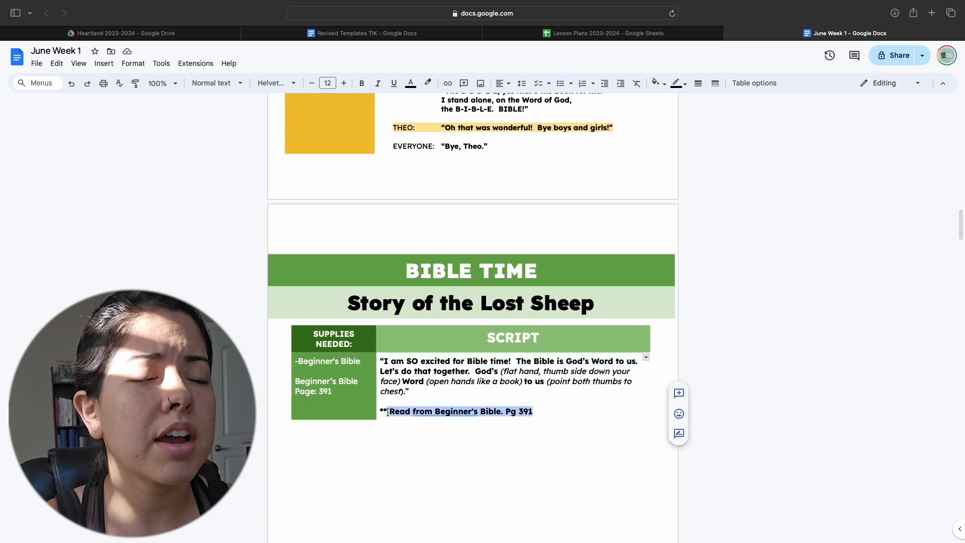
pyautogui.scroll(-3)
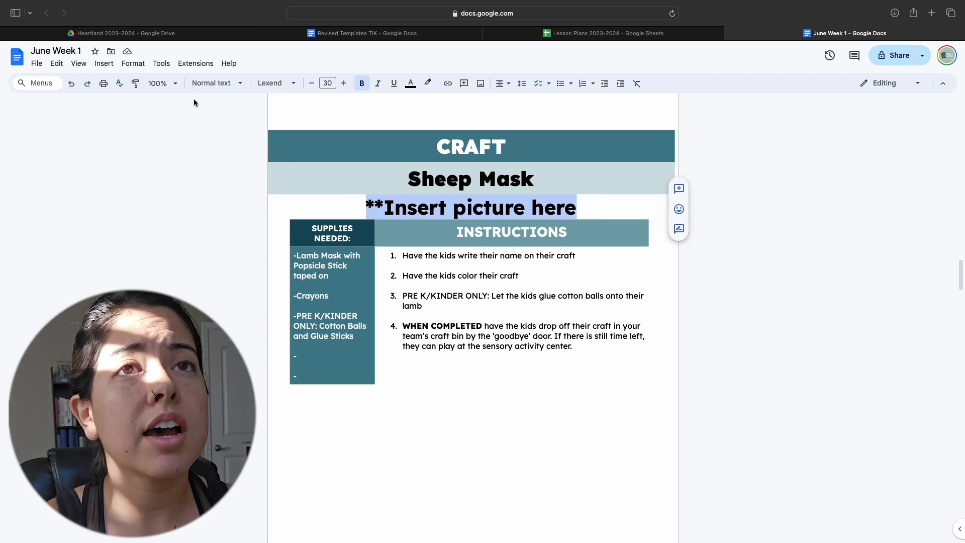
# Upload the mask craft photo from Downloads in place of the Sheep Mask picture placeholder
pyautogui.click(104, 64)
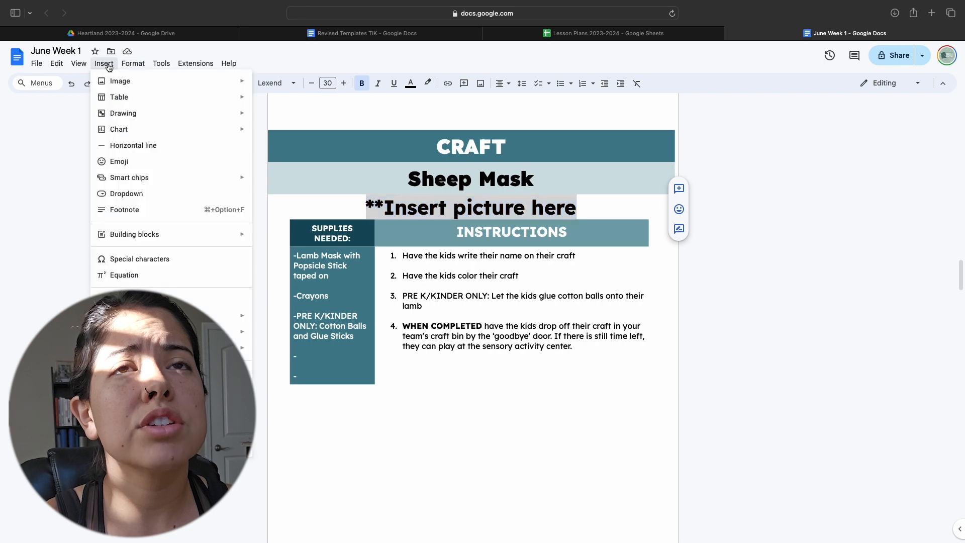
pyautogui.click(119, 81)
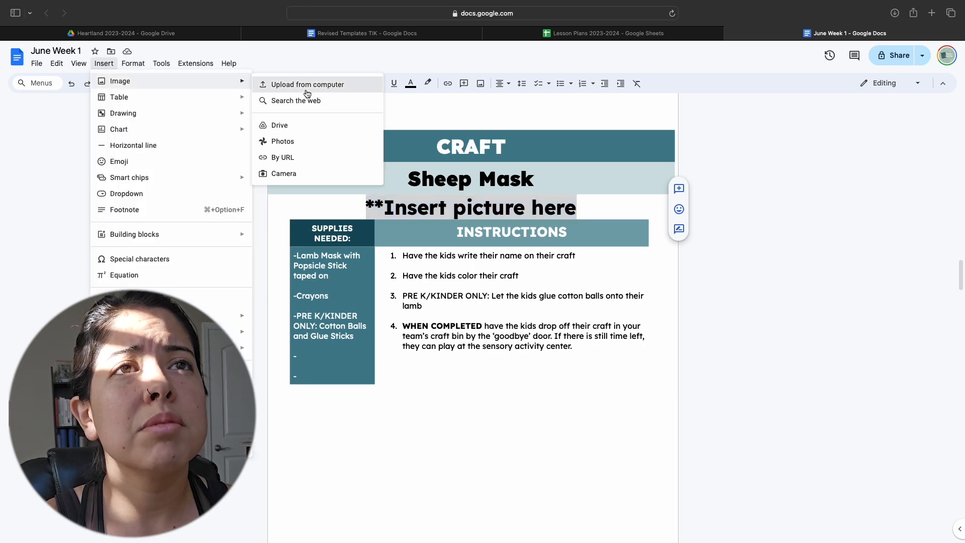
pyautogui.click(305, 85)
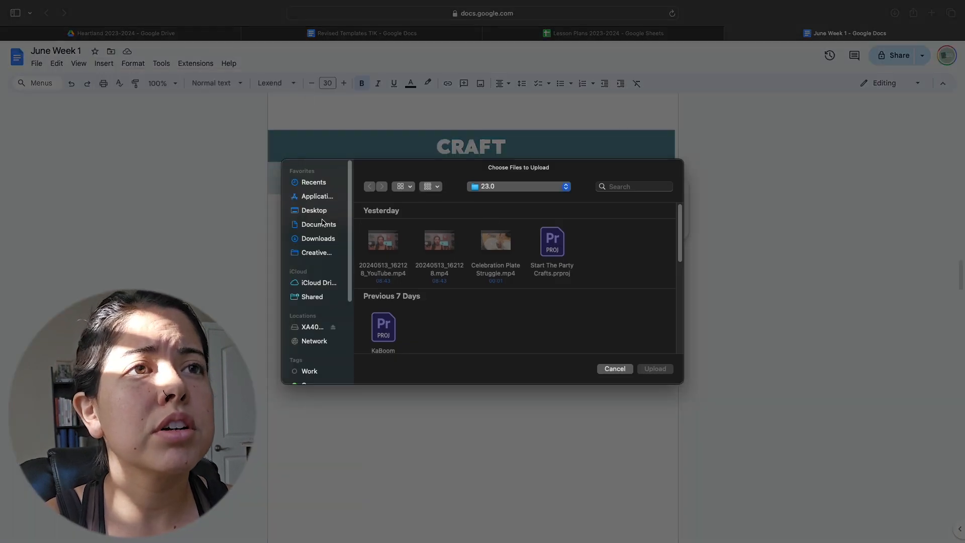
pyautogui.click(319, 238)
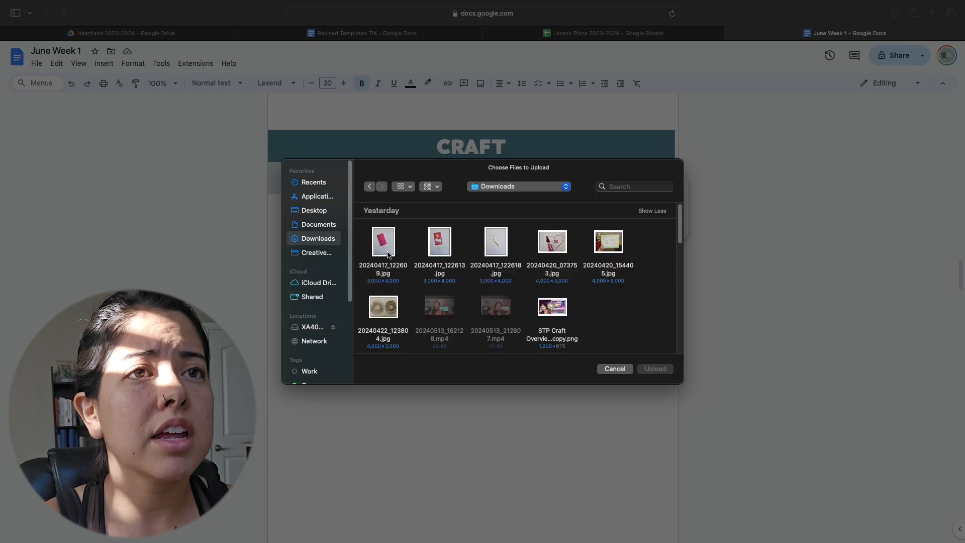
pyautogui.click(439, 240)
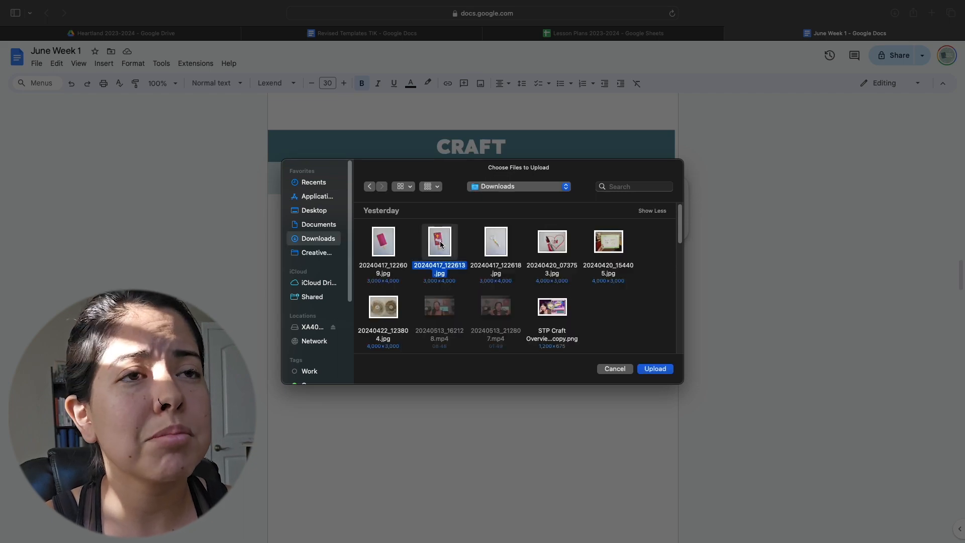
pyautogui.click(654, 369)
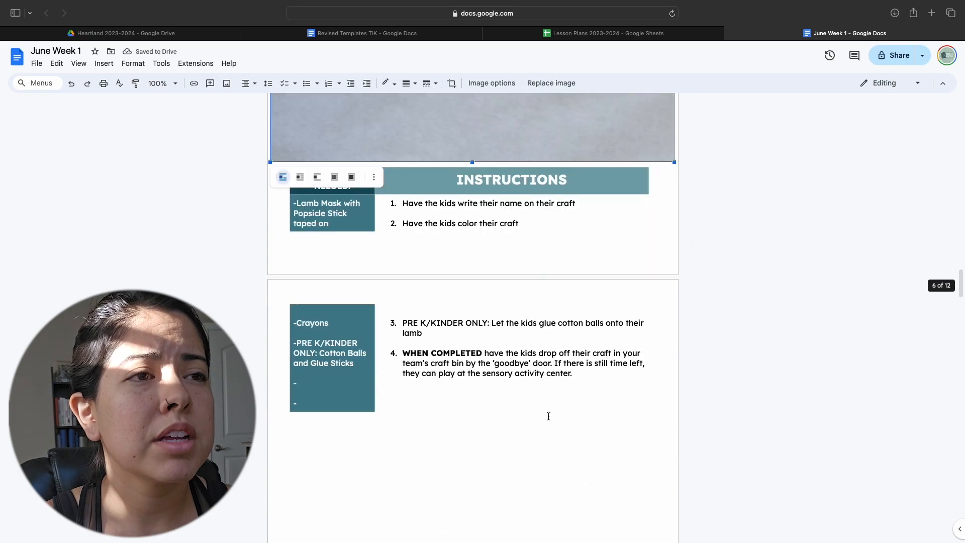
# Review the inserted photo and scroll on to the closing activities page
pyautogui.scroll(3)
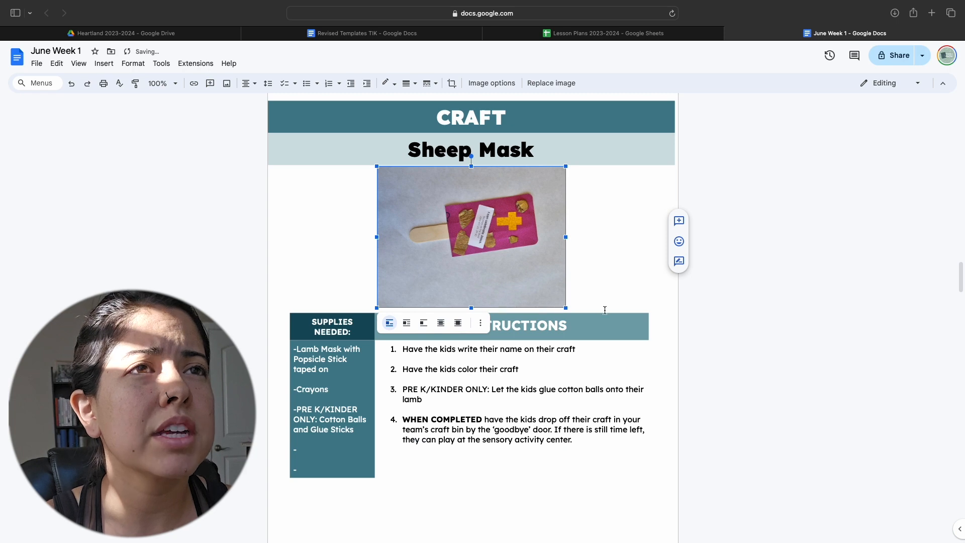
pyautogui.scroll(-3)
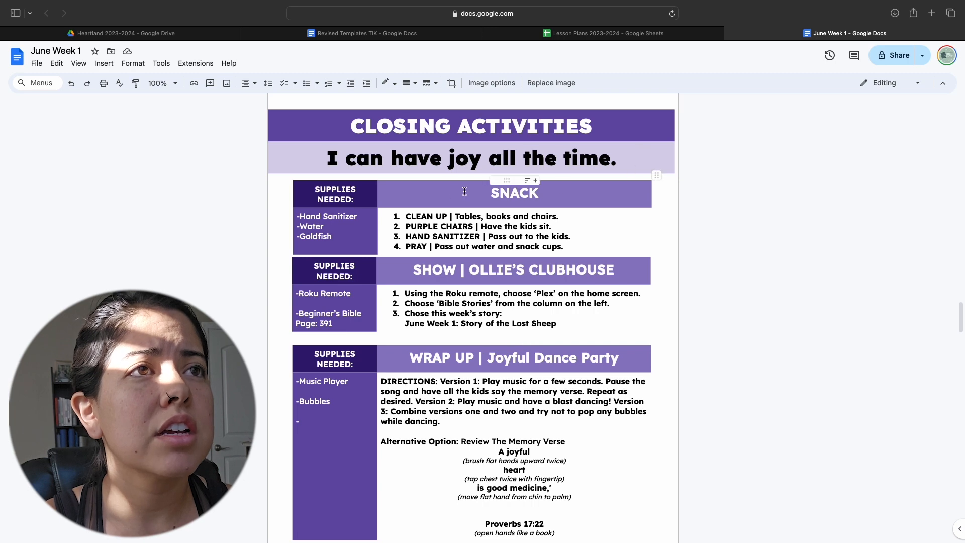
# Review the snack steps and closing Wrap Up activities page by page
pyautogui.click(457, 237)
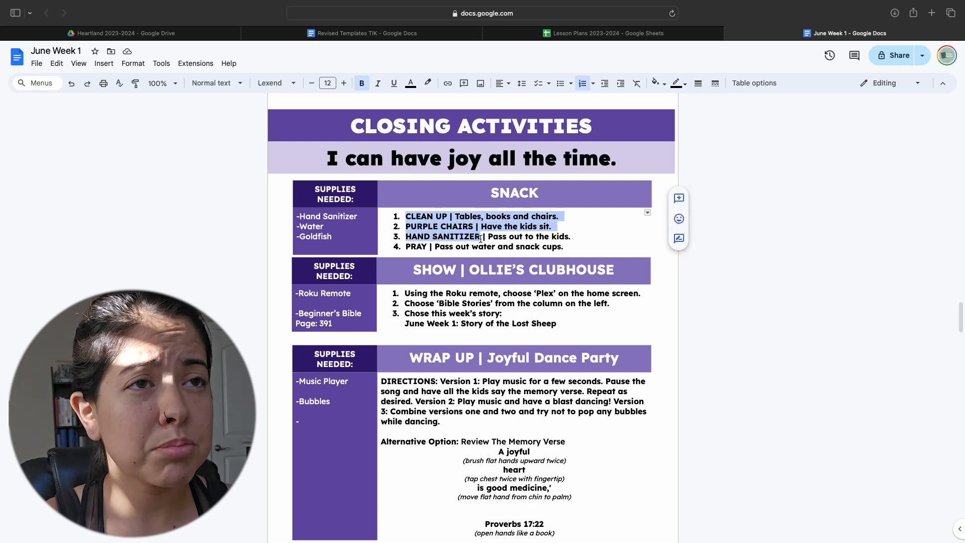
pyautogui.scroll(-3)
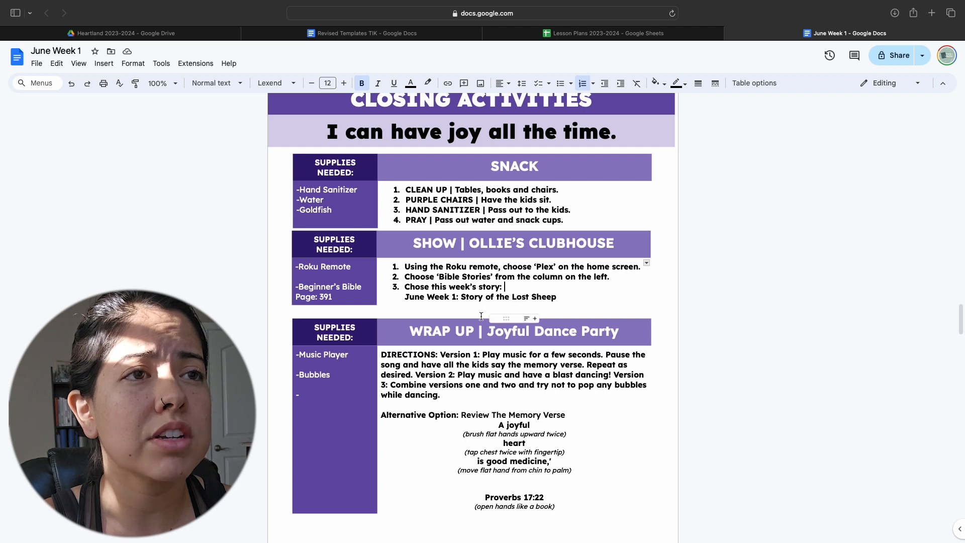
pyautogui.scroll(-3)
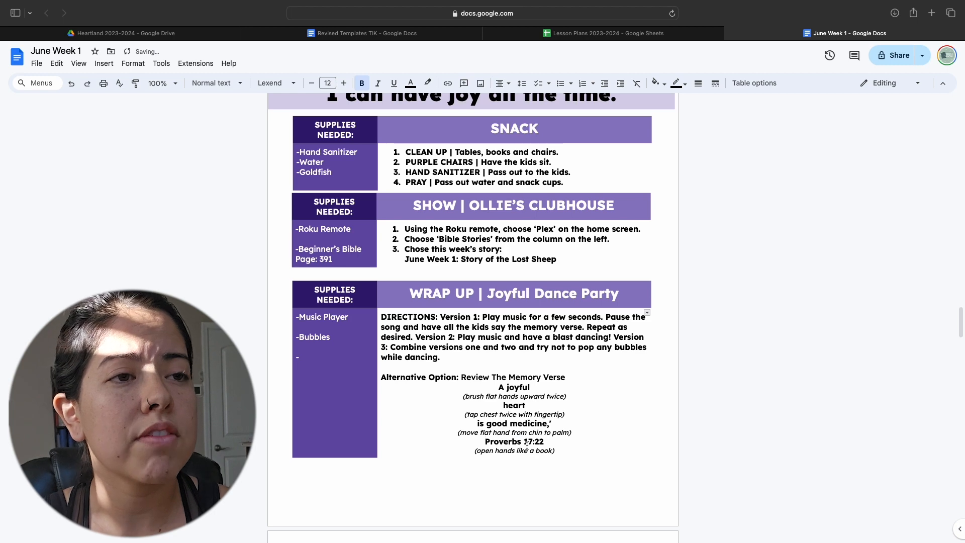
pyautogui.scroll(-3)
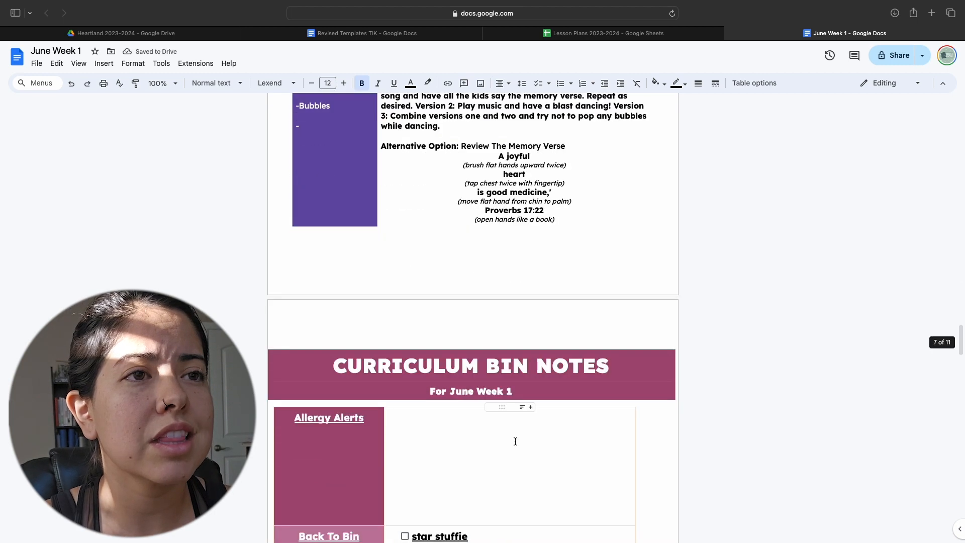
pyautogui.scroll(-3)
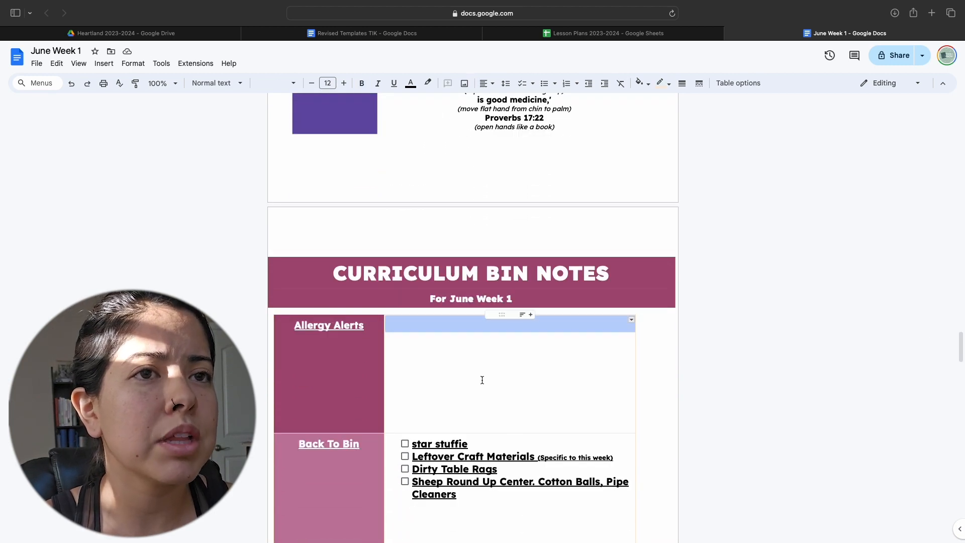
pyautogui.scroll(-3)
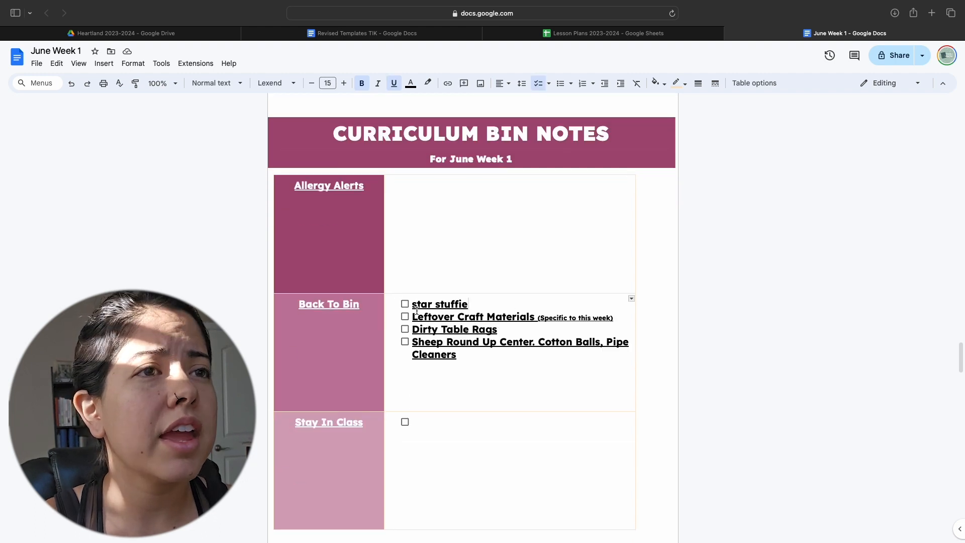
# Review the Curriculum Bin Notes and empty Stay In Class checklist, reaching Sheep Round Up Center
pyautogui.scroll(-3)
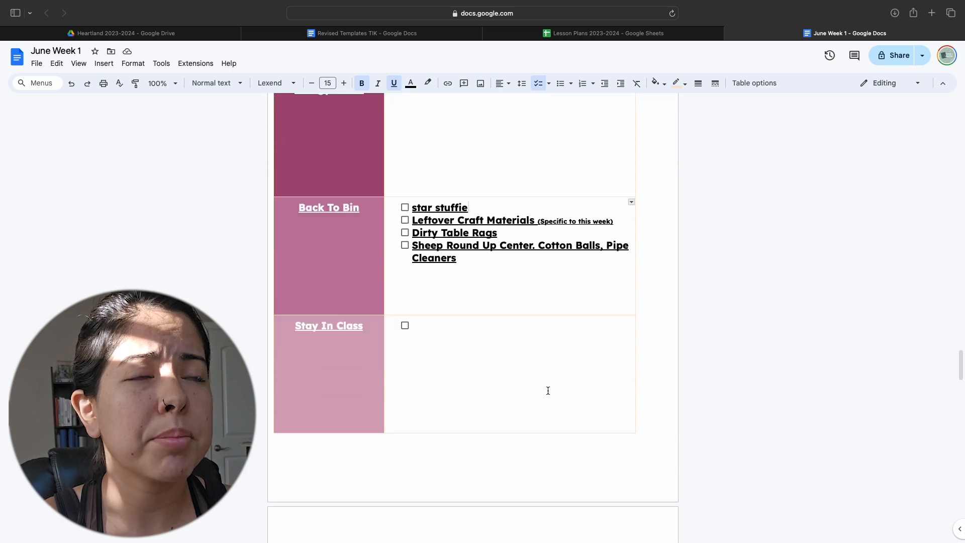
pyautogui.click(312, 83)
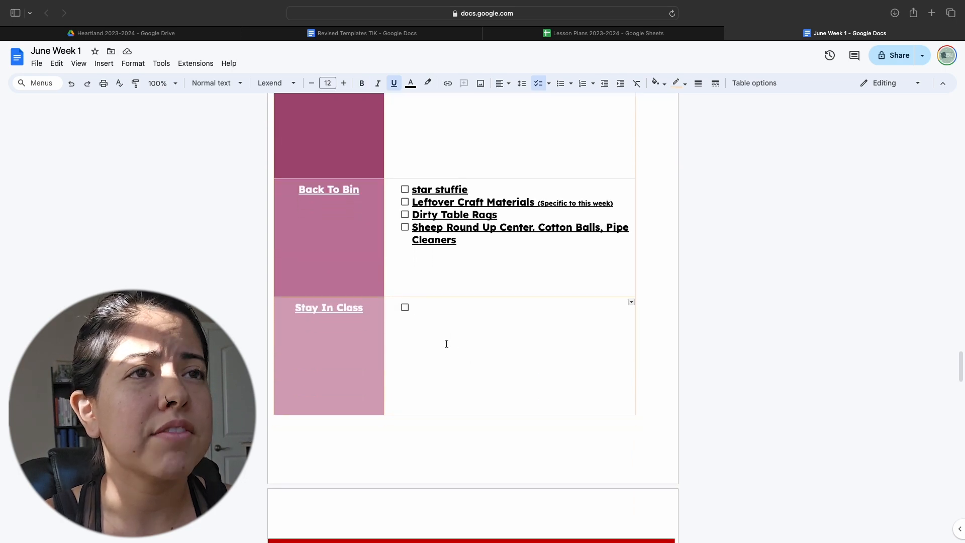
pyautogui.scroll(-3)
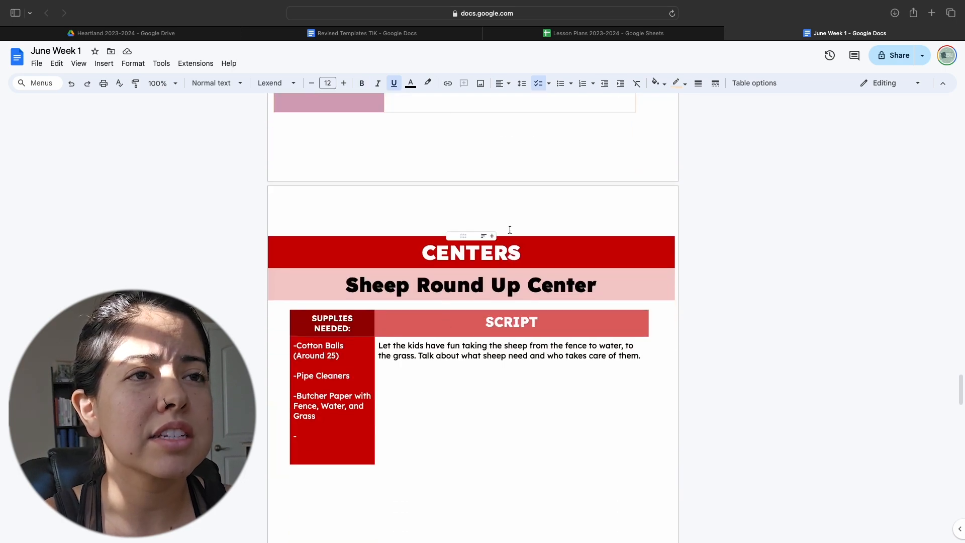
pyautogui.scroll(3)
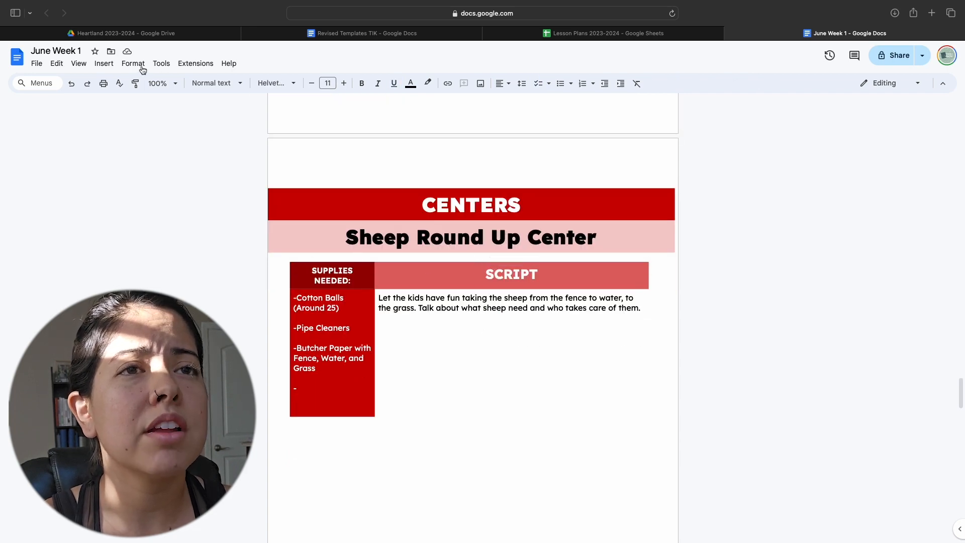
# Start inserting a Drive image and browse the My Drive folders for the Centers pictures
pyautogui.click(103, 63)
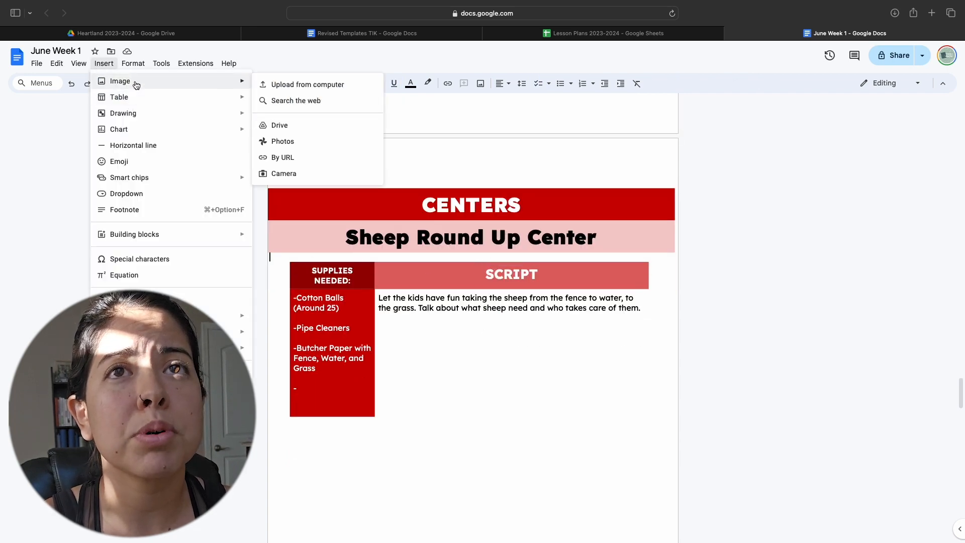
pyautogui.moveTo(295, 100)
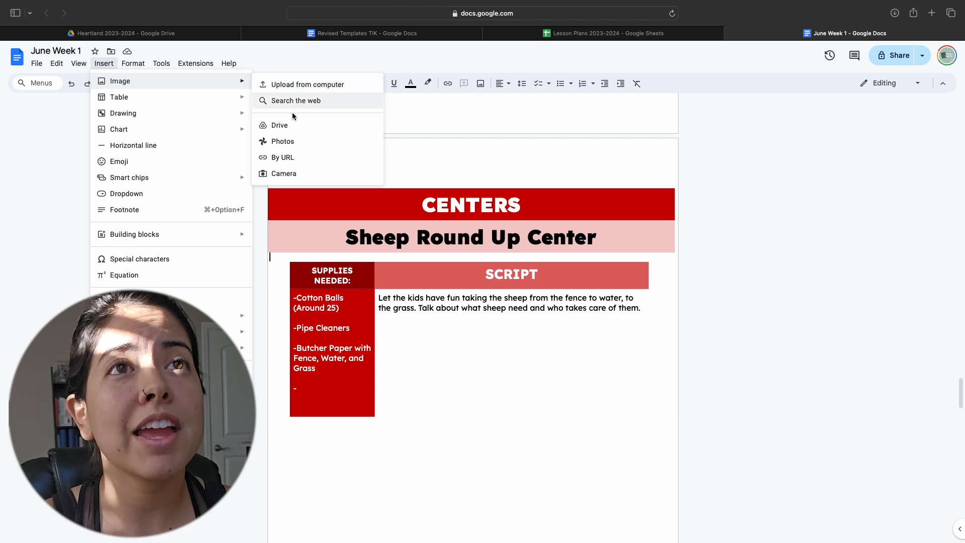
pyautogui.click(278, 125)
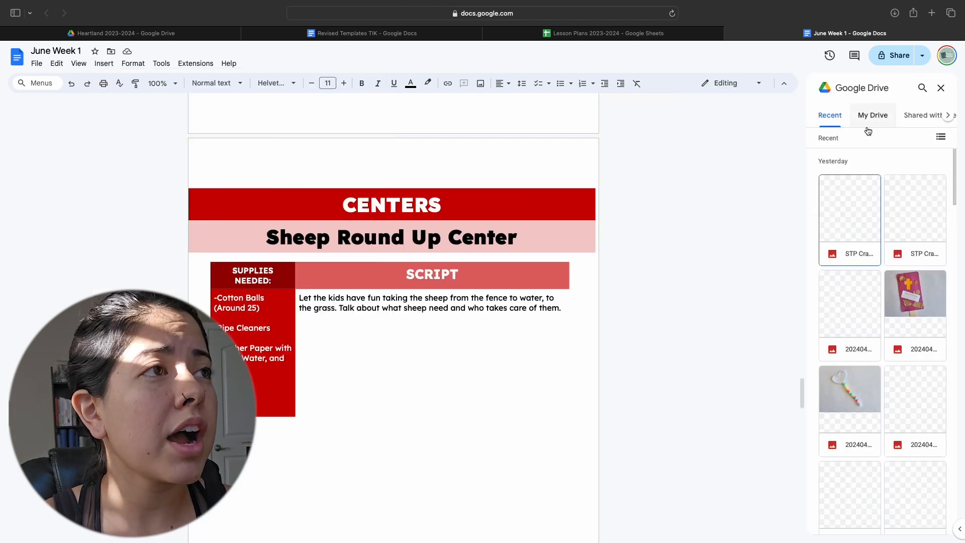
pyautogui.click(872, 114)
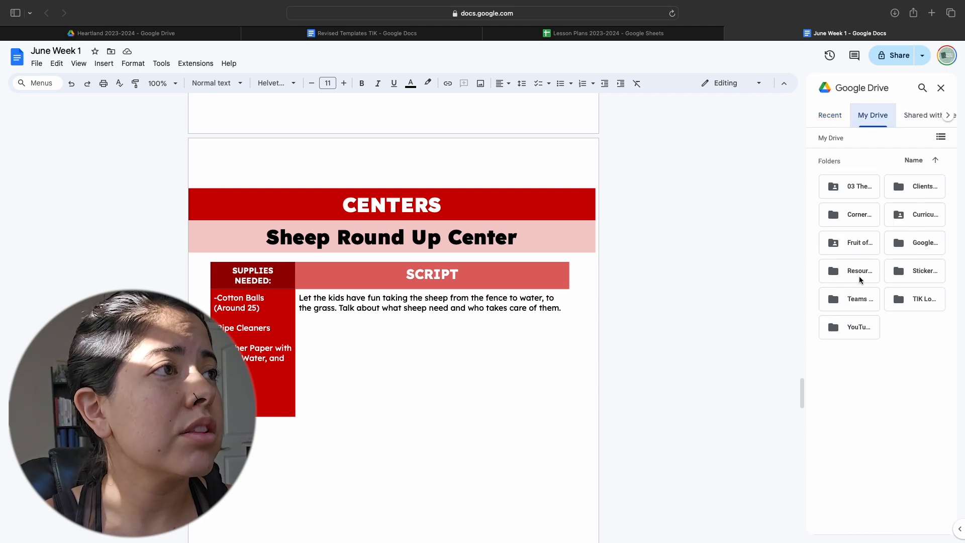
pyautogui.moveTo(932, 293)
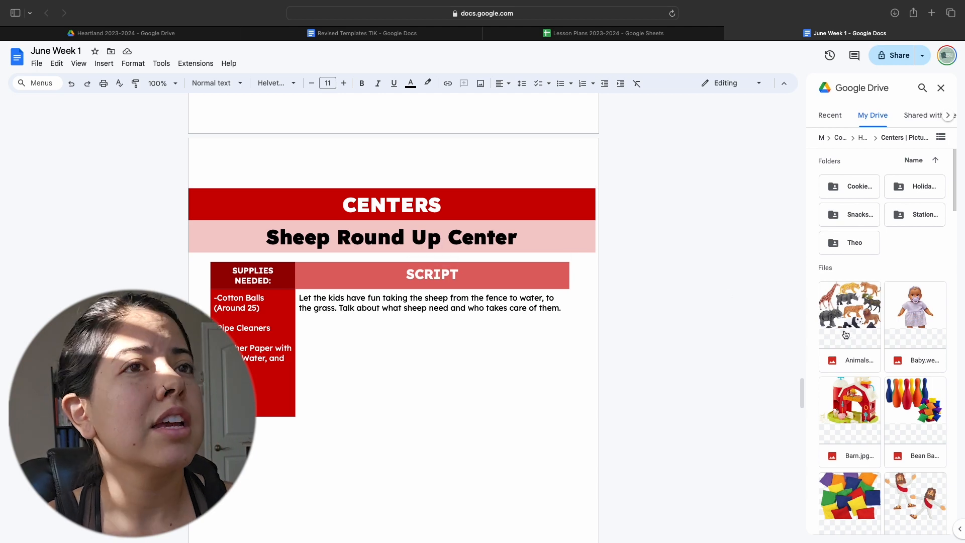
# Insert the cotton-ball sheep activity photo under Sheep Round Up Center and reach Lost Trains
pyautogui.scroll(-3)
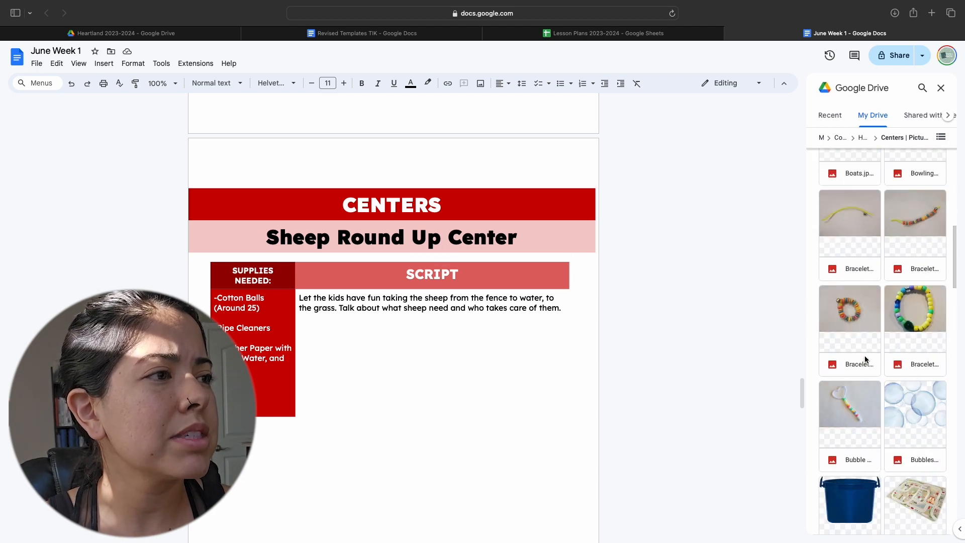
pyautogui.scroll(-3)
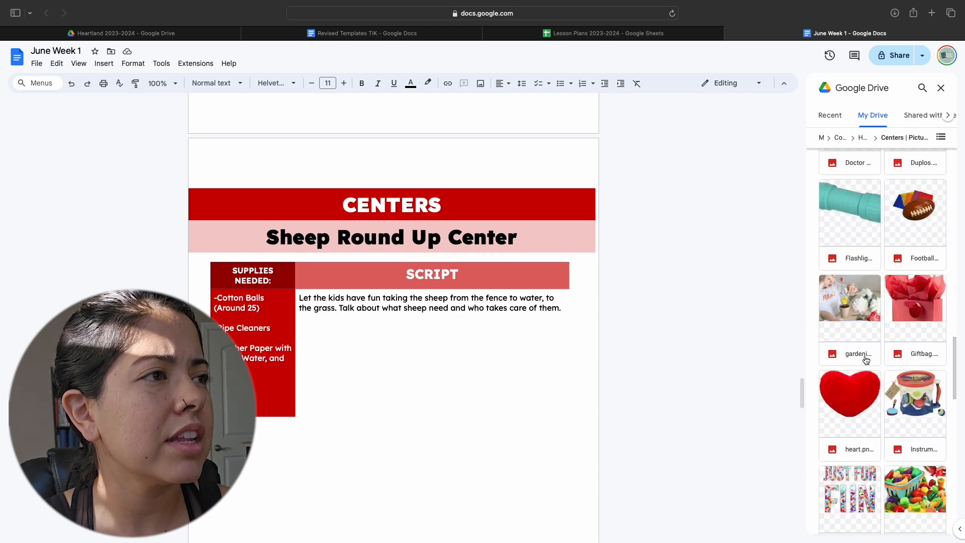
pyautogui.scroll(-3)
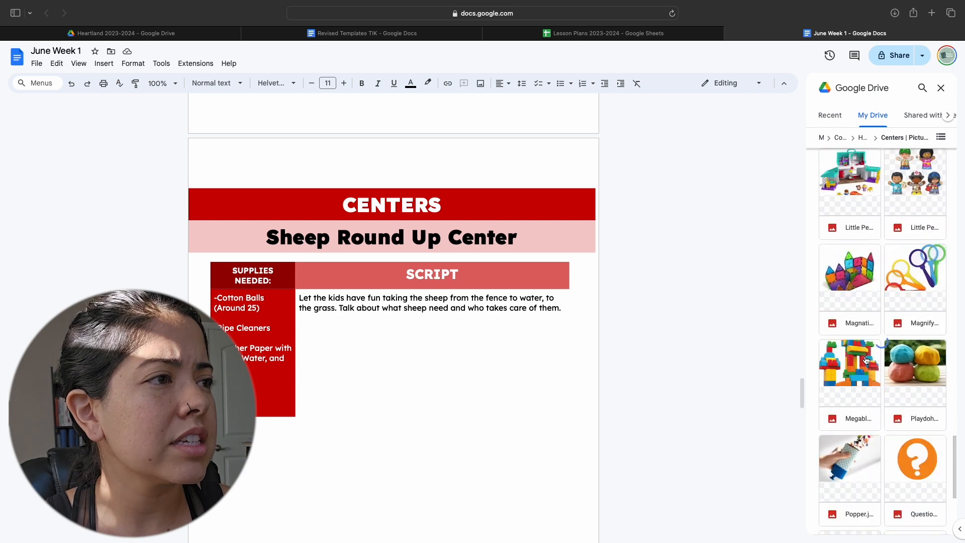
pyautogui.scroll(-3)
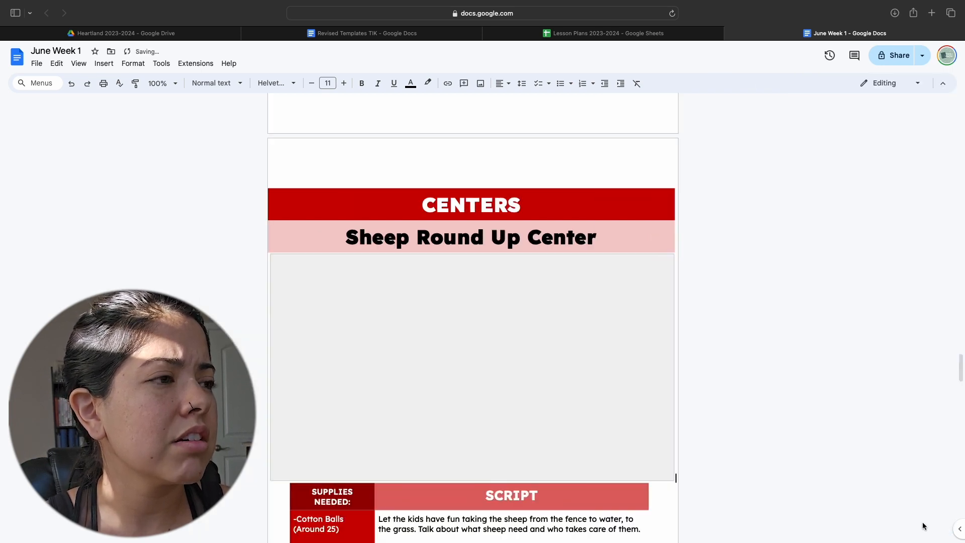
pyautogui.click(470, 367)
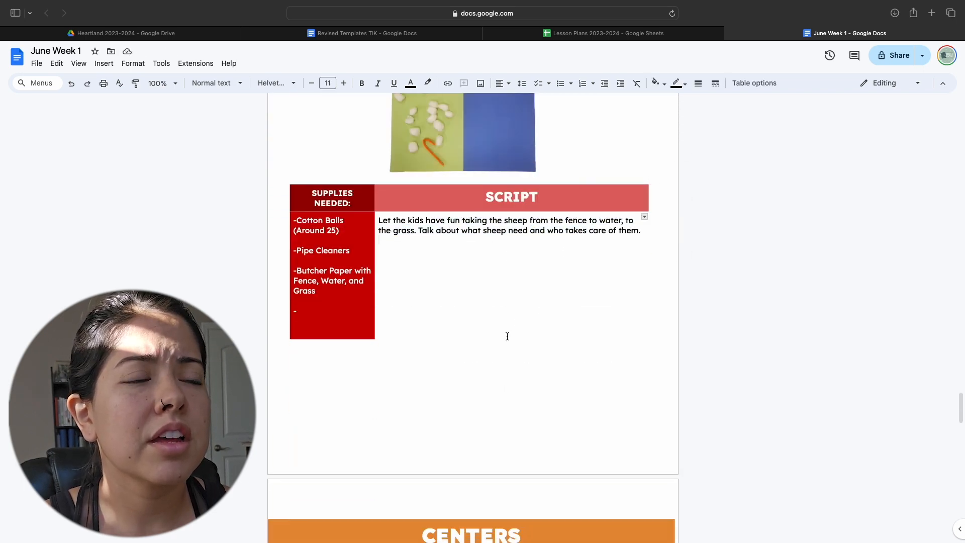
pyautogui.scroll(-3)
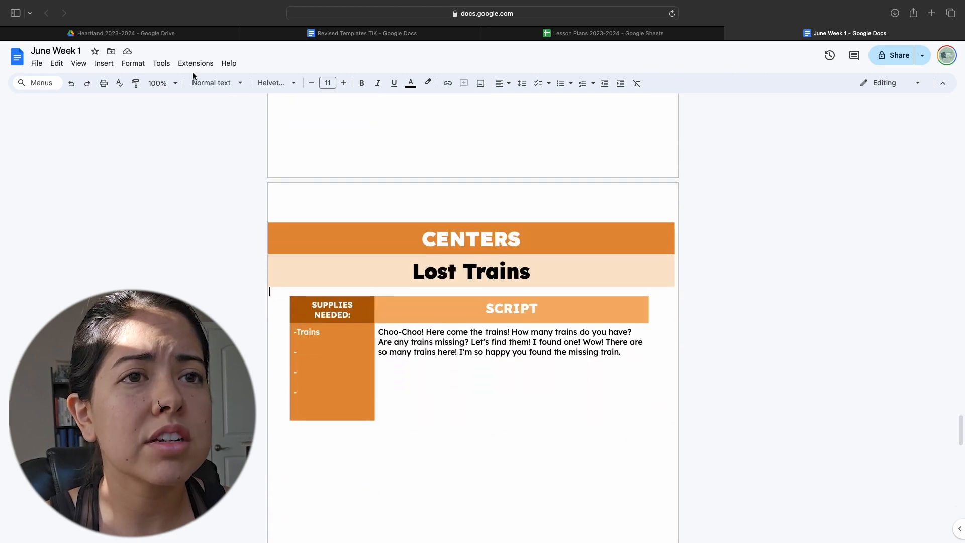
# Insert the wooden train set photo from Drive, shrunk and centered above the Lost Trains table
pyautogui.click(103, 62)
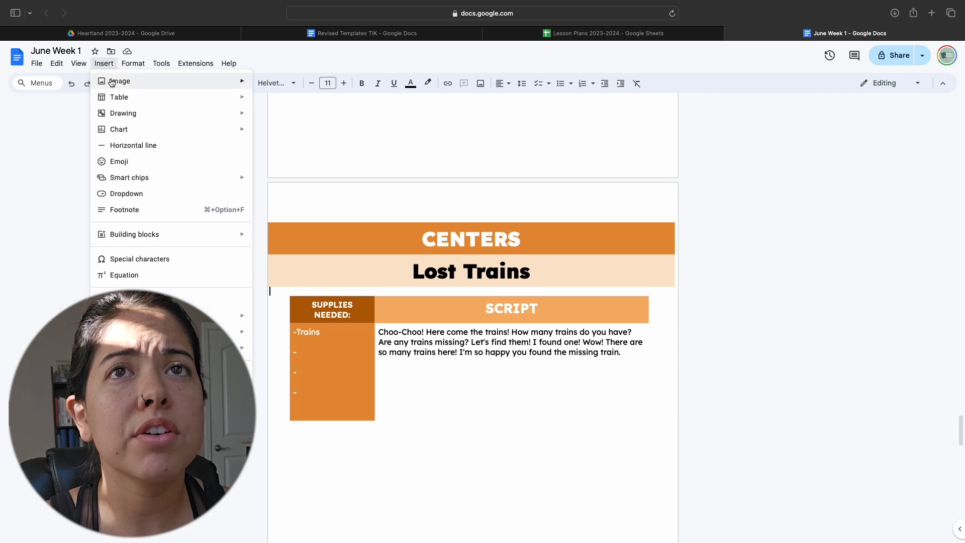
pyautogui.click(119, 80)
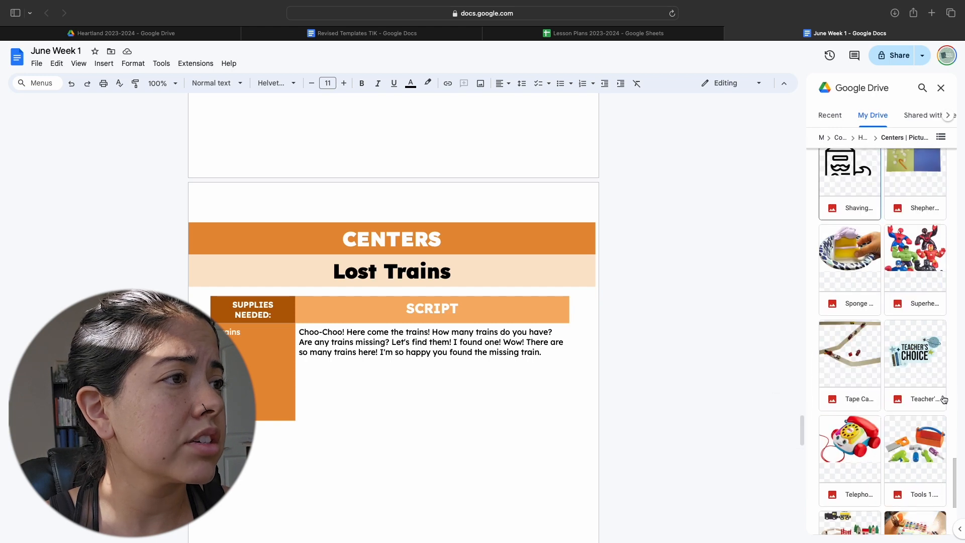
pyautogui.scroll(-3)
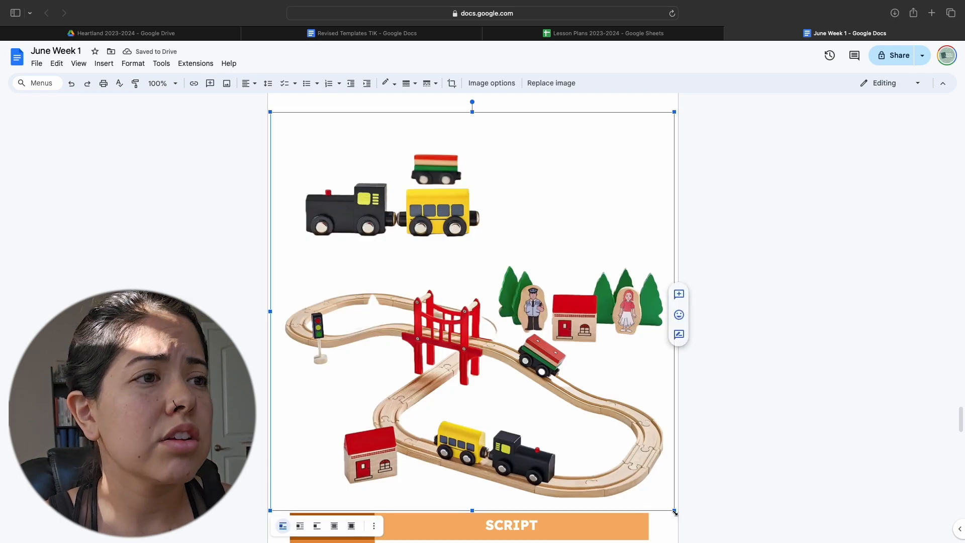
pyautogui.scroll(-3)
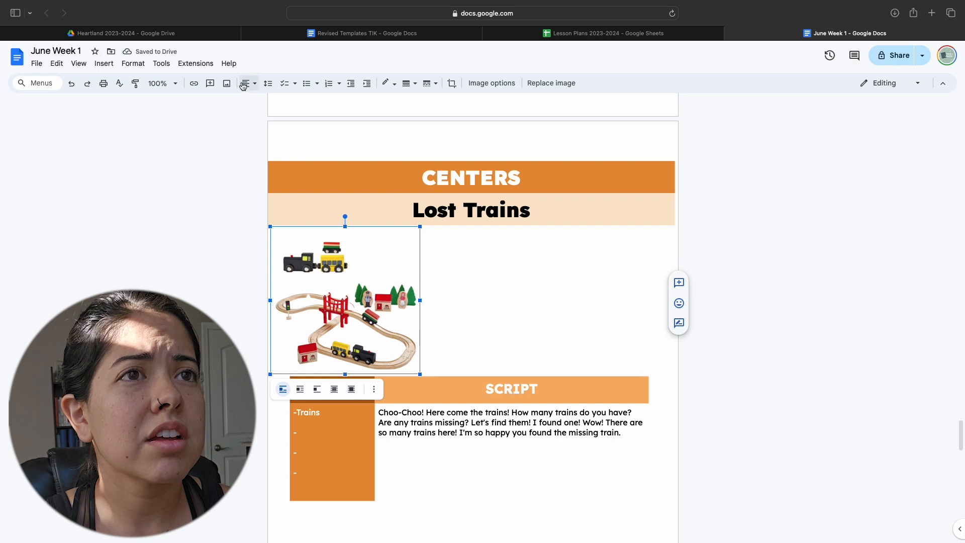
pyautogui.click(612, 369)
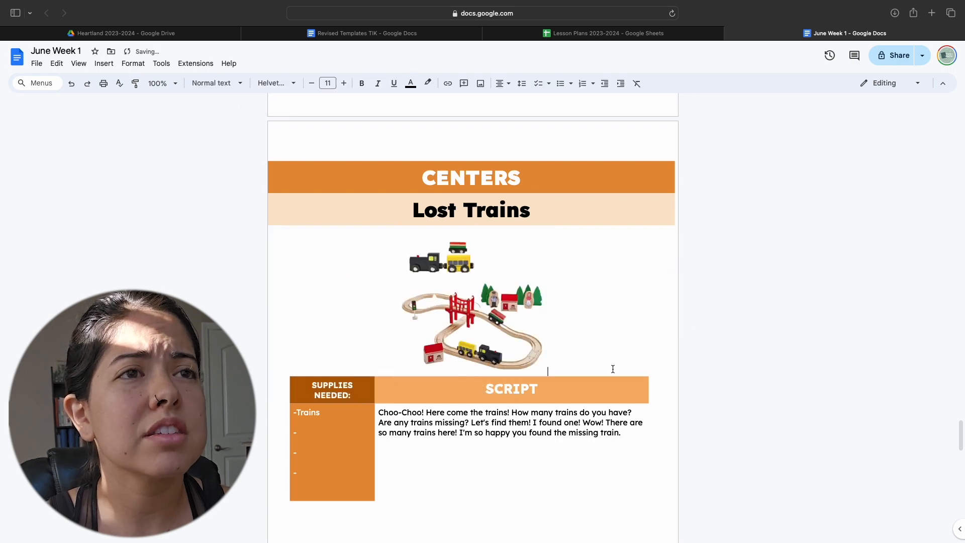
pyautogui.scroll(-3)
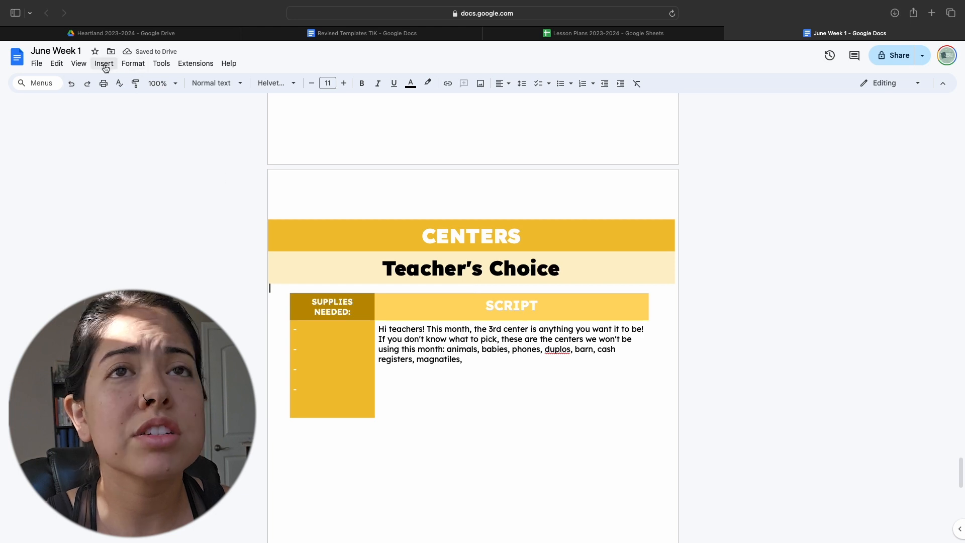
# Insert the Teacher's Choice graphic from Drive above its center table and reach the Coloring Sheet page
pyautogui.click(103, 64)
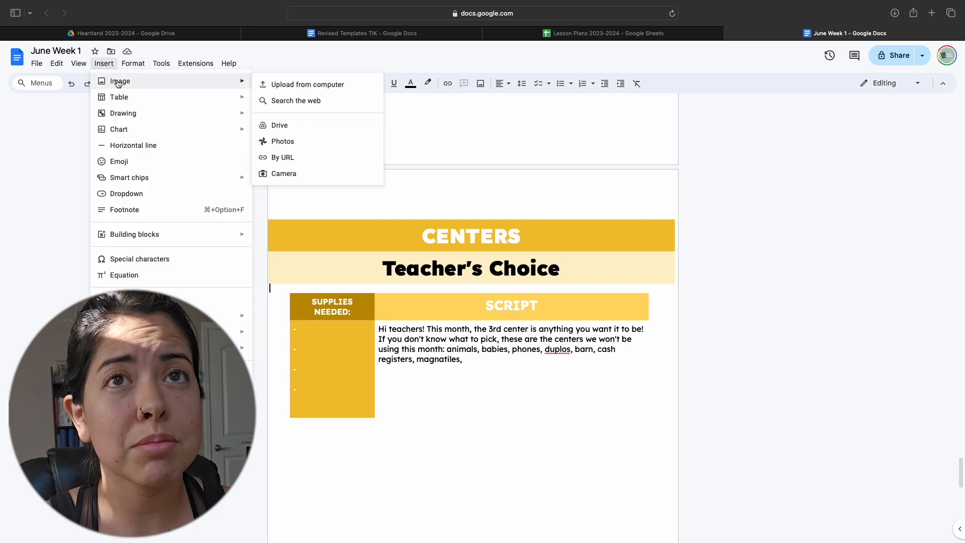
pyautogui.click(278, 125)
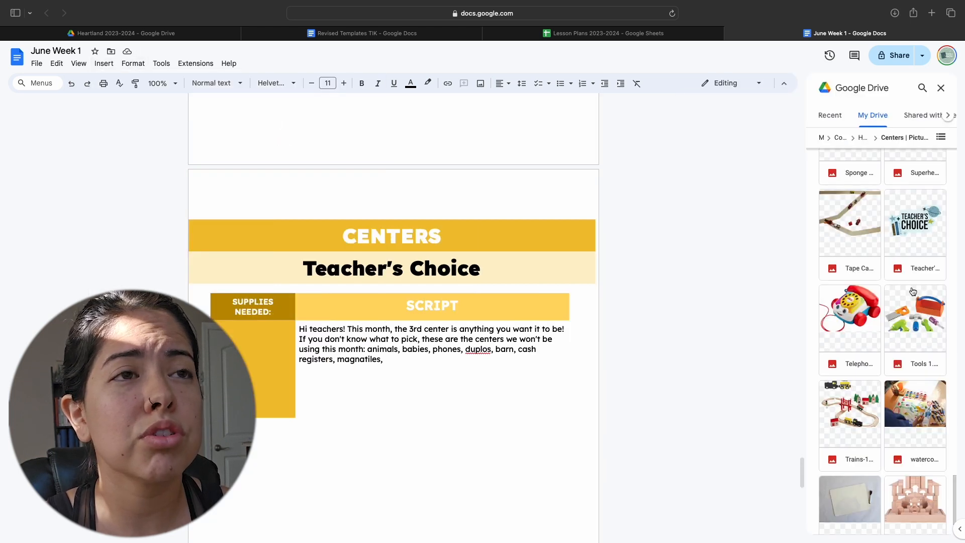
pyautogui.click(915, 223)
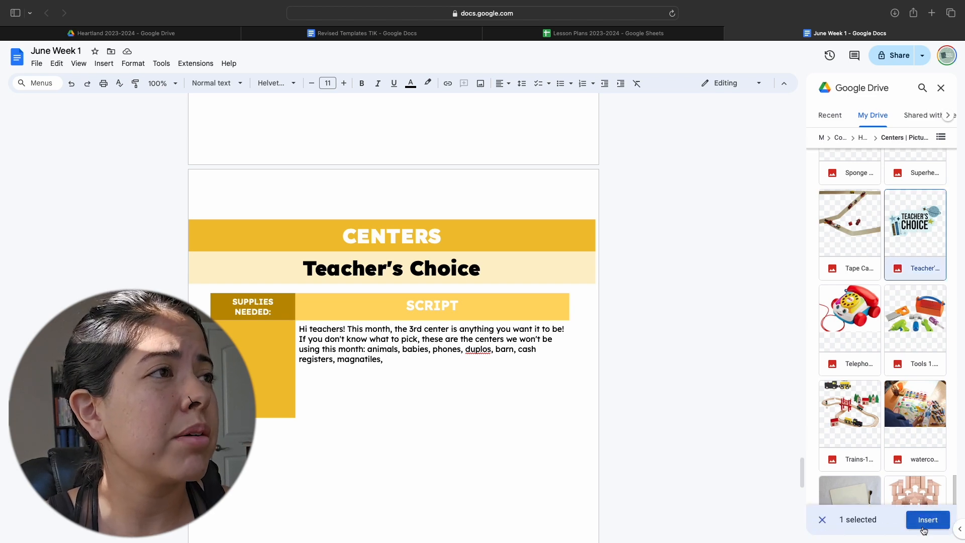
pyautogui.click(927, 519)
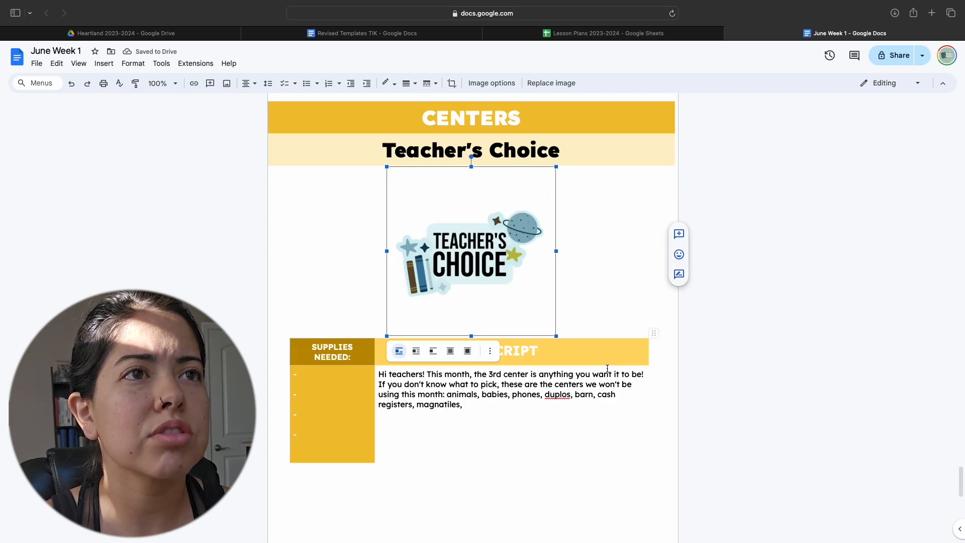
pyautogui.scroll(-3)
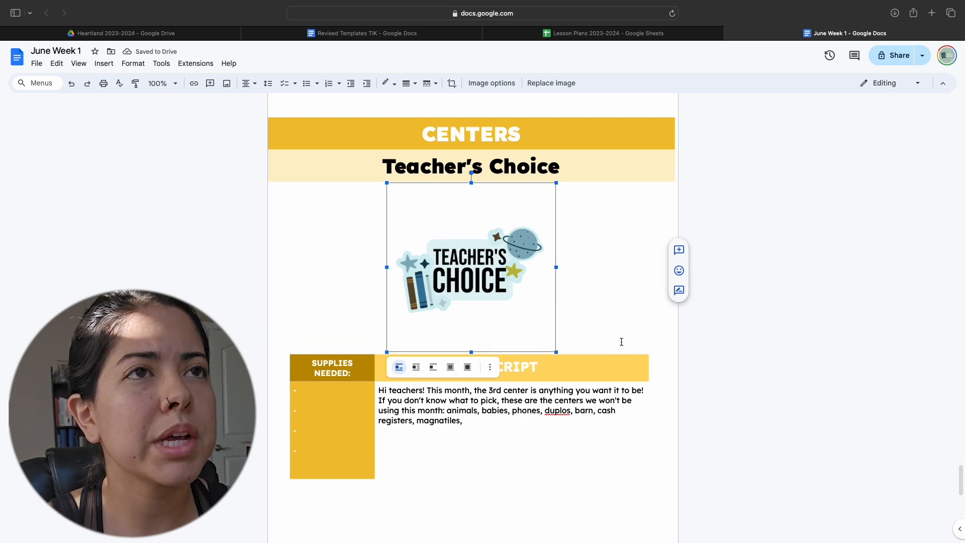
pyautogui.scroll(-3)
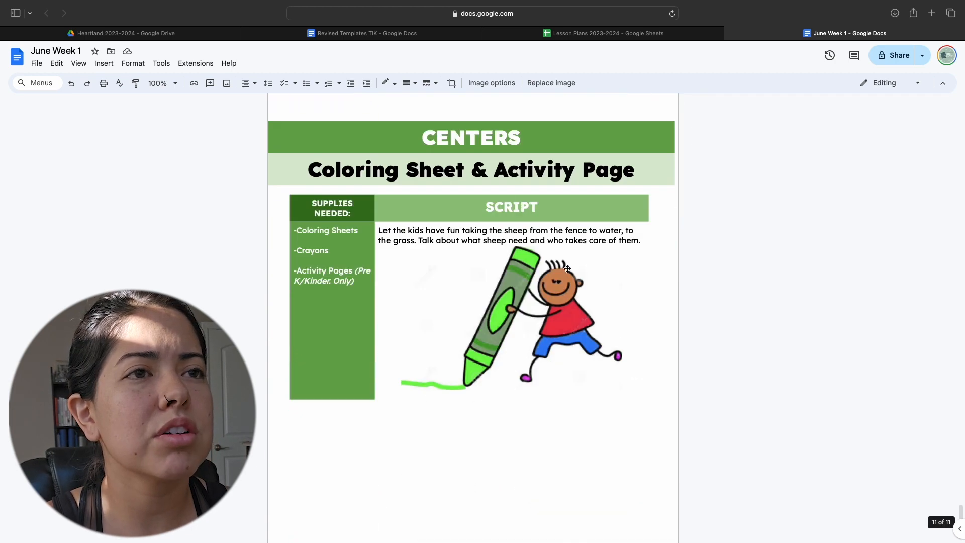
pyautogui.moveTo(579, 333)
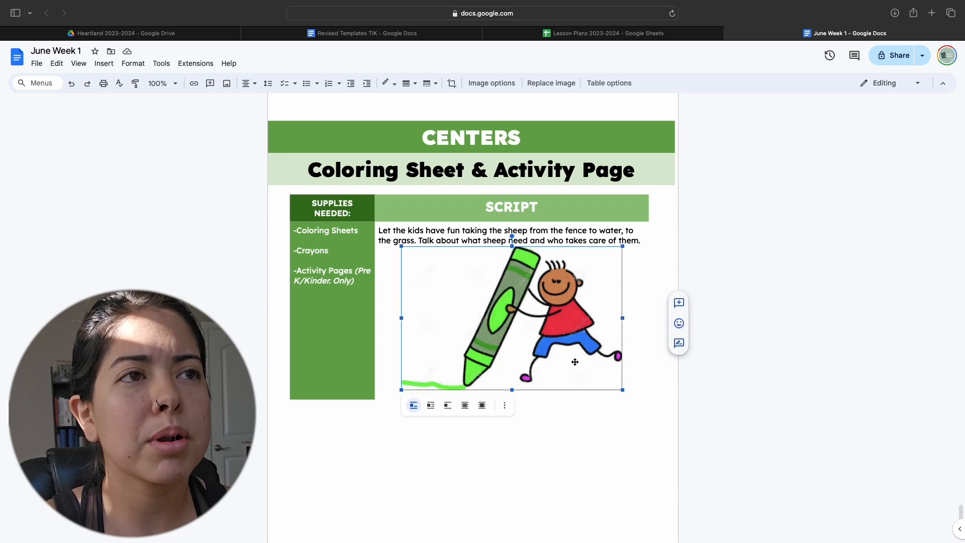
# Scroll back up through the June Week 1 doc toward its title page
pyautogui.scroll(-3)
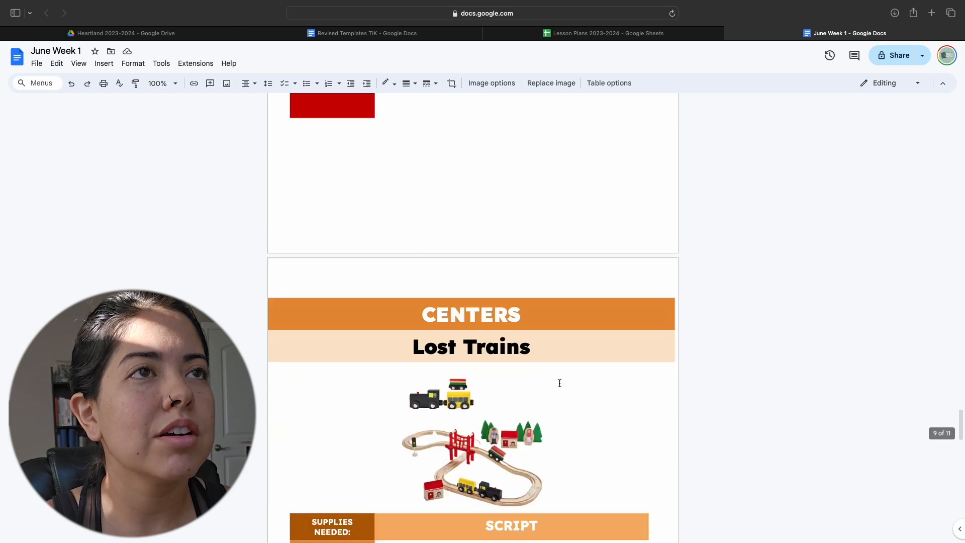
pyautogui.scroll(3)
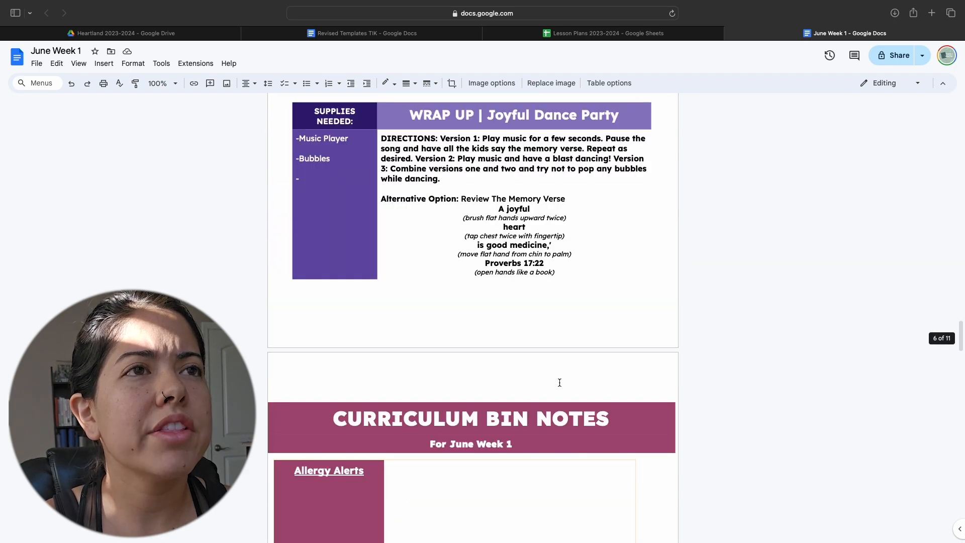
pyautogui.scroll(3)
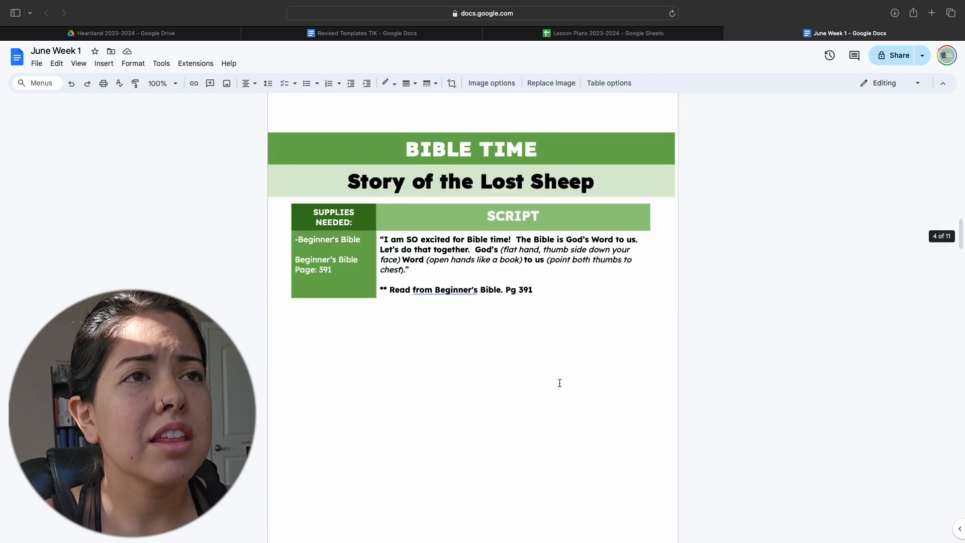
pyautogui.scroll(3)
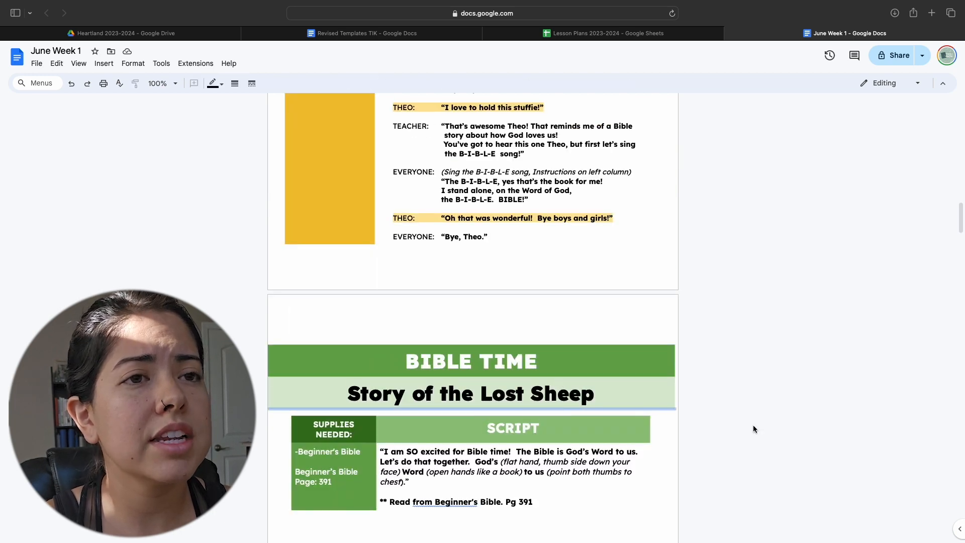
pyautogui.scroll(3)
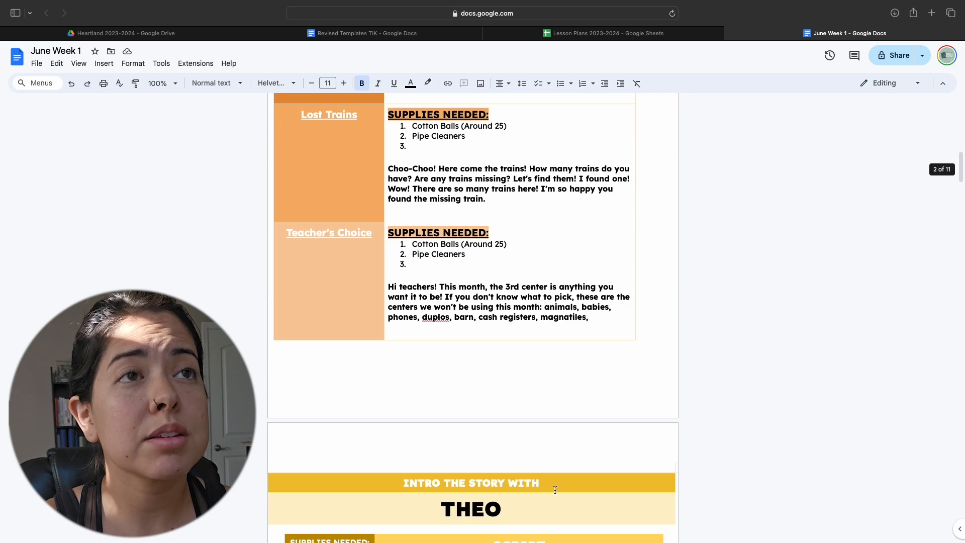
pyautogui.scroll(3)
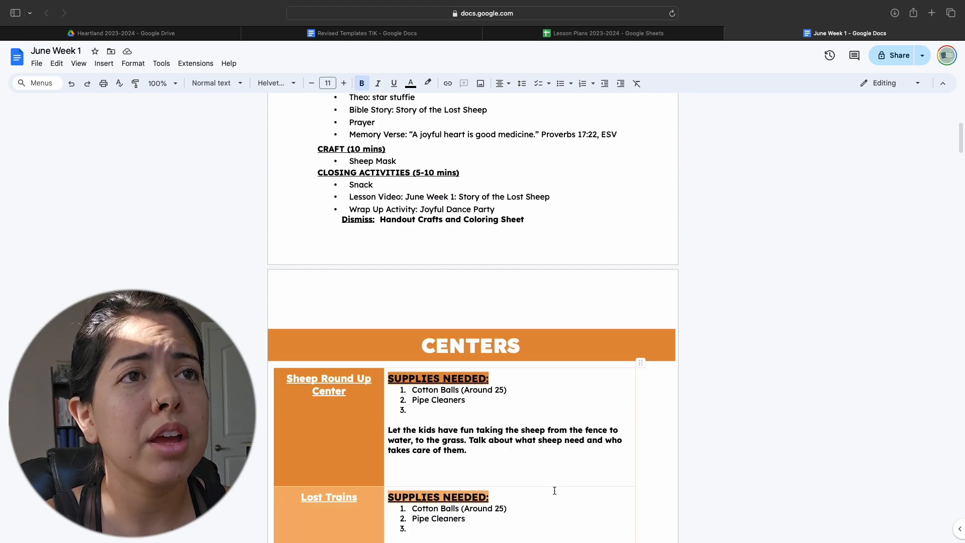
pyautogui.scroll(3)
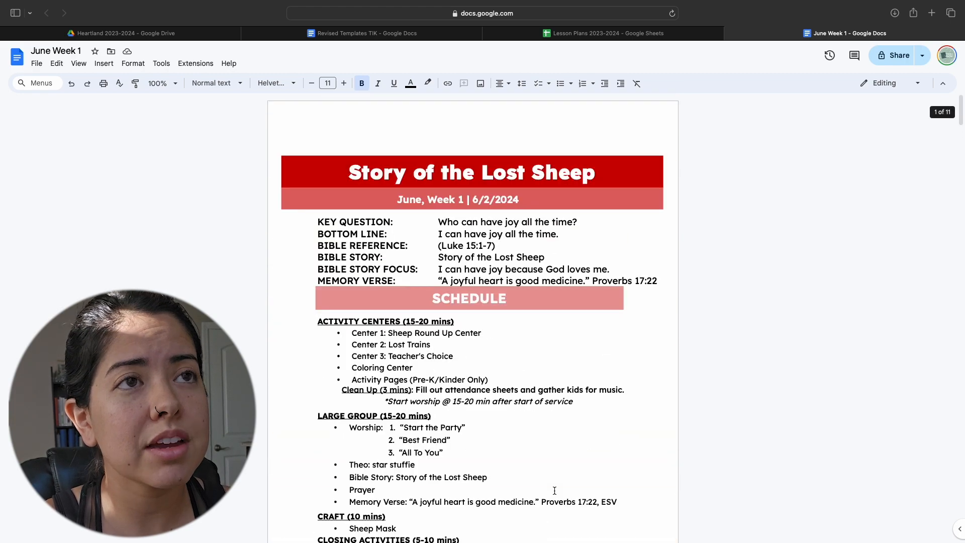
# Reach the title page and switch to the Lesson Plans 2023-2024 spreadsheet tab
pyautogui.scroll(-3)
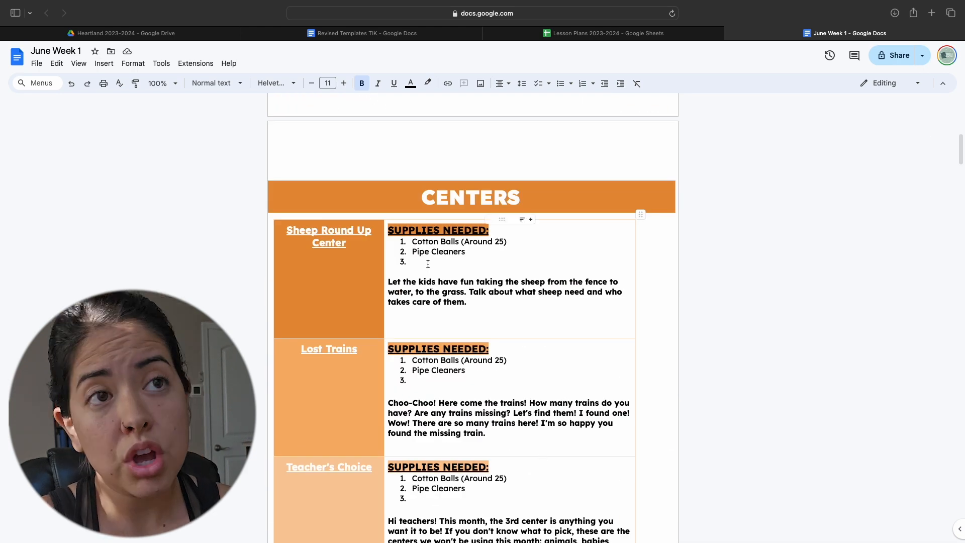
pyautogui.scroll(3)
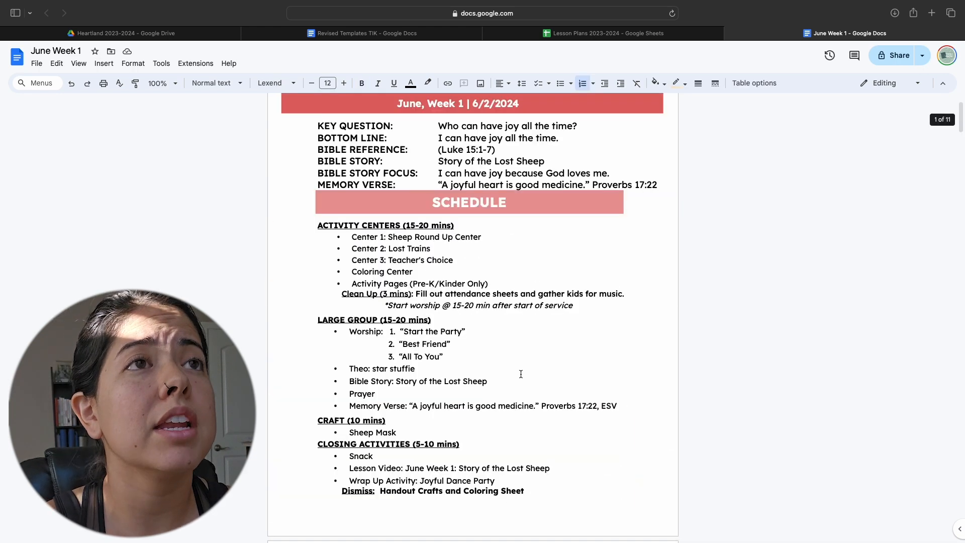
pyautogui.scroll(3)
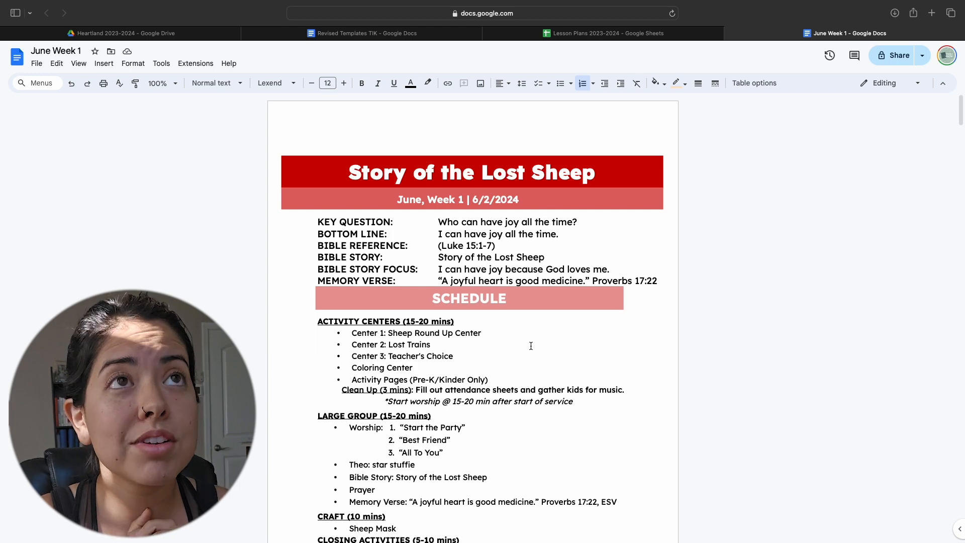
pyautogui.click(604, 32)
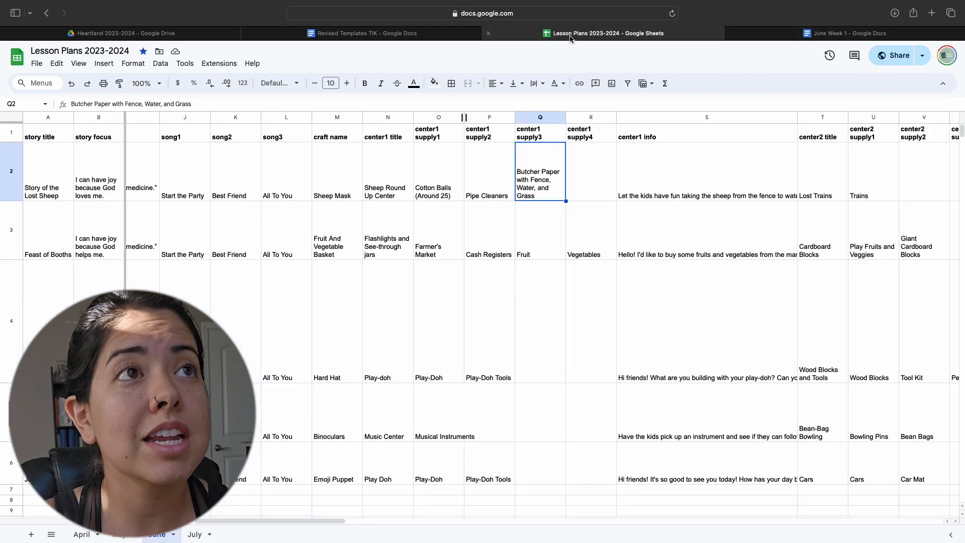
# Scroll the June tab right to the Merged Doc ID, URL and Link columns for Weeks 1–5
pyautogui.click(822, 246)
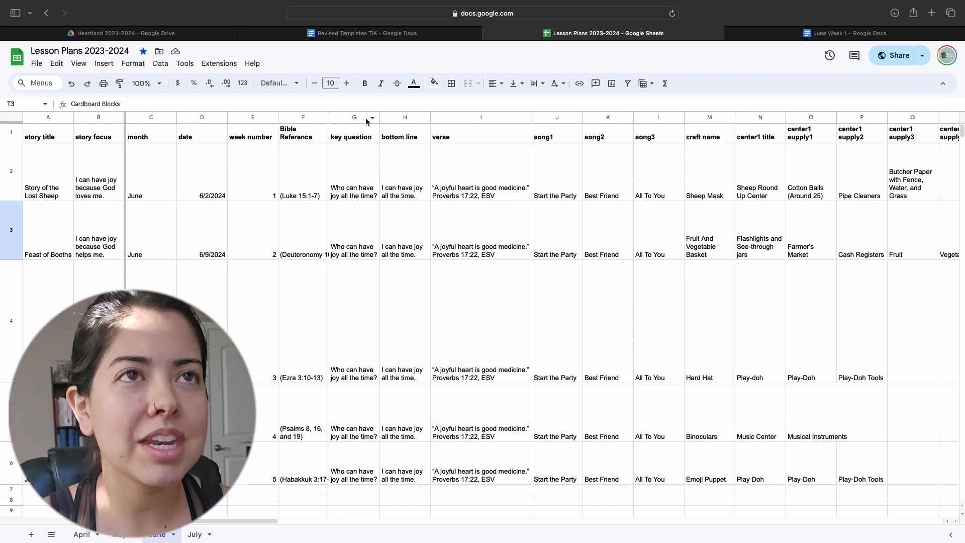
pyautogui.moveTo(382, 205)
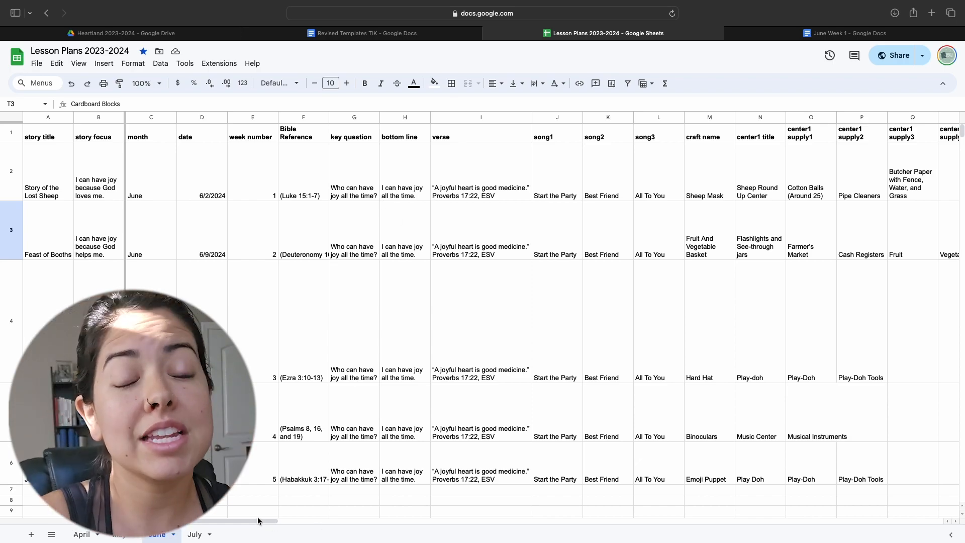
pyautogui.hscroll(3)
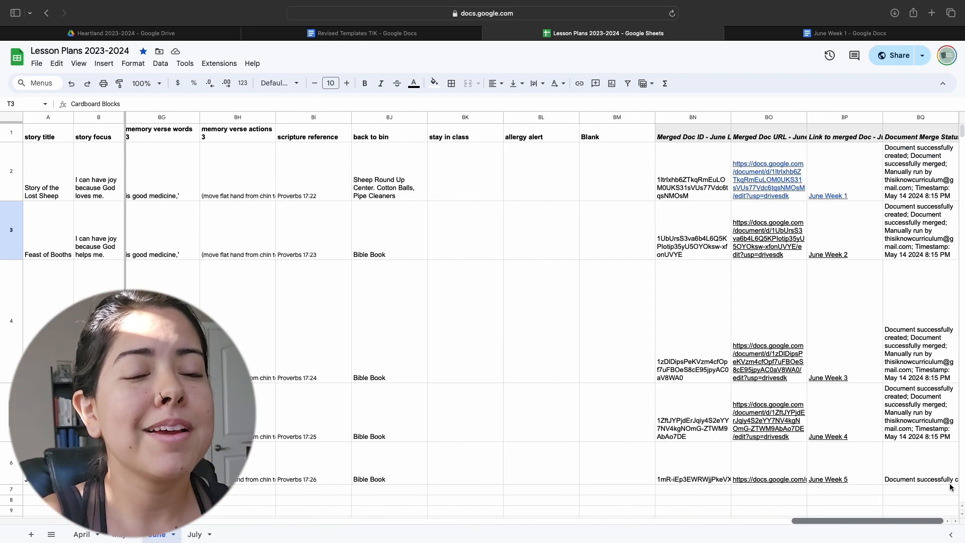